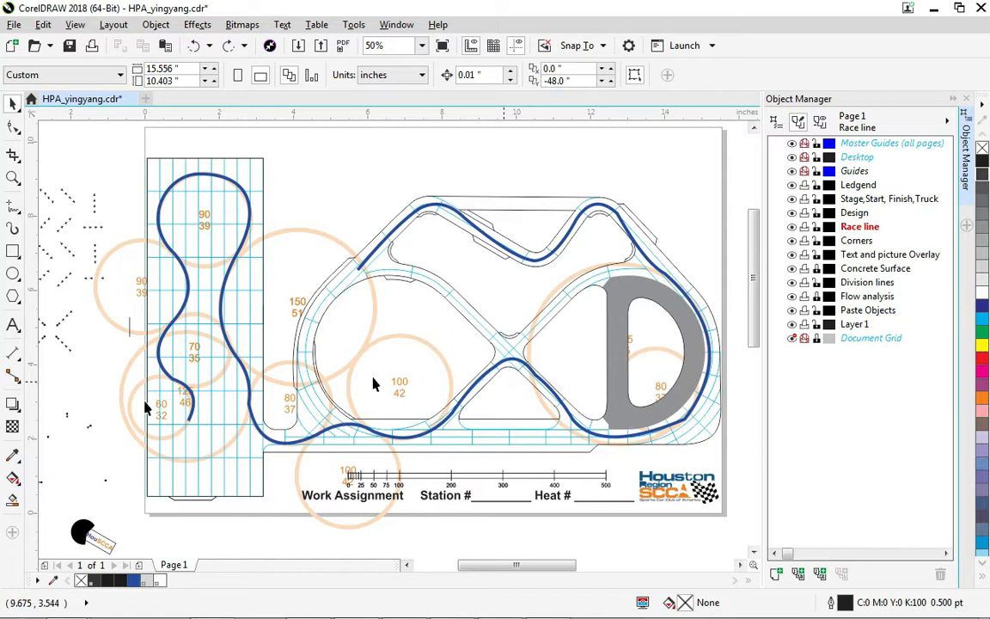
mouse_move(365, 313)
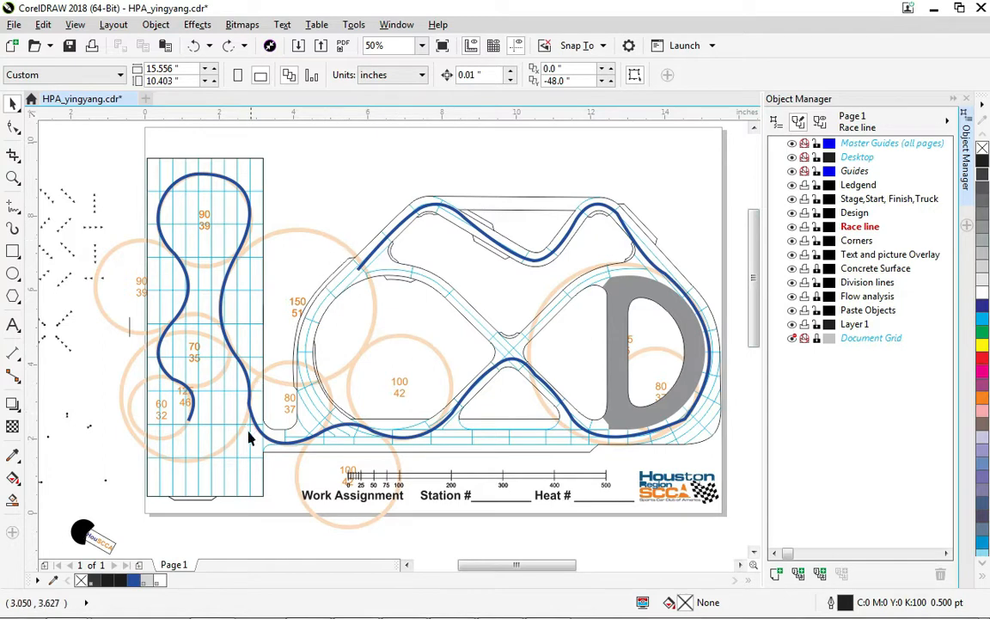
mouse_move(313, 409)
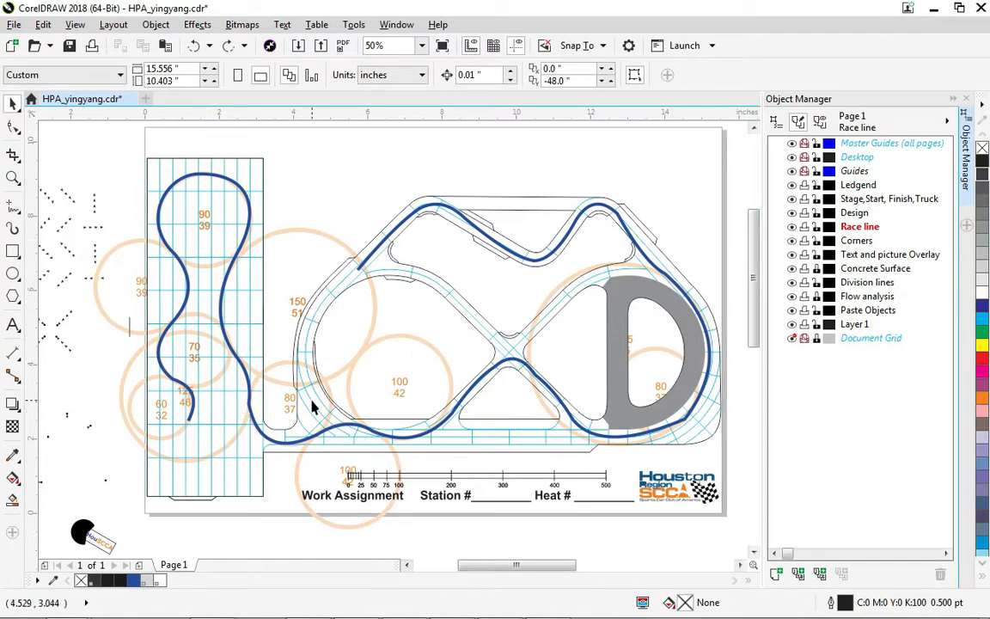
mouse_move(385, 254)
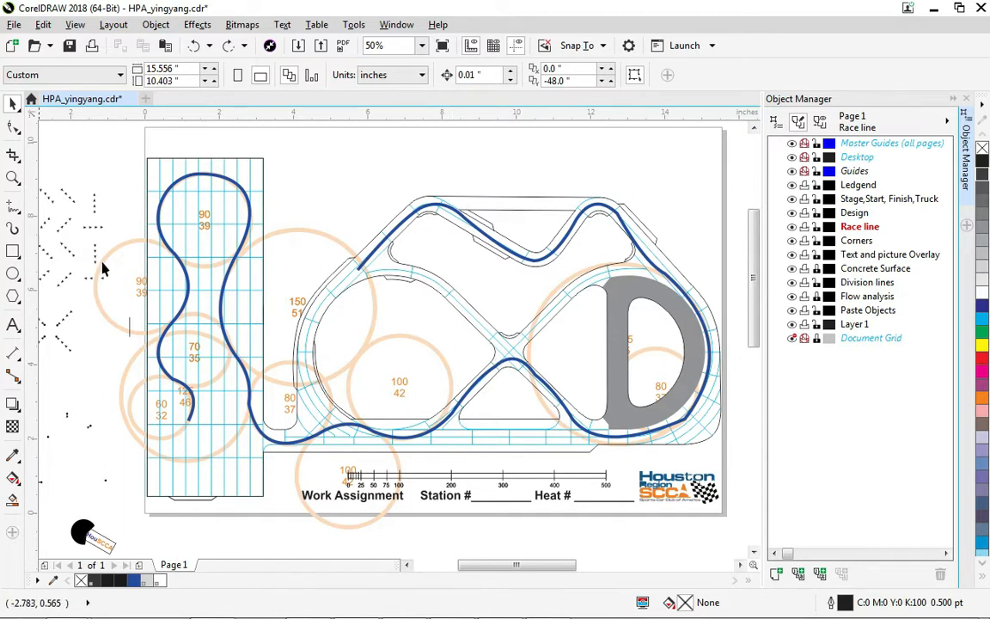
mouse_move(244, 249)
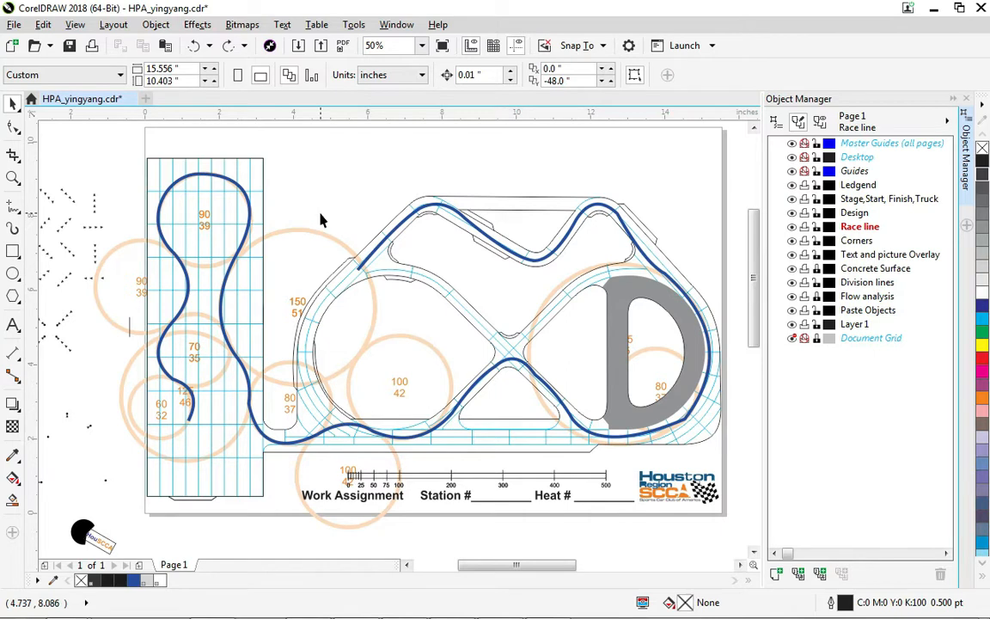
mouse_move(540, 304)
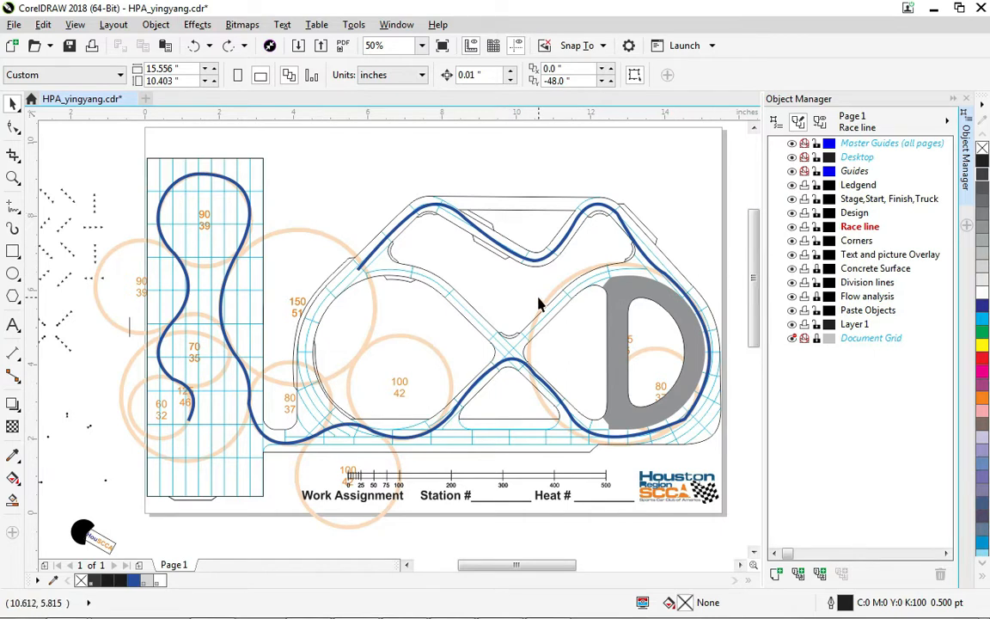
mouse_move(485, 414)
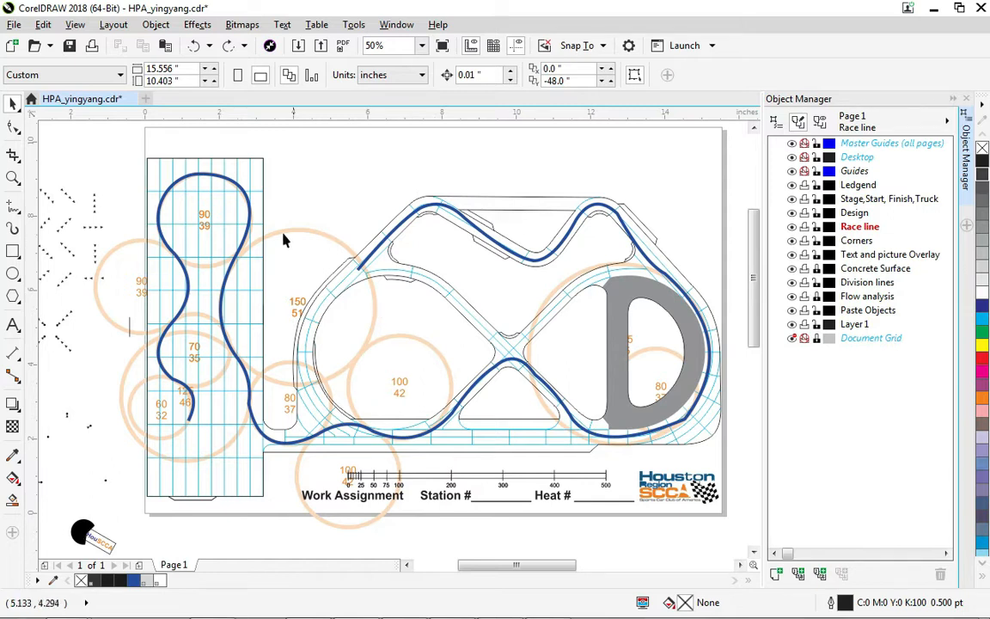
mouse_move(501, 471)
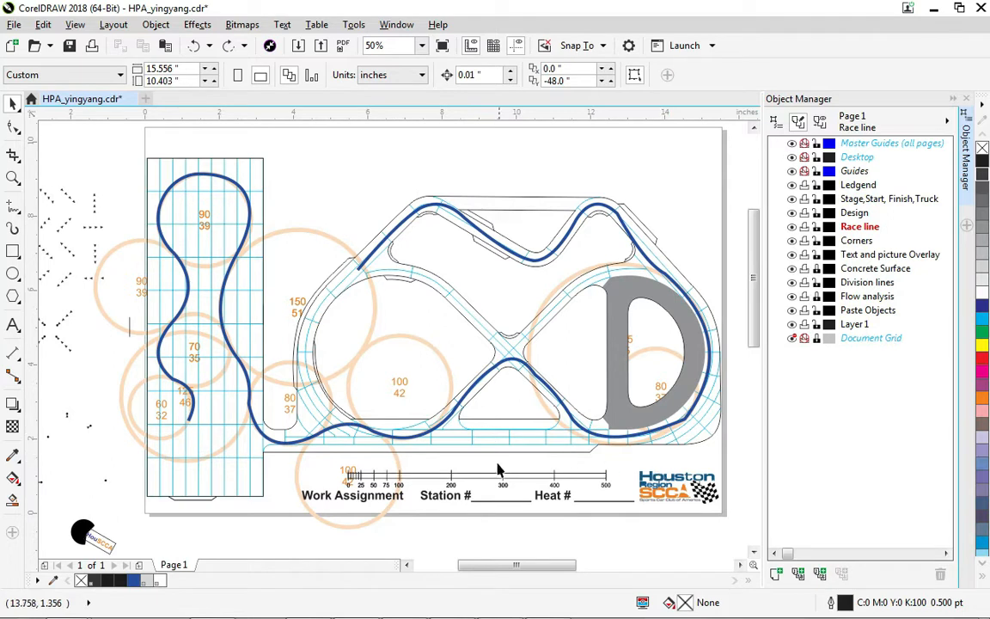
mouse_move(416, 462)
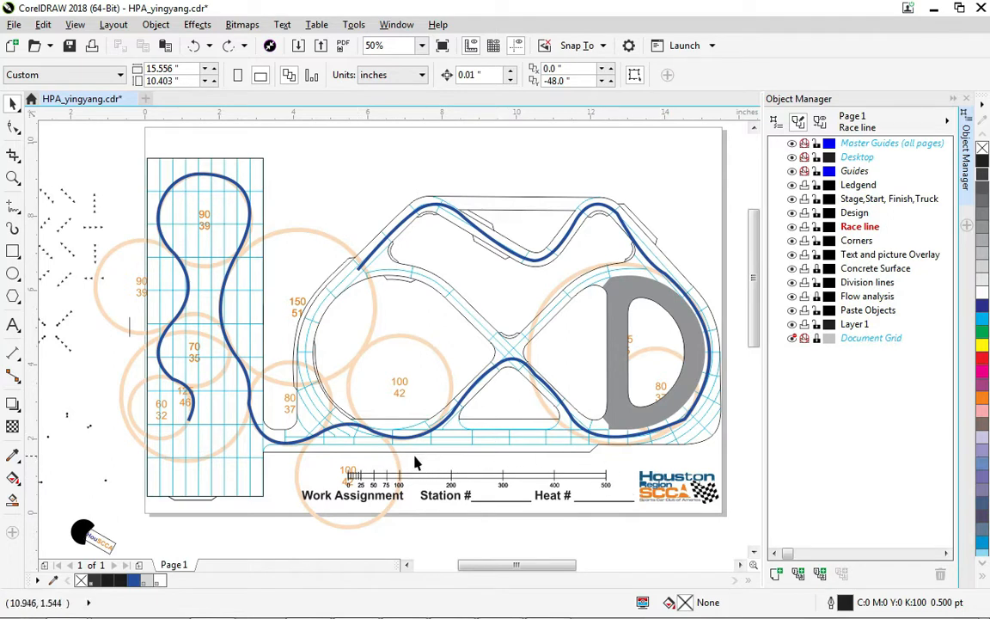
mouse_move(369, 174)
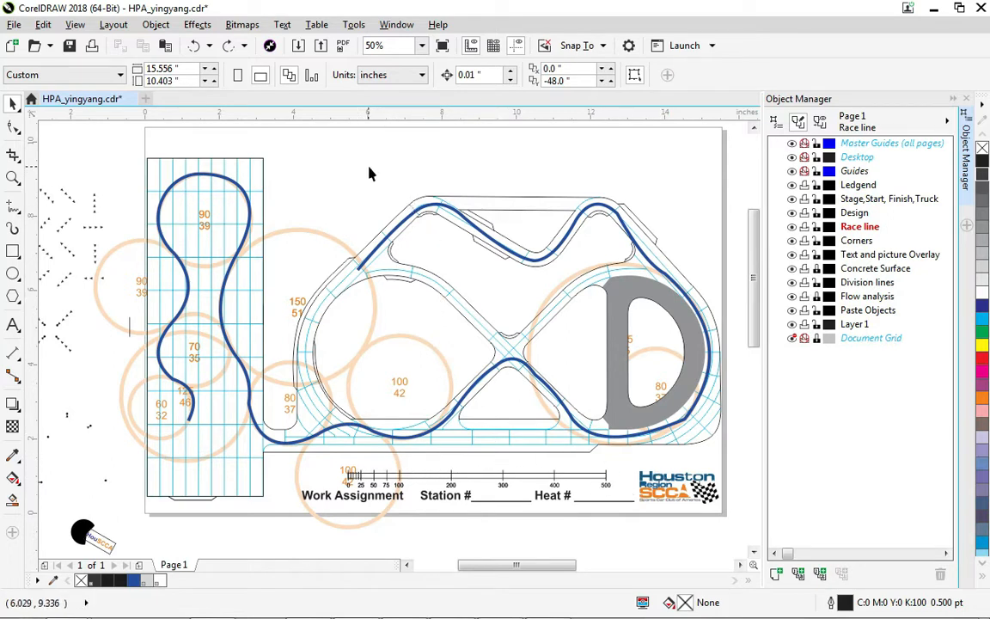
mouse_move(365, 453)
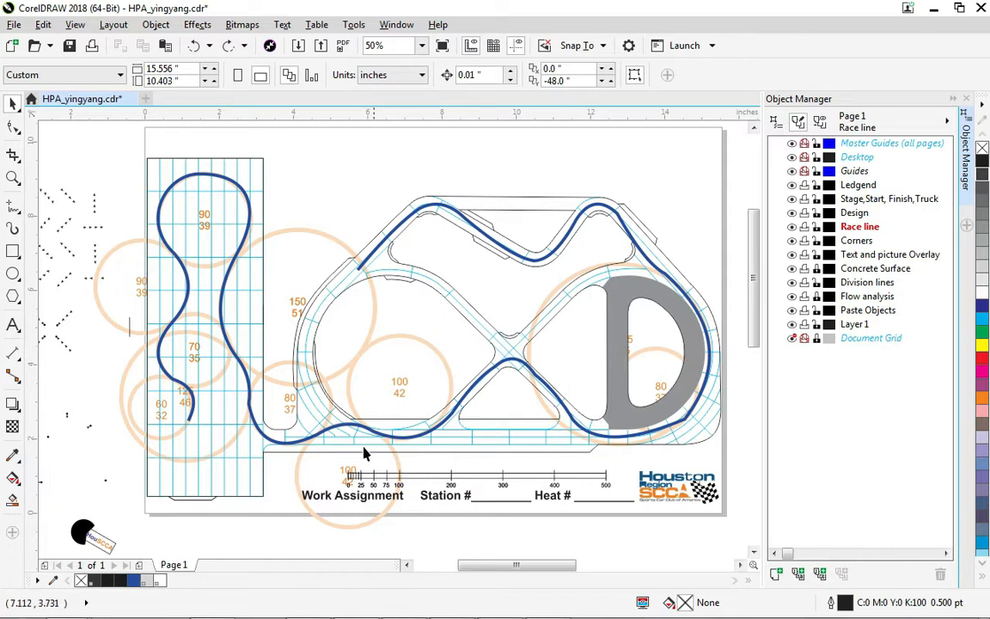
mouse_move(351, 468)
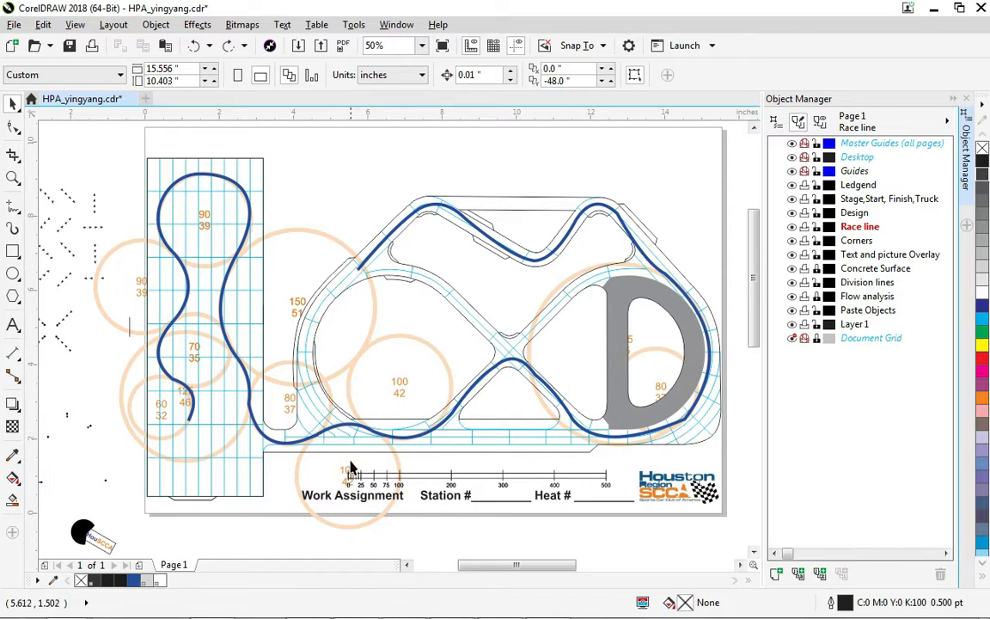
mouse_move(335, 472)
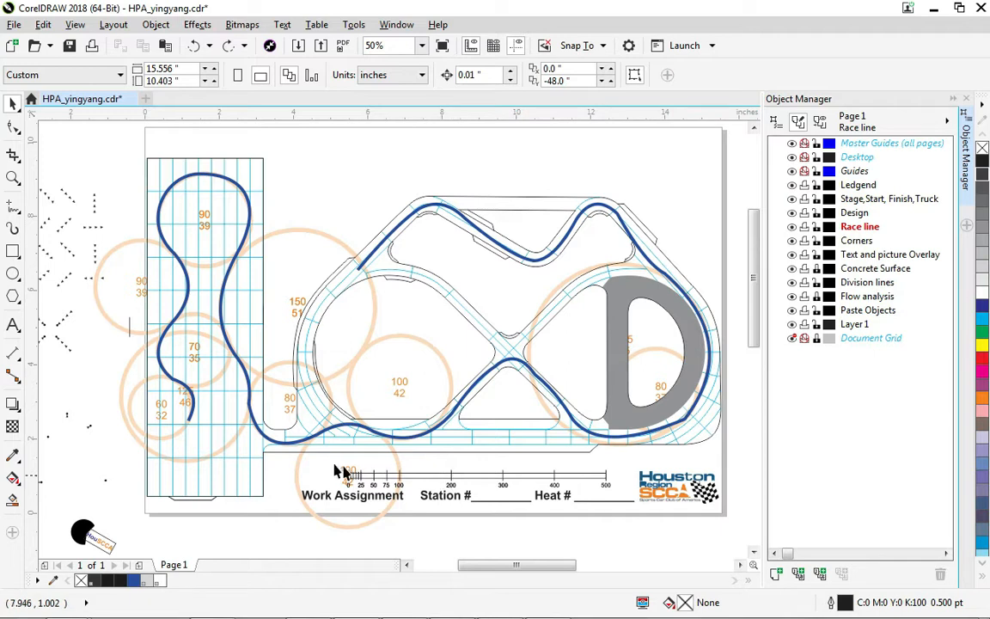
mouse_move(397, 457)
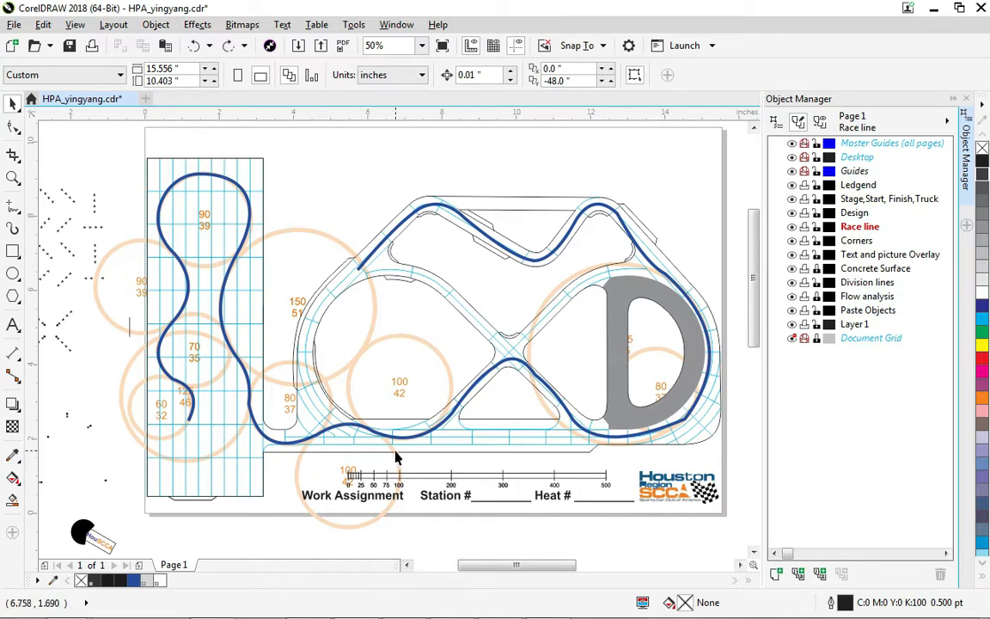
mouse_move(383, 454)
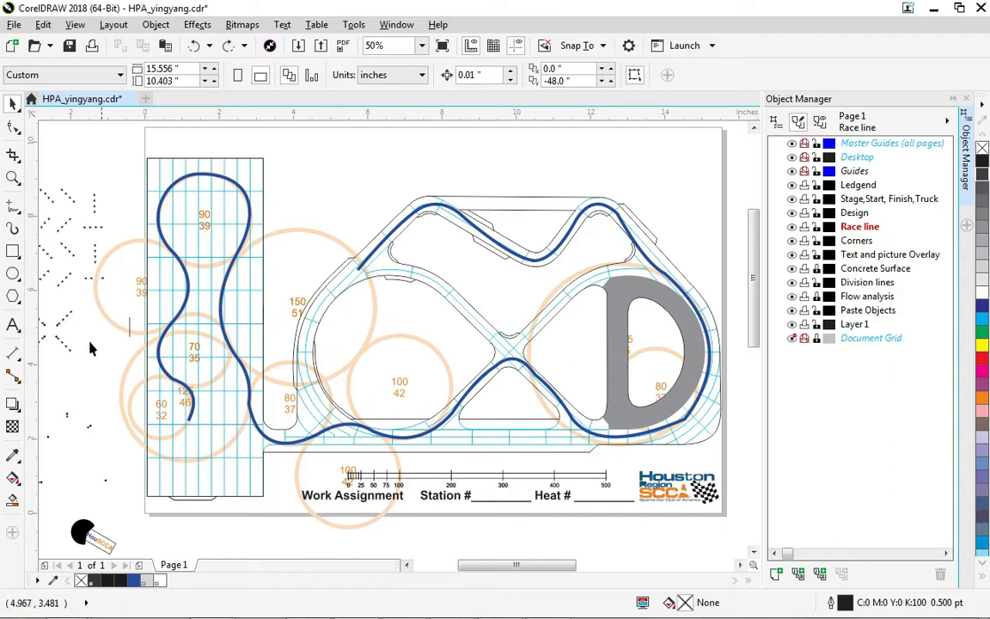
Choose the Parallel Dimension tool from the dimension flyout in the toolbox.
left_click(13, 352)
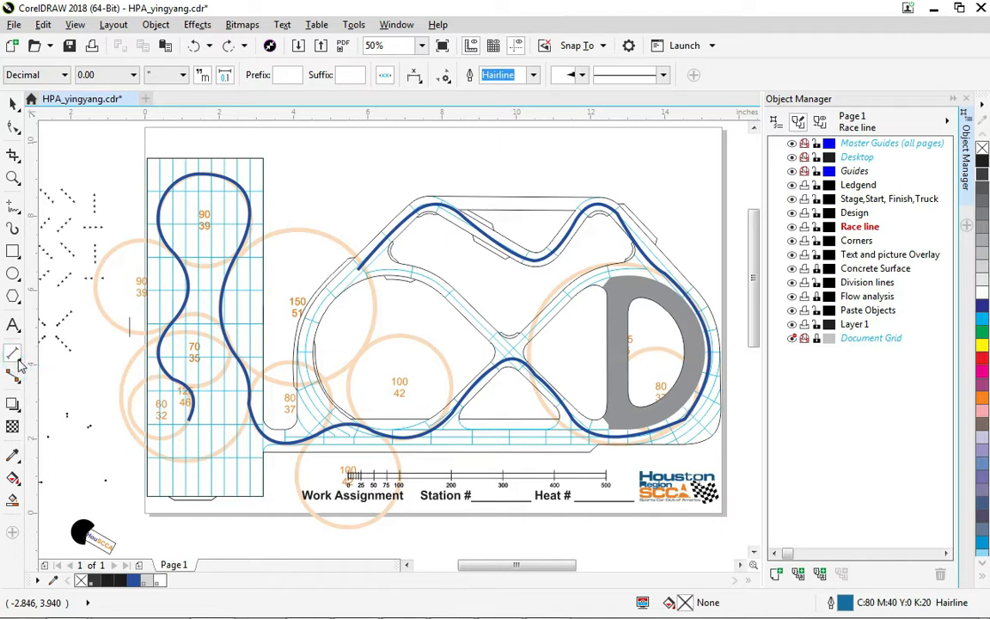
left_click(14, 354)
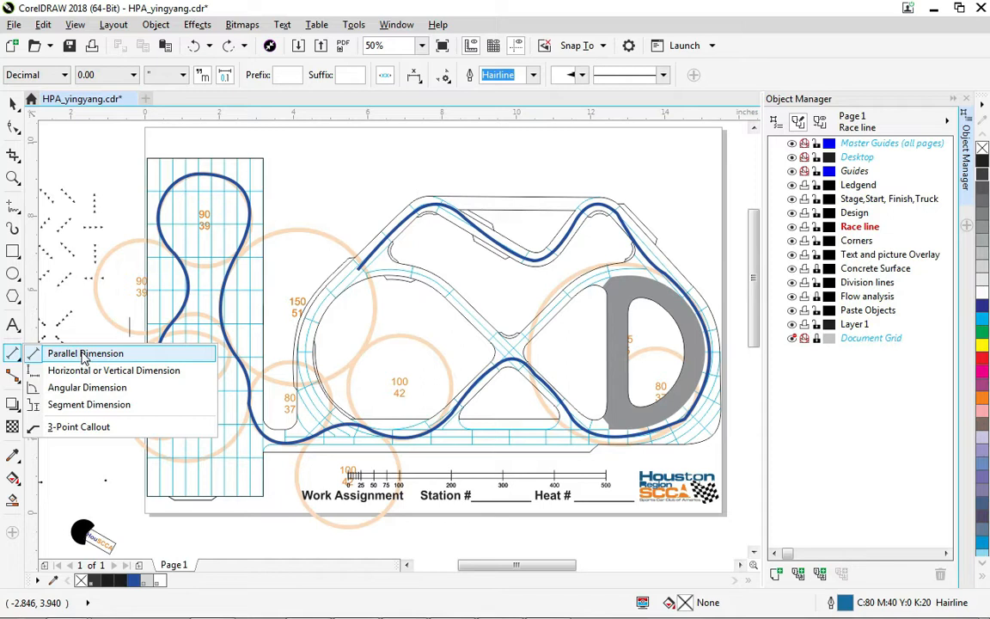
mouse_move(83, 354)
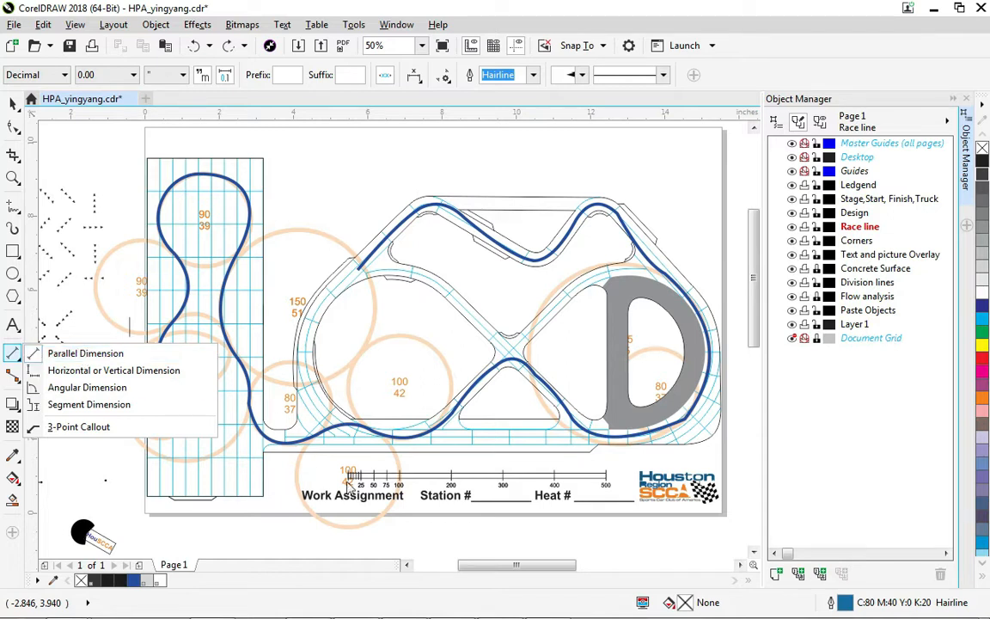
mouse_move(529, 504)
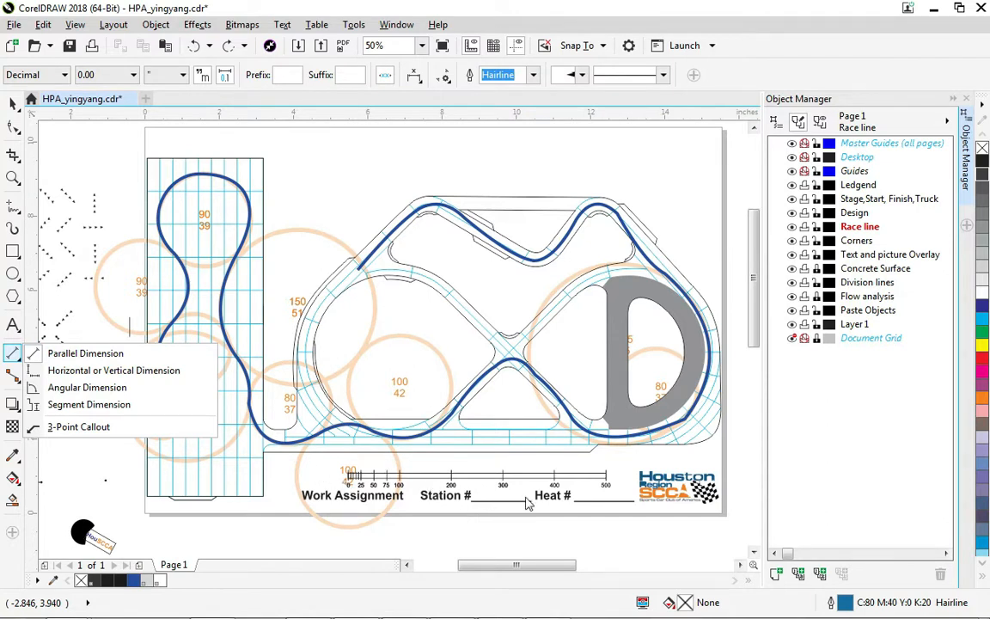
mouse_move(474, 488)
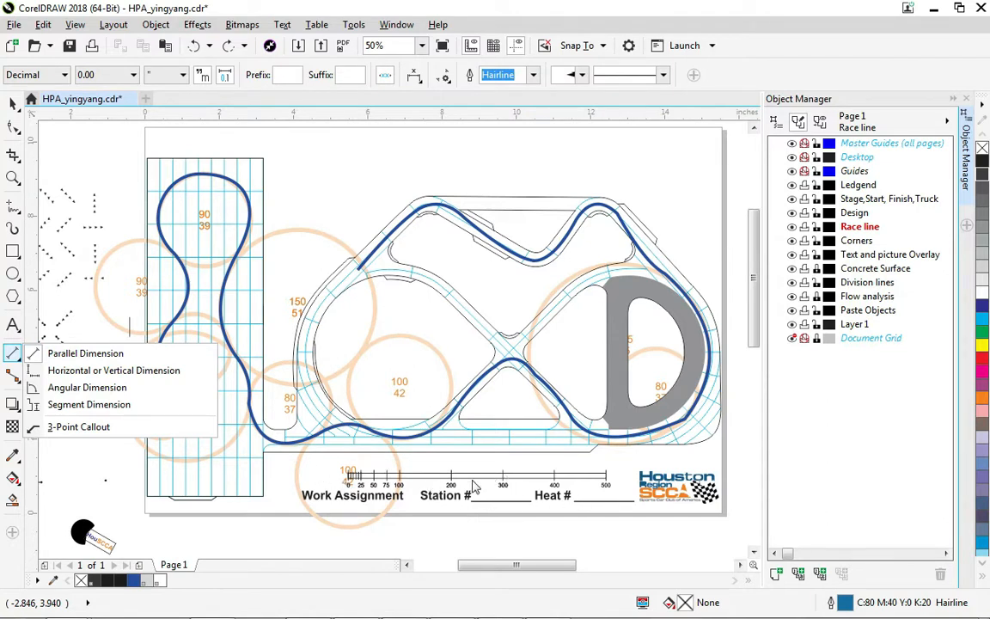
mouse_move(146, 426)
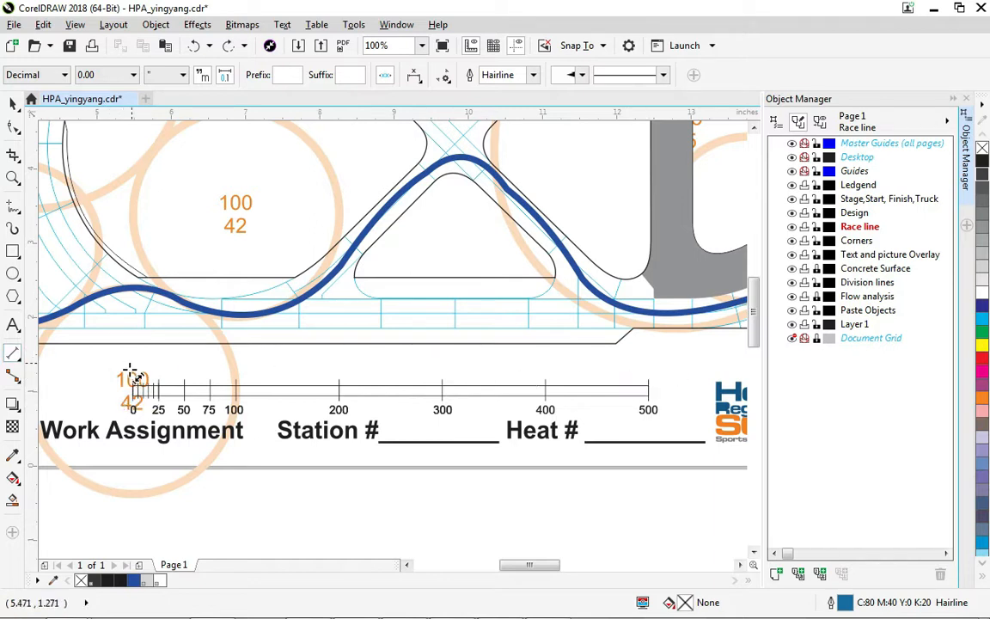
Dimension the 0–500 scale bar from its 0 mark to its 500 mark and place the label.
left_click_drag(131, 378, 318, 395)
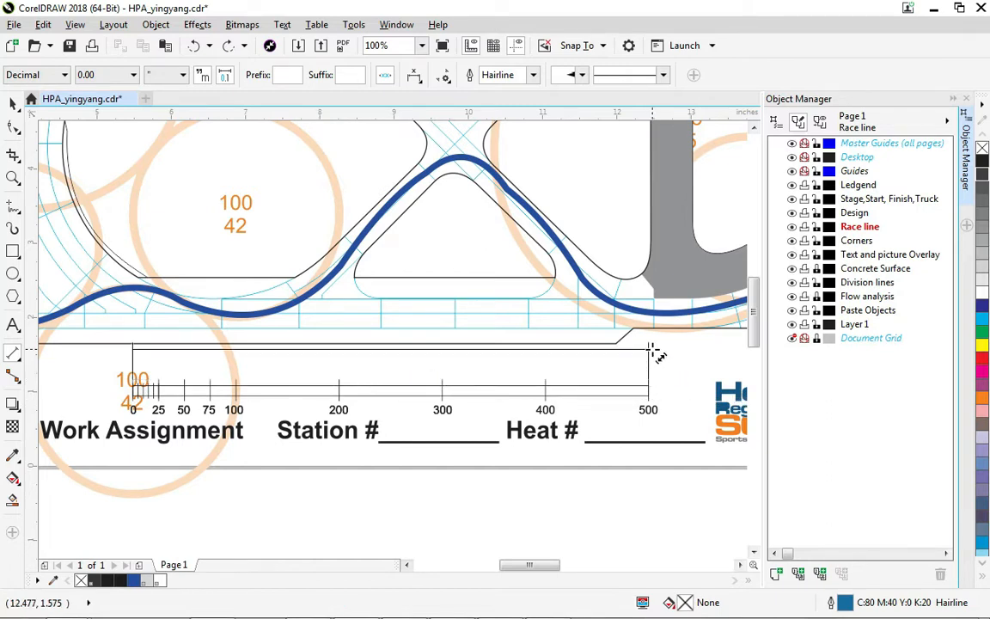
left_click(651, 361)
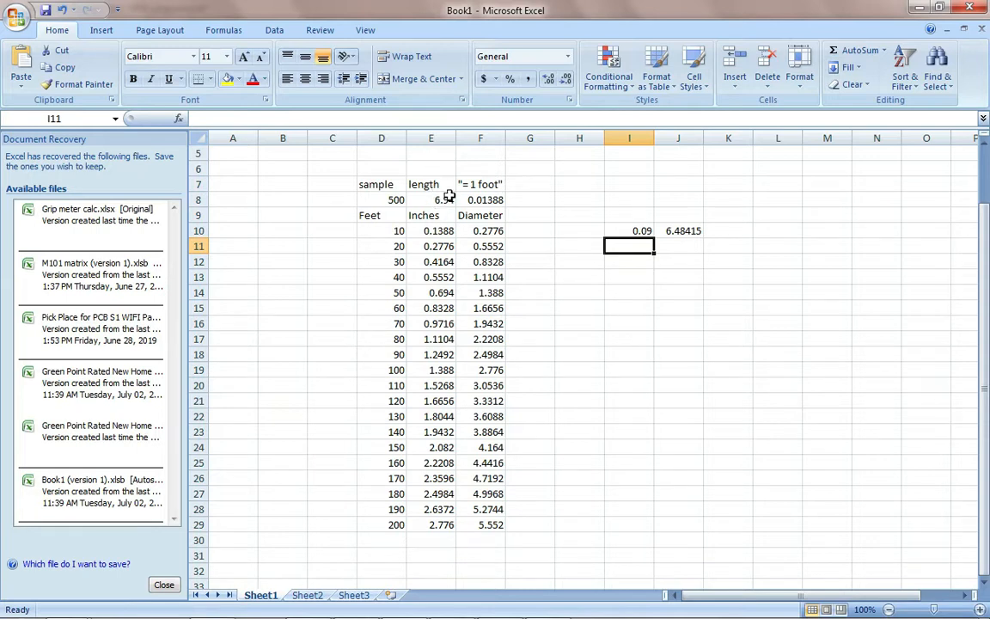
Check the inches-per-foot formula in F8 and the inches and diameter formulas for 10, 70 and 100 feet.
left_click(482, 199)
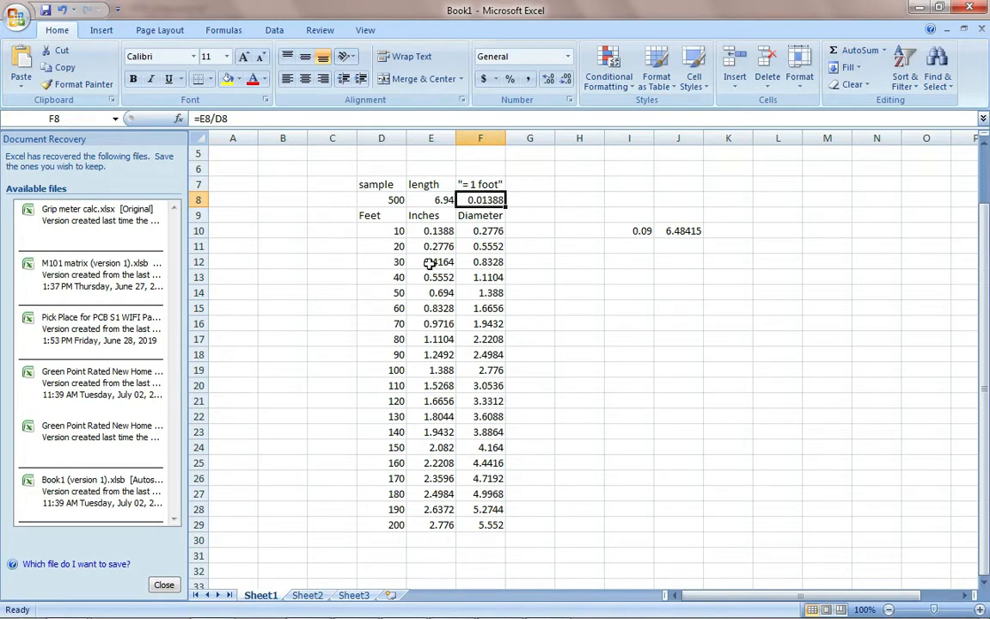
left_click(481, 230)
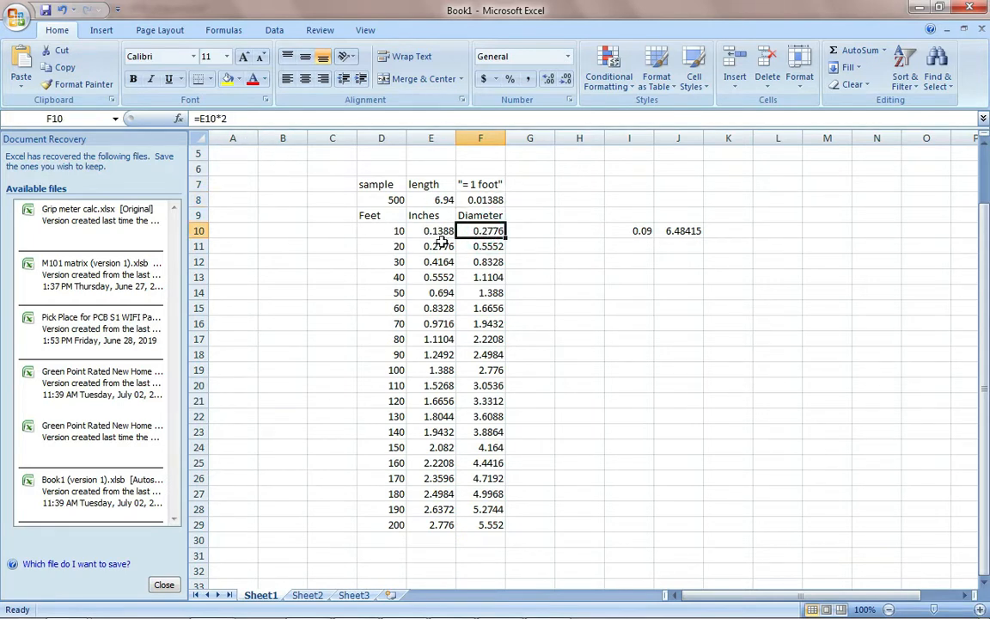
left_click(430, 231)
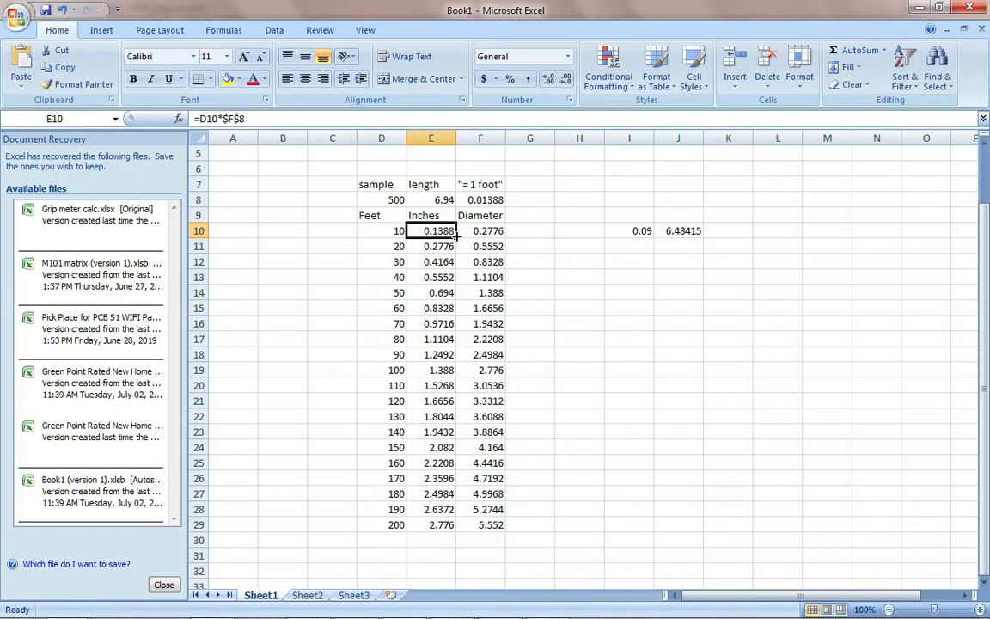
left_click(430, 324)
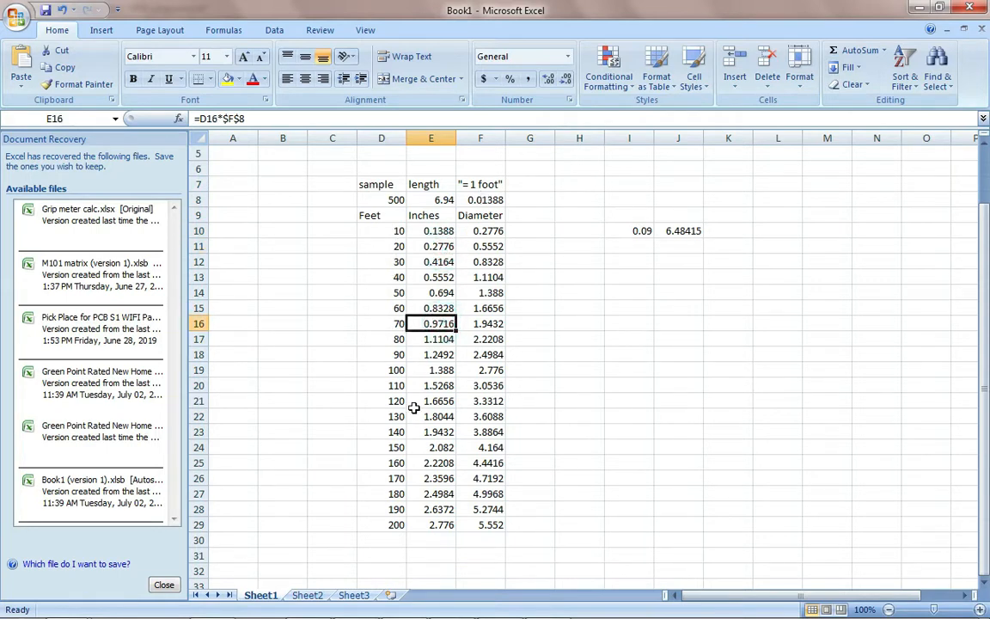
mouse_move(446, 523)
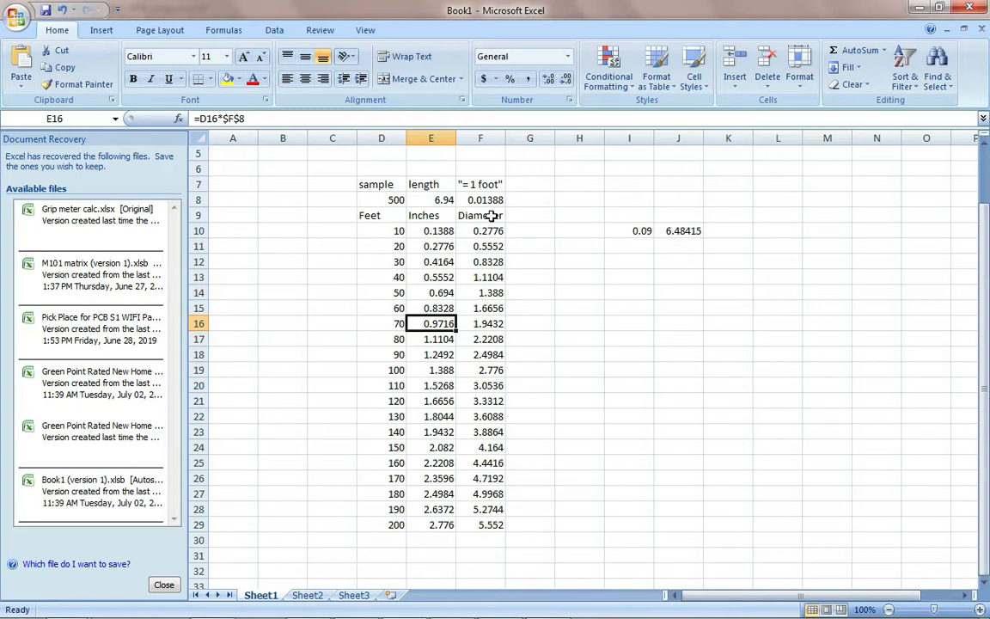
mouse_move(501, 234)
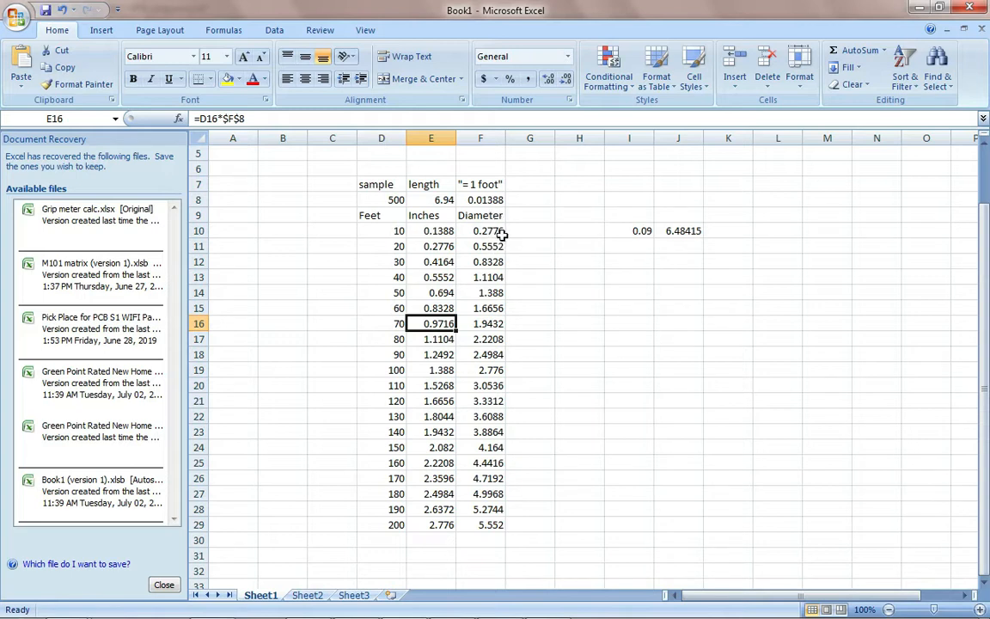
mouse_move(495, 234)
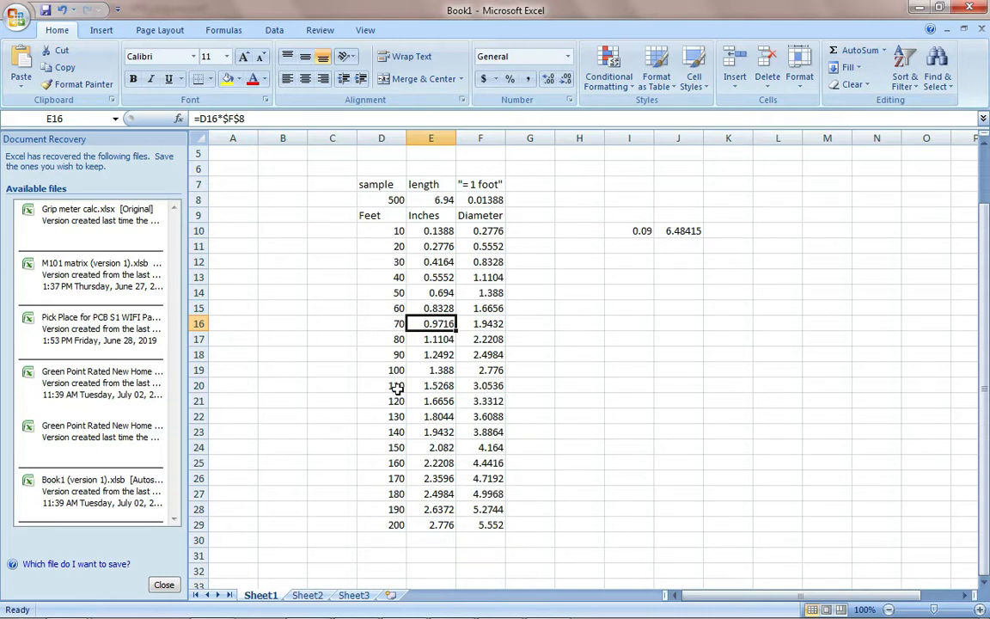
left_click(481, 370)
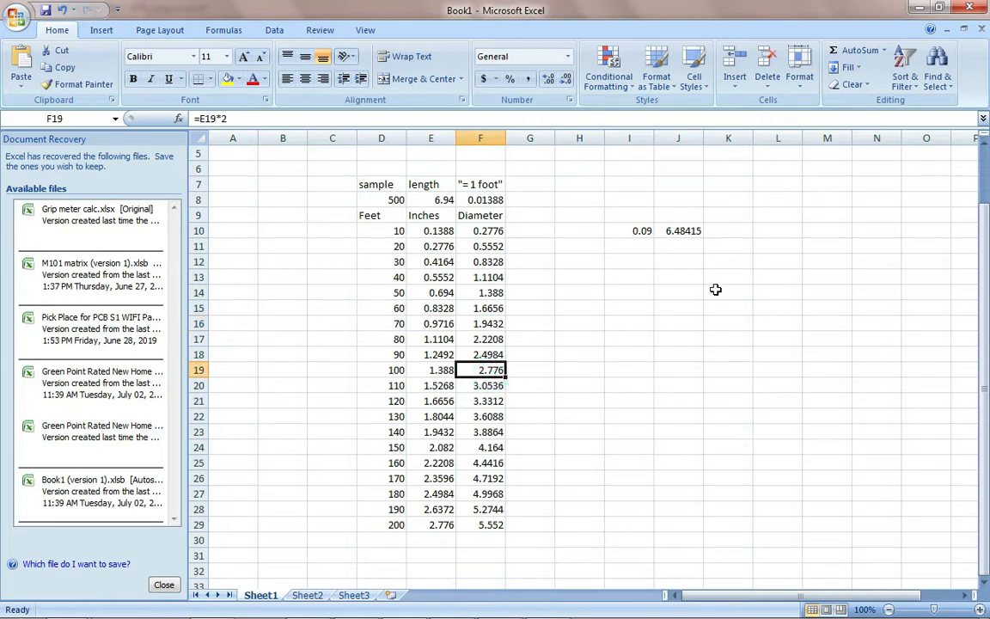
mouse_move(697, 294)
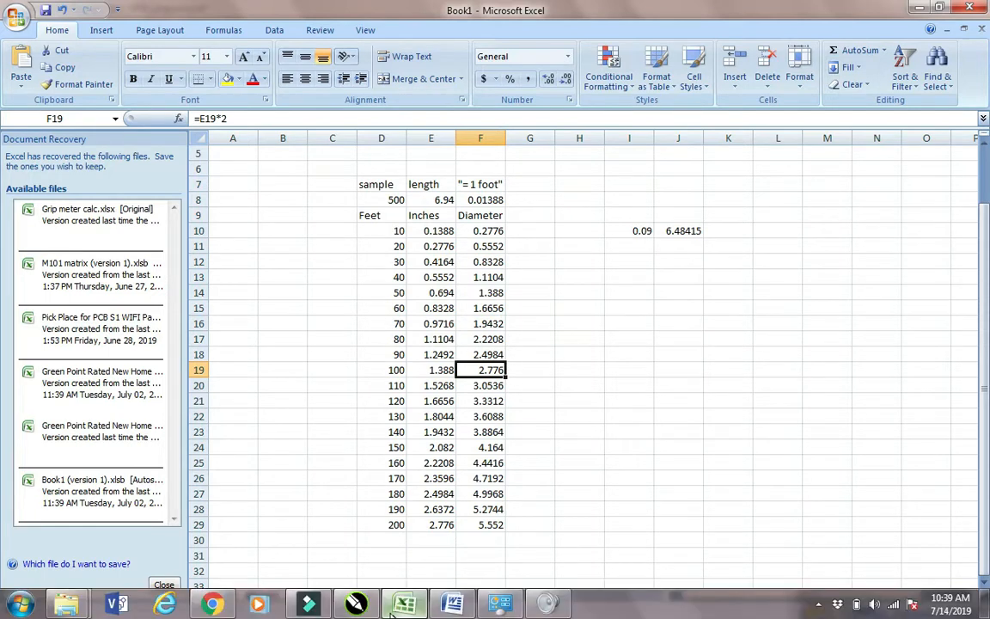
mouse_move(404, 601)
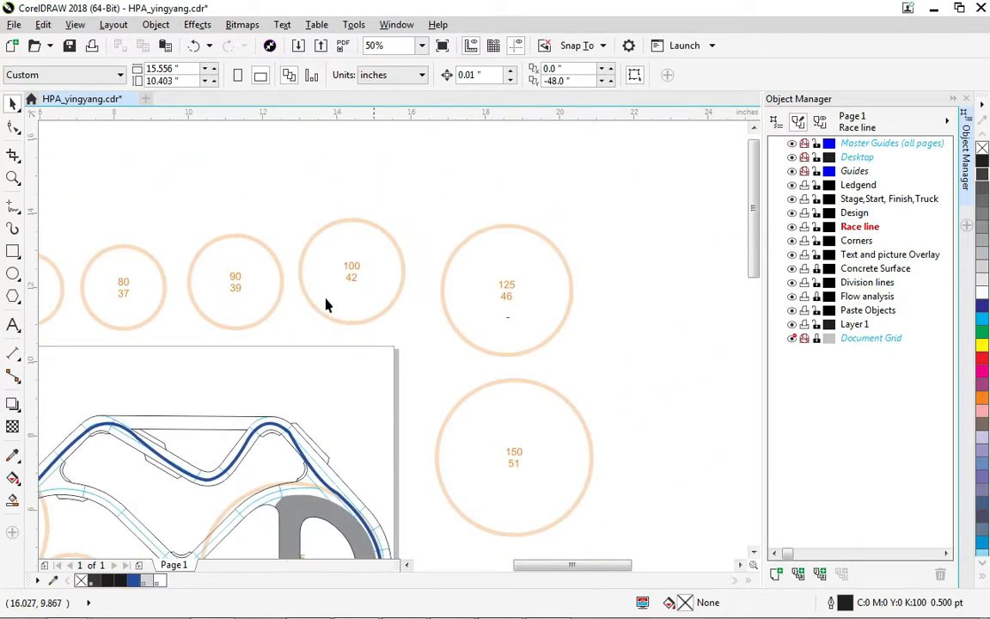
mouse_move(397, 313)
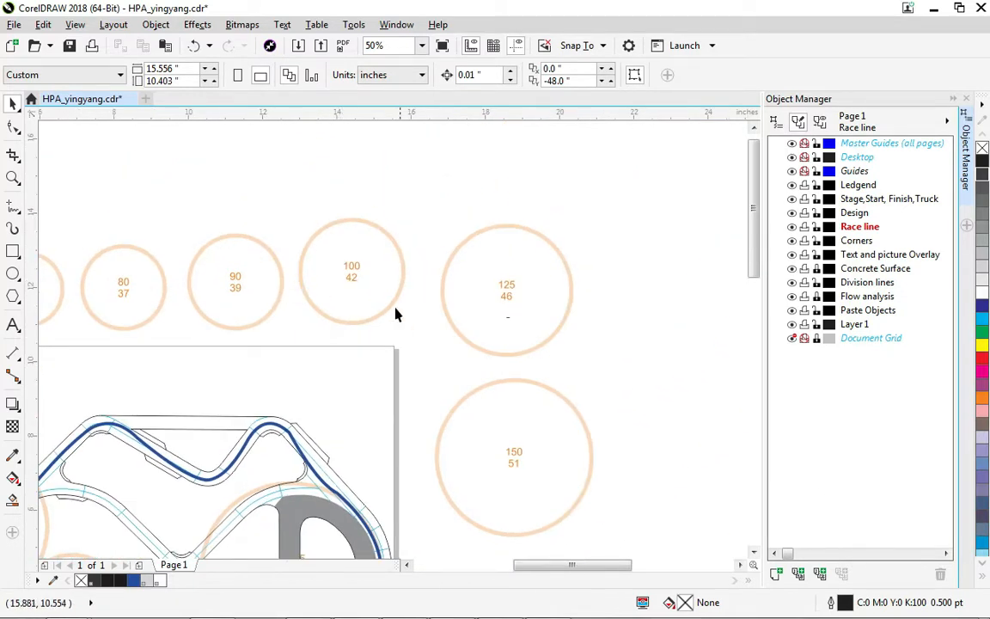
Select the 100/42 circle to read its 2.778-inch width and height.
left_click(351, 271)
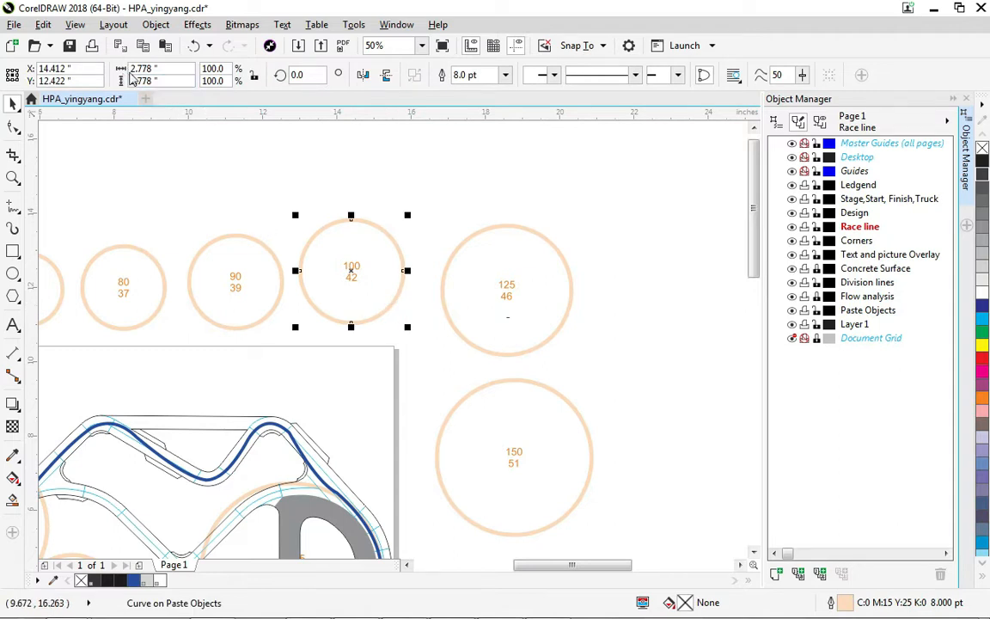
mouse_move(158, 69)
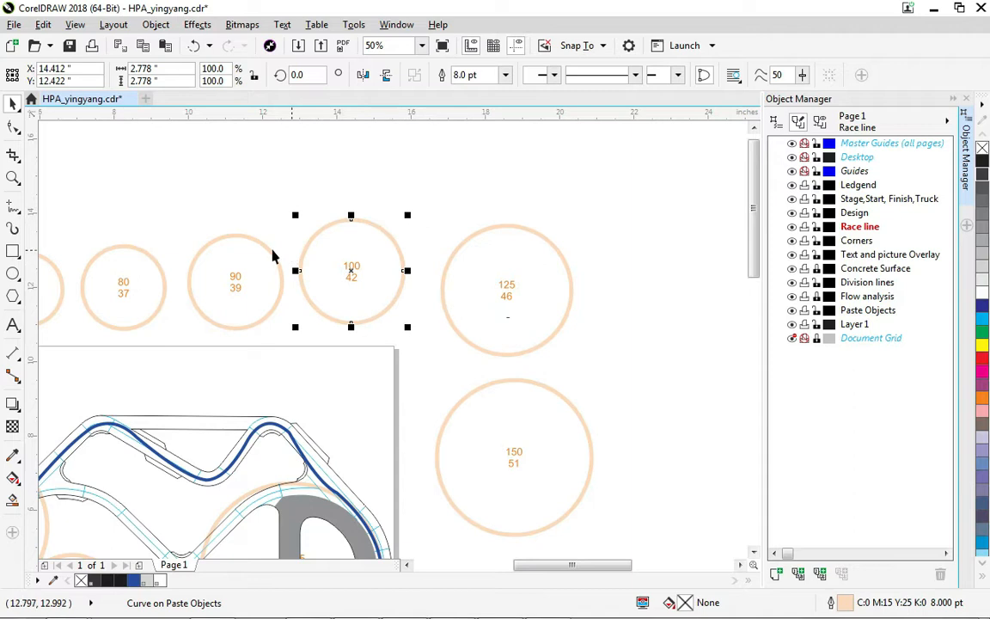
mouse_move(283, 283)
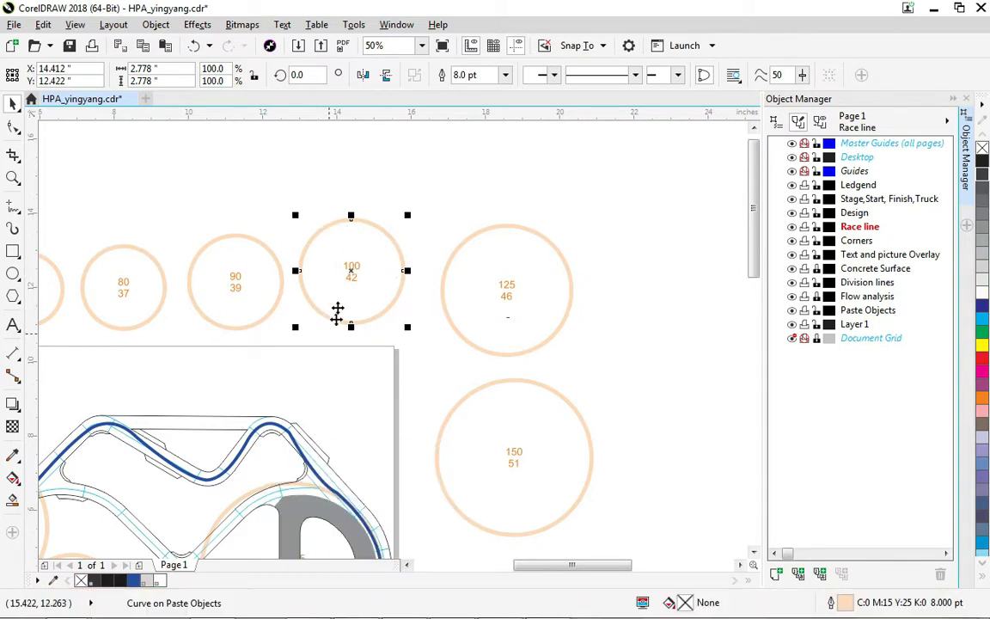
mouse_move(325, 502)
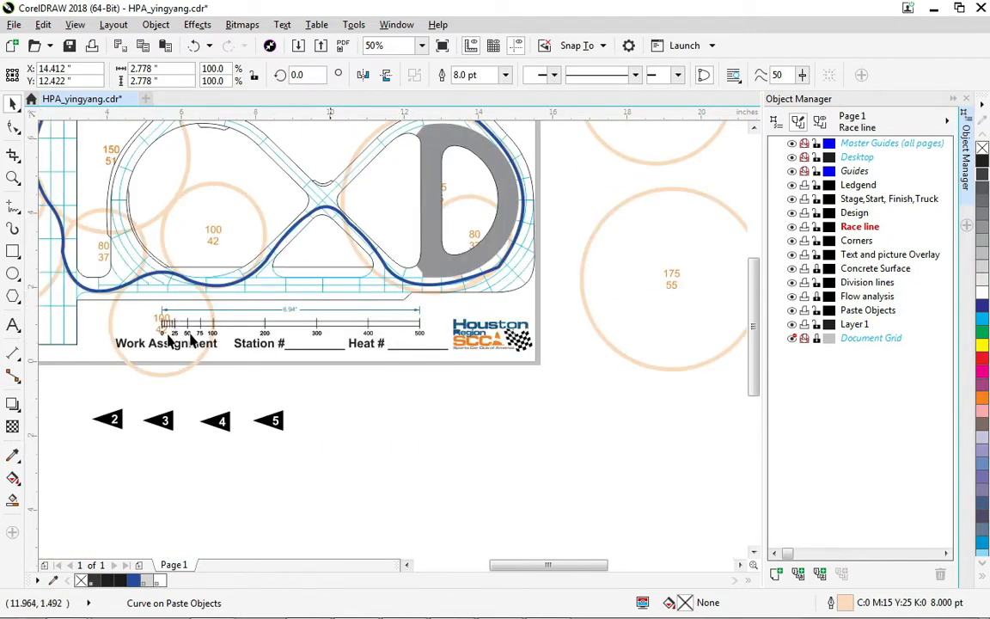
mouse_move(404, 354)
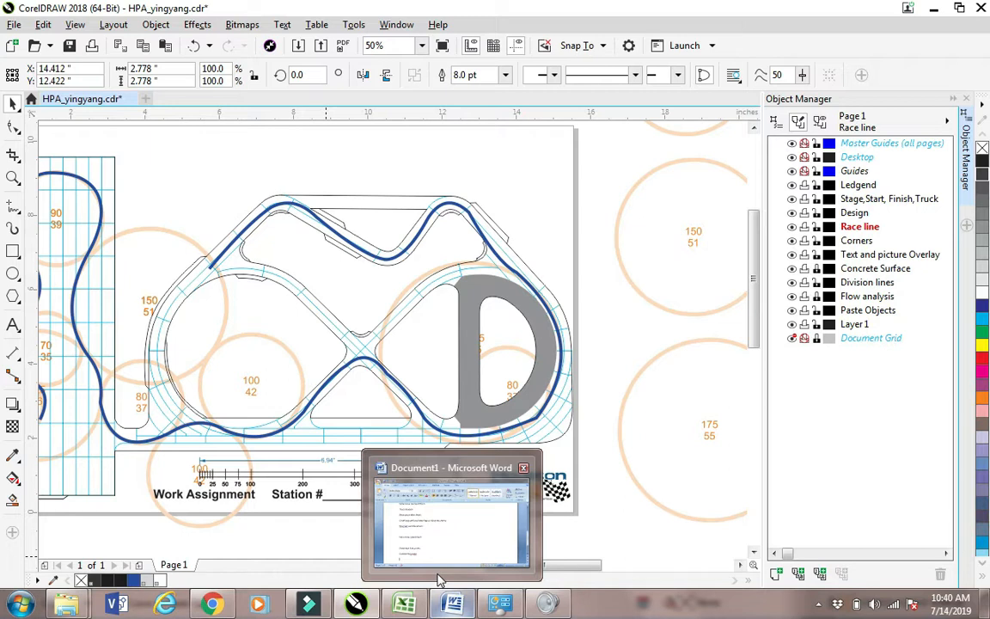
mouse_move(433, 533)
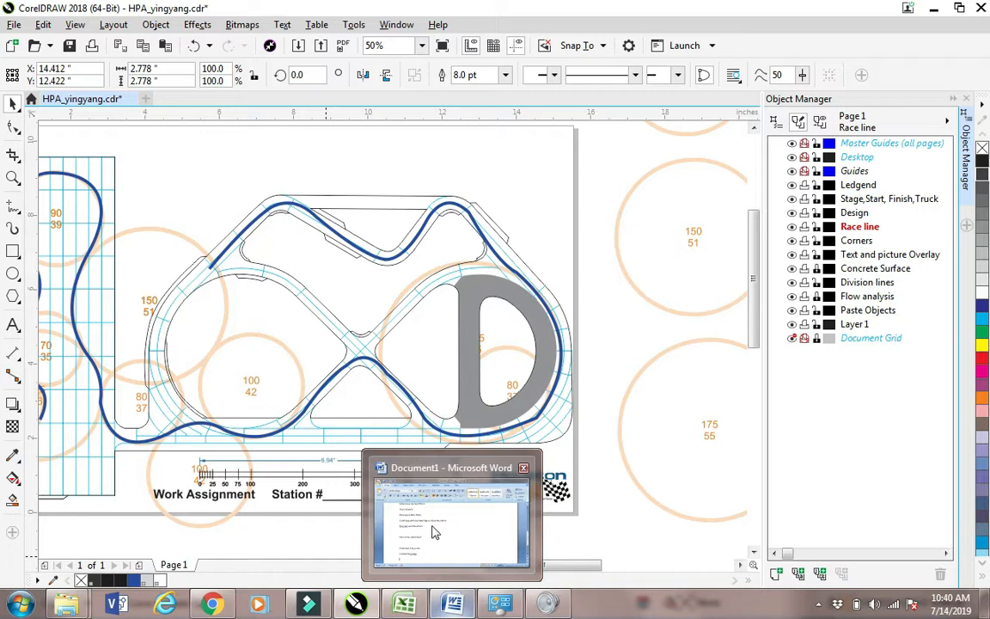
mouse_move(399, 492)
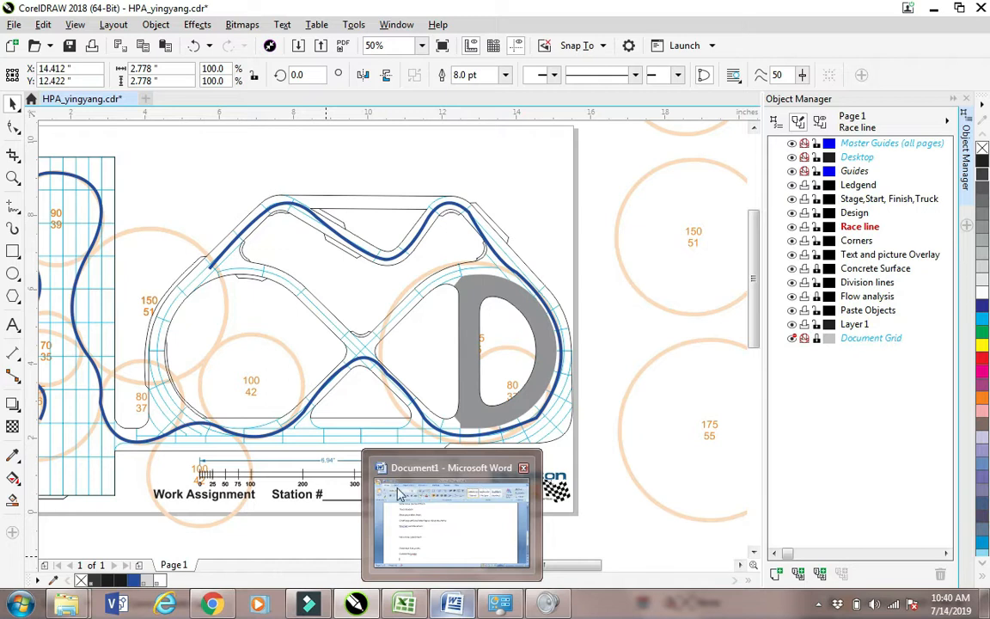
mouse_move(457, 529)
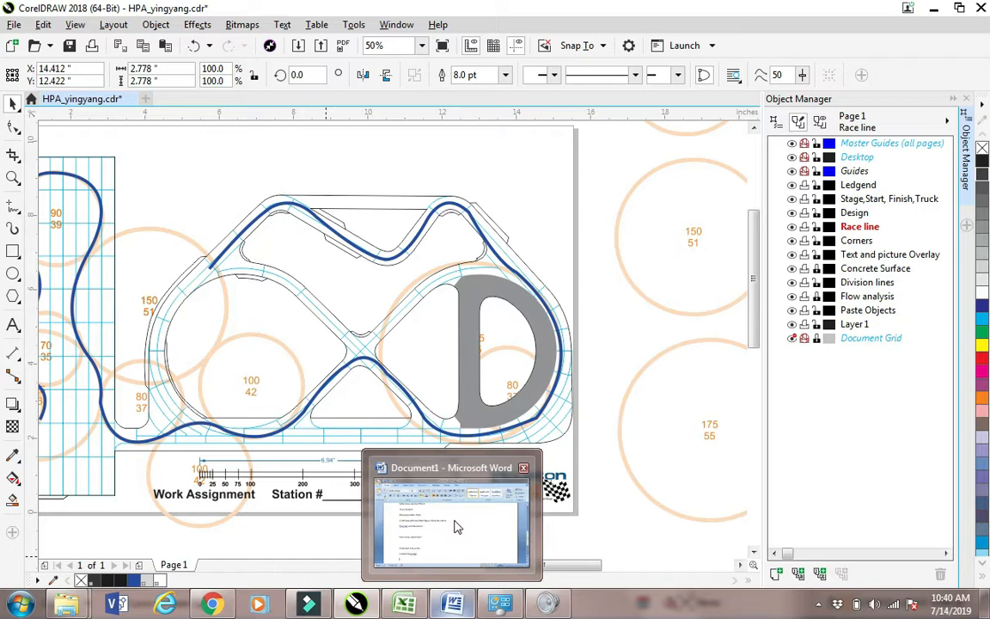
mouse_move(457, 512)
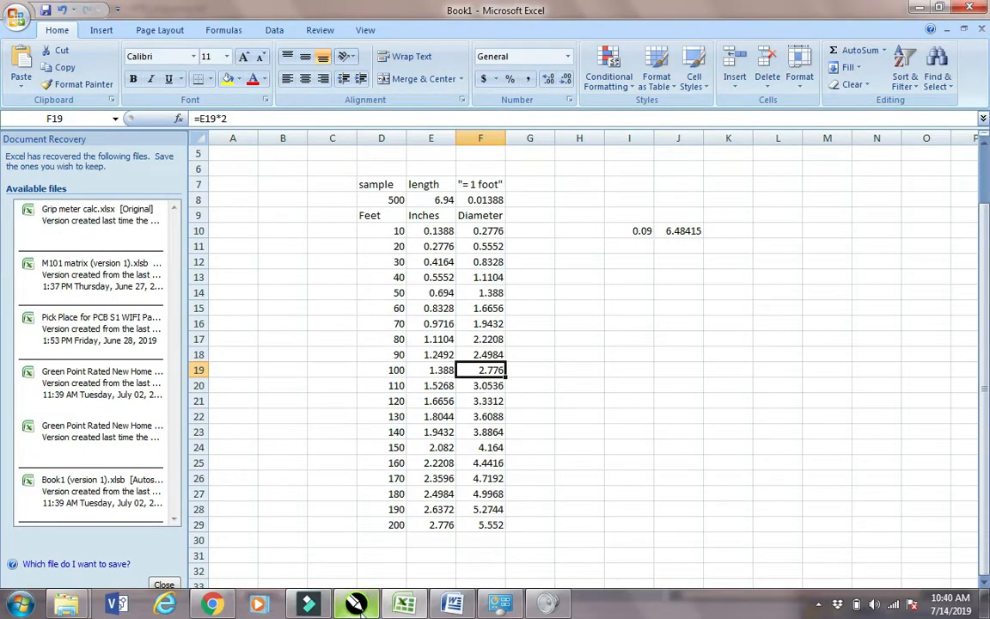
Switch back to the CorelDRAW course drawing from the taskbar.
left_click(356, 602)
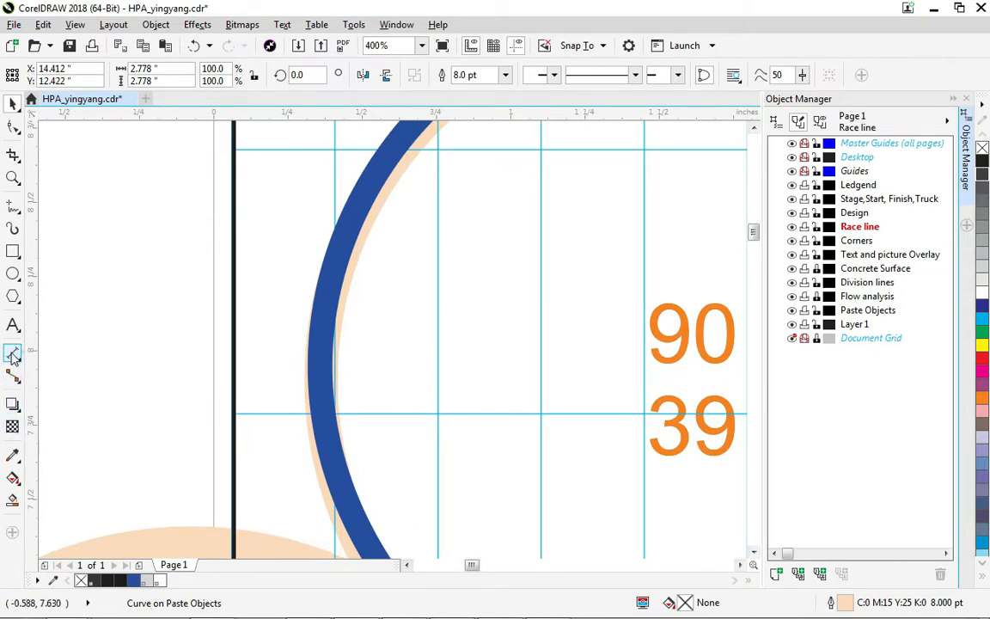
Start a dimension measurement across the blue race line beside the 90/39 circle.
left_click(13, 352)
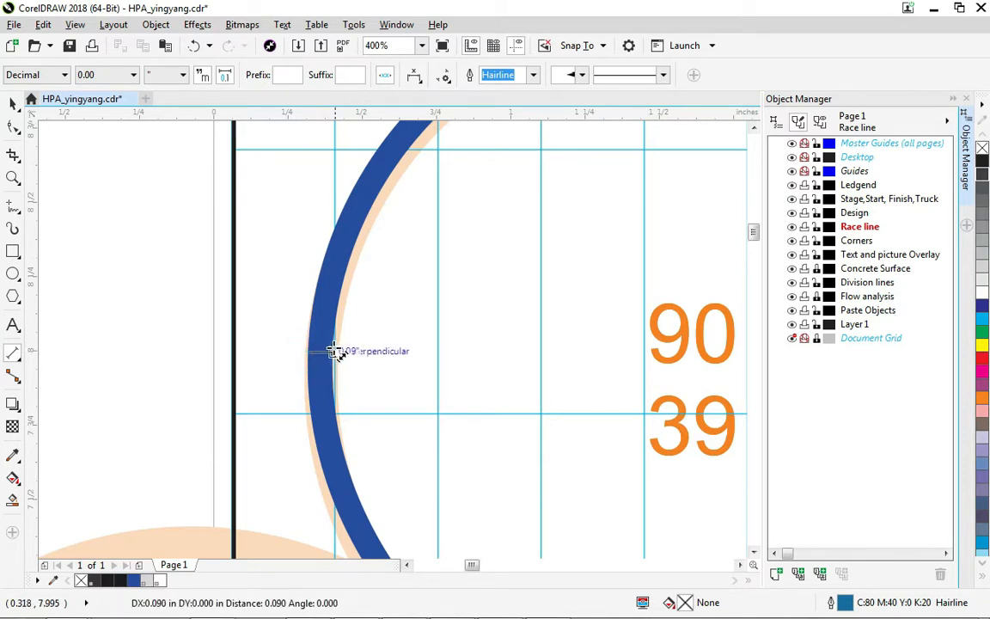
mouse_move(323, 330)
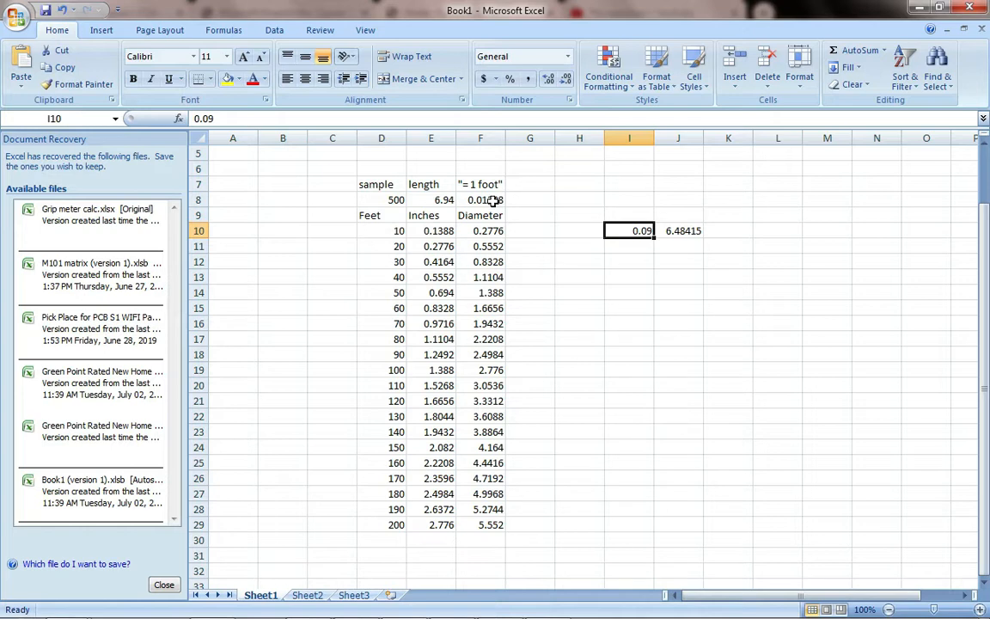
Inspect the J10 result converting the 0.09-inch line width to about 6.48 feet.
left_click(677, 230)
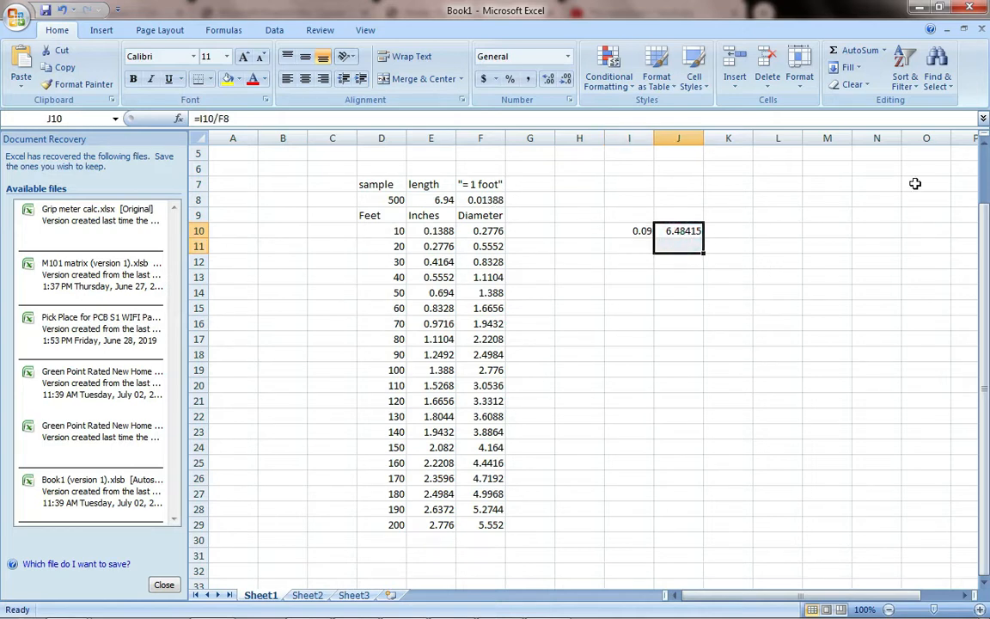
mouse_move(850, 285)
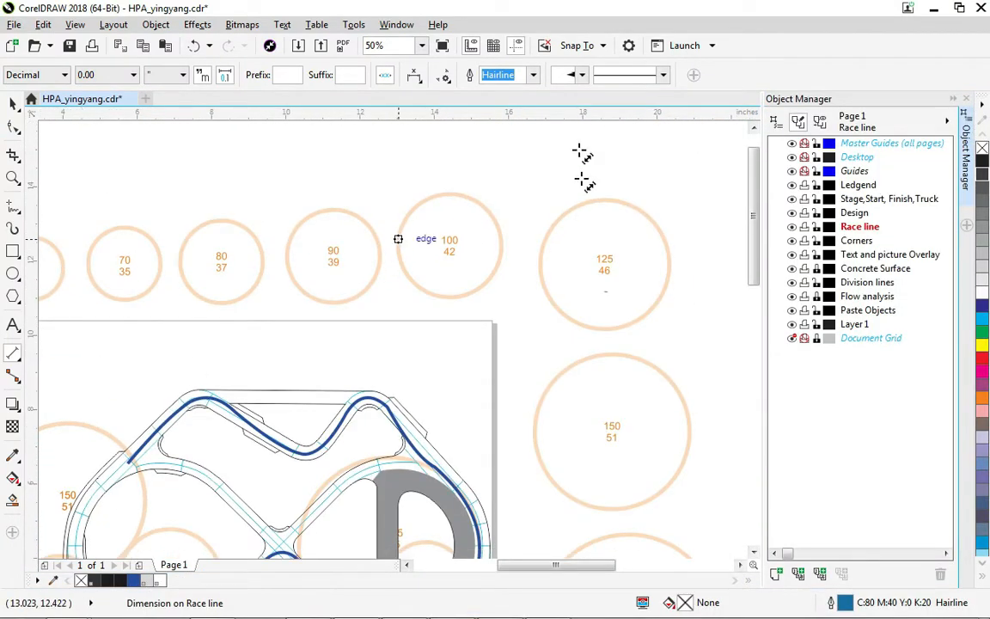
mouse_move(571, 138)
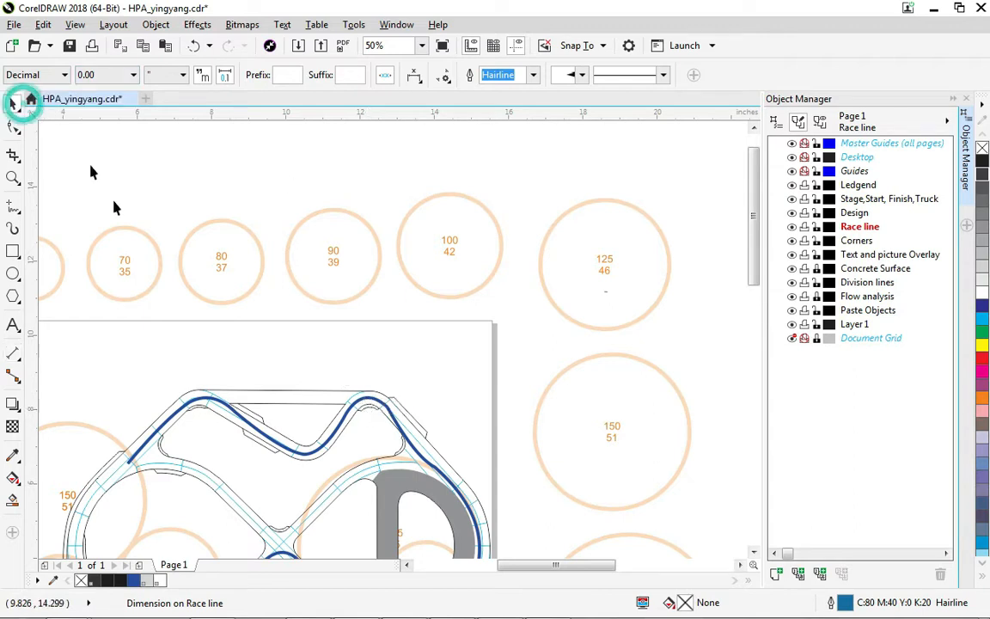
left_click(199, 397)
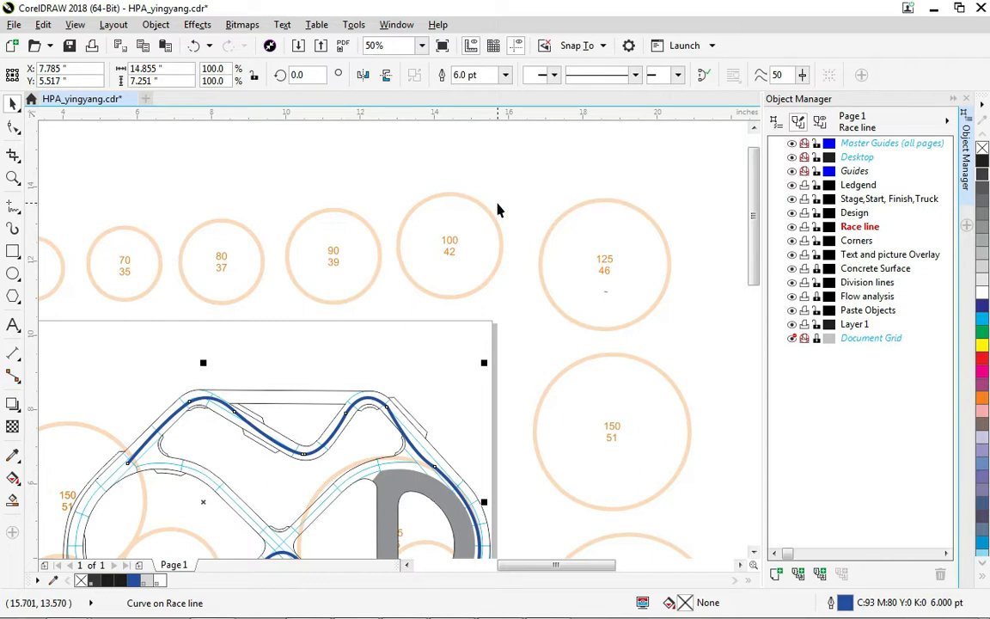
mouse_move(598, 116)
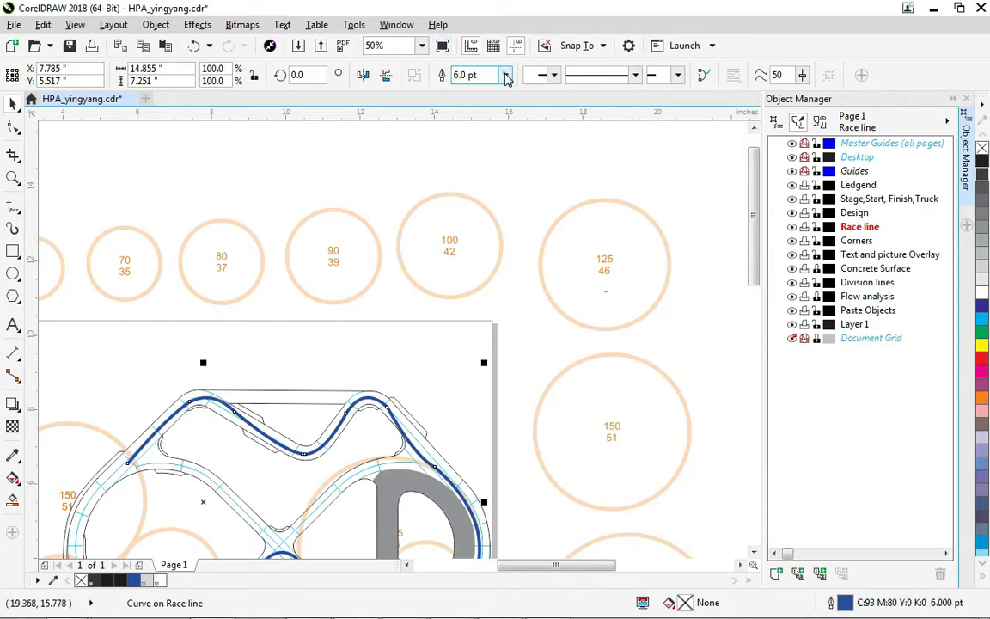
left_click(506, 76)
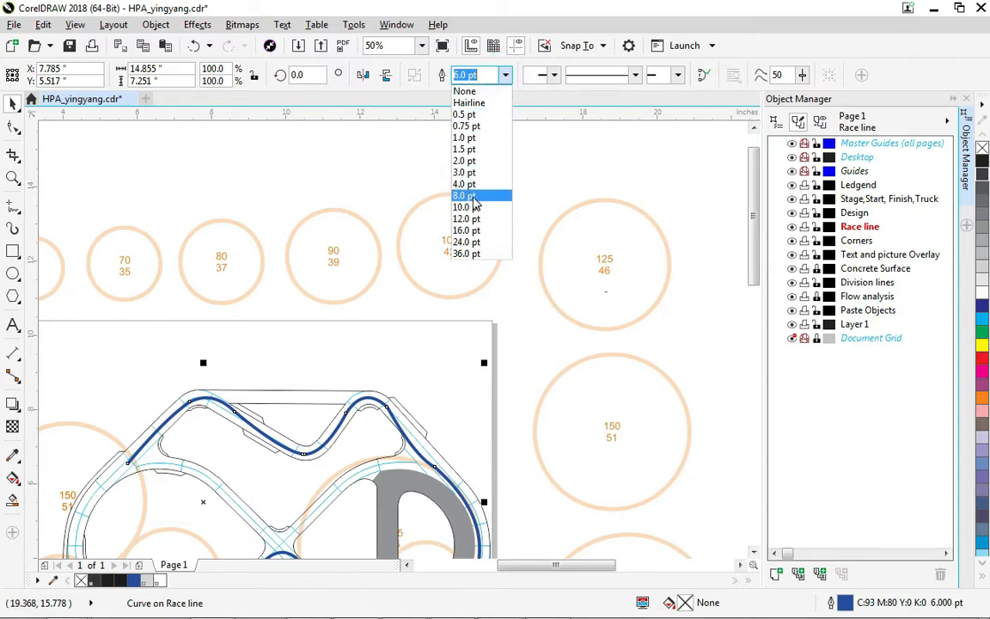
mouse_move(464, 92)
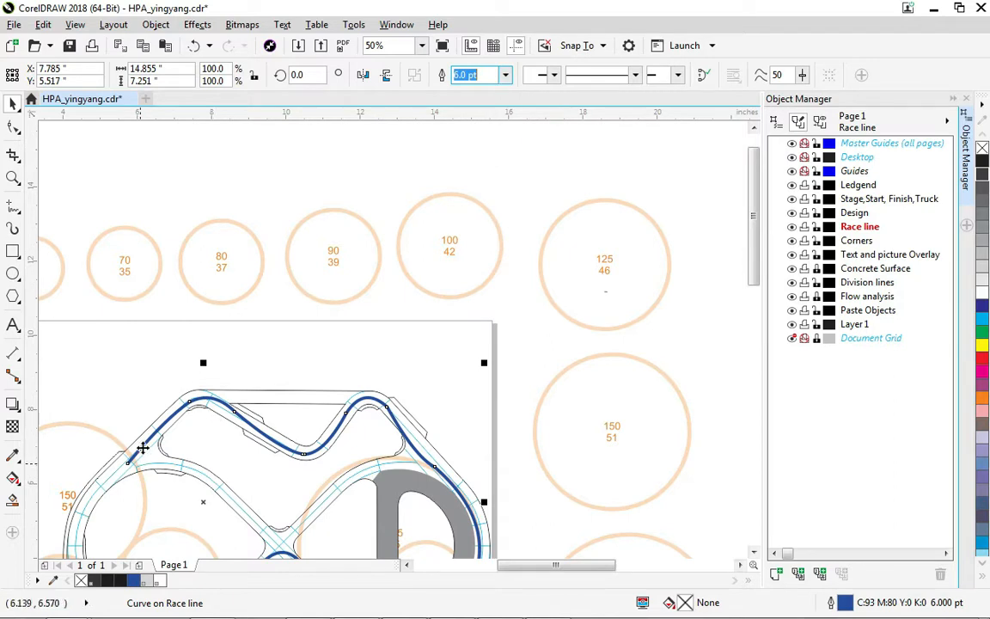
mouse_move(399, 411)
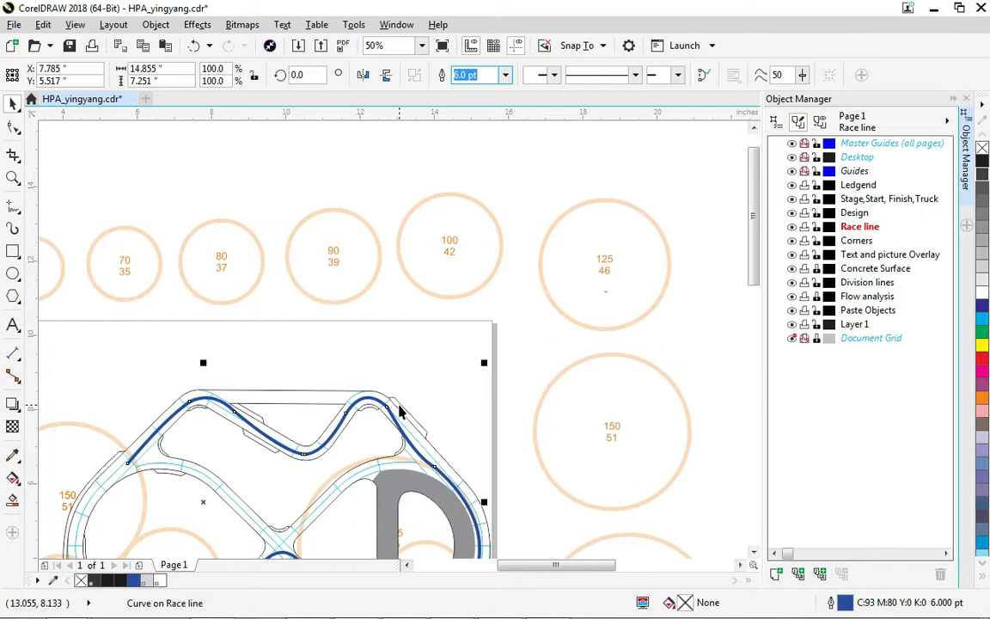
mouse_move(937, 31)
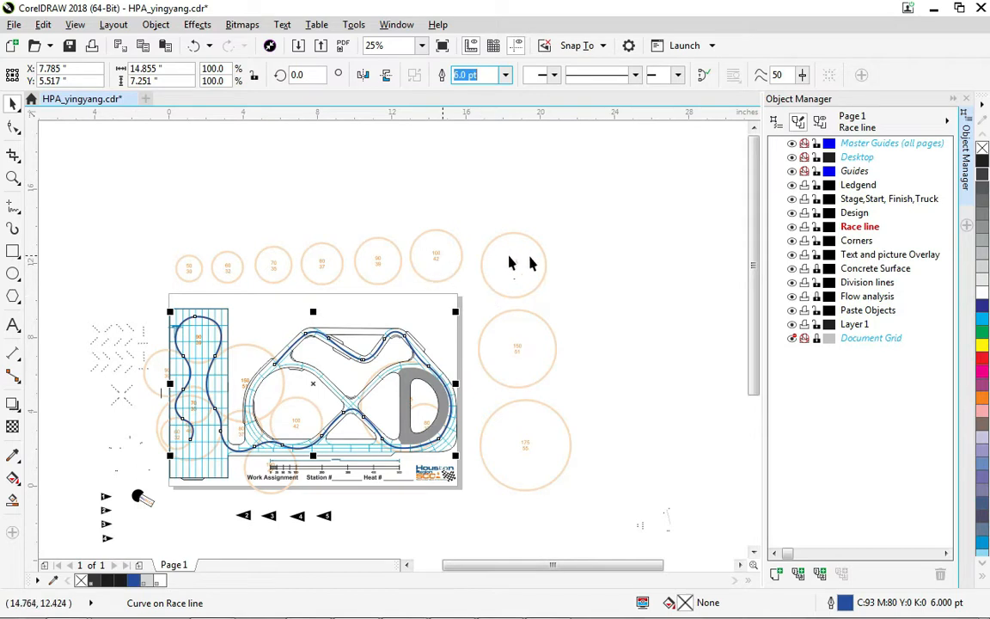
mouse_move(519, 268)
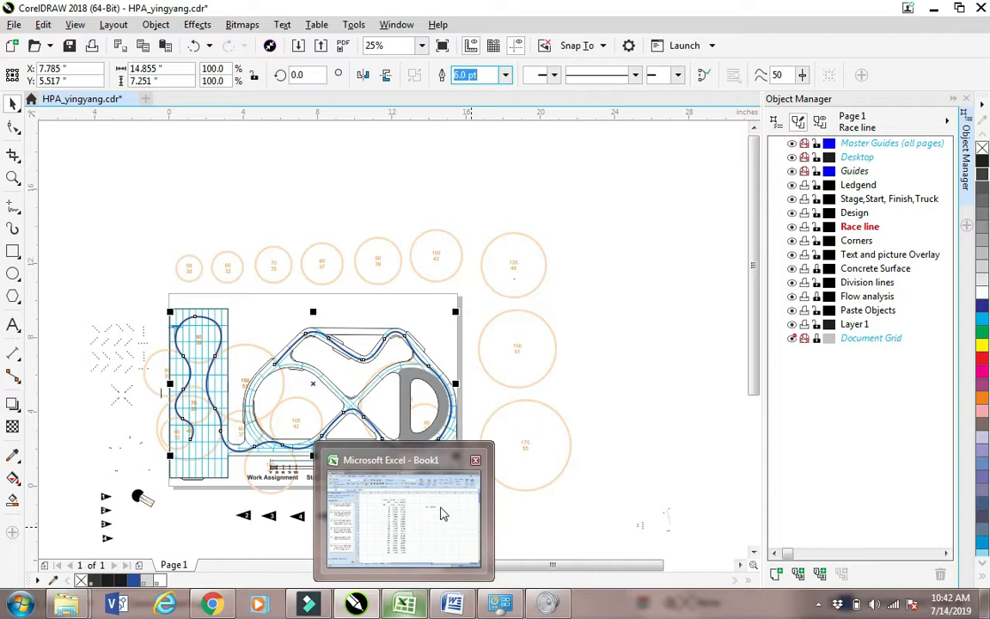
mouse_move(387, 516)
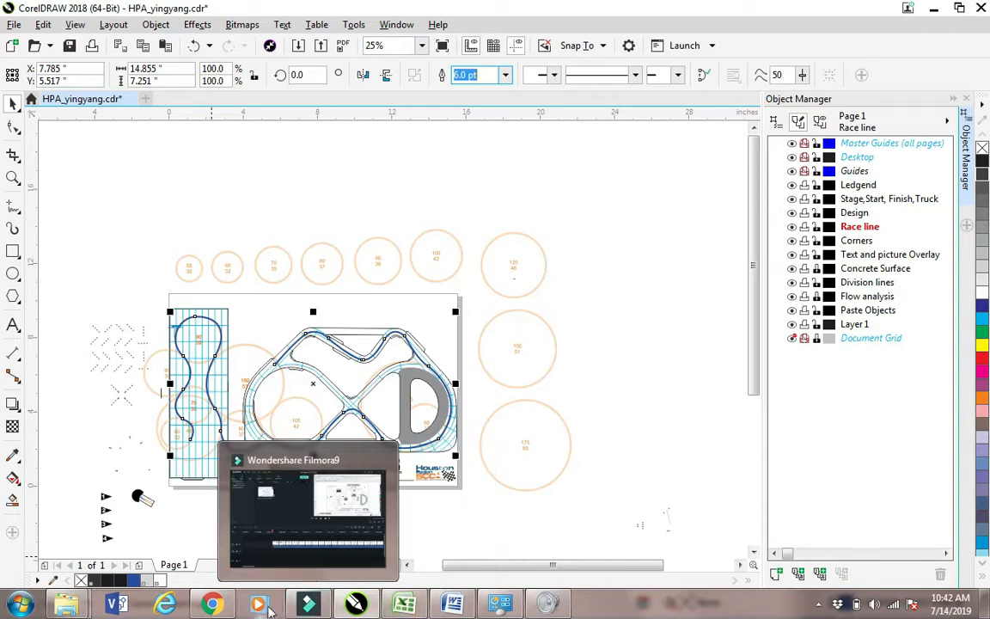
Close the jun19.pdf tab and scroll the Course Maps page down toward the blank maps section.
left_click(212, 602)
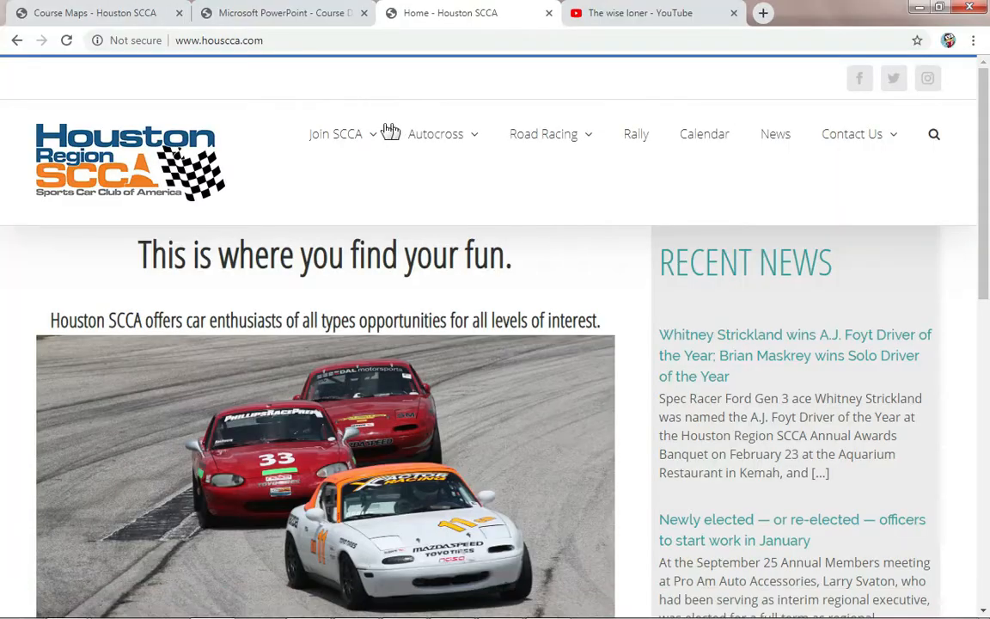
mouse_move(192, 55)
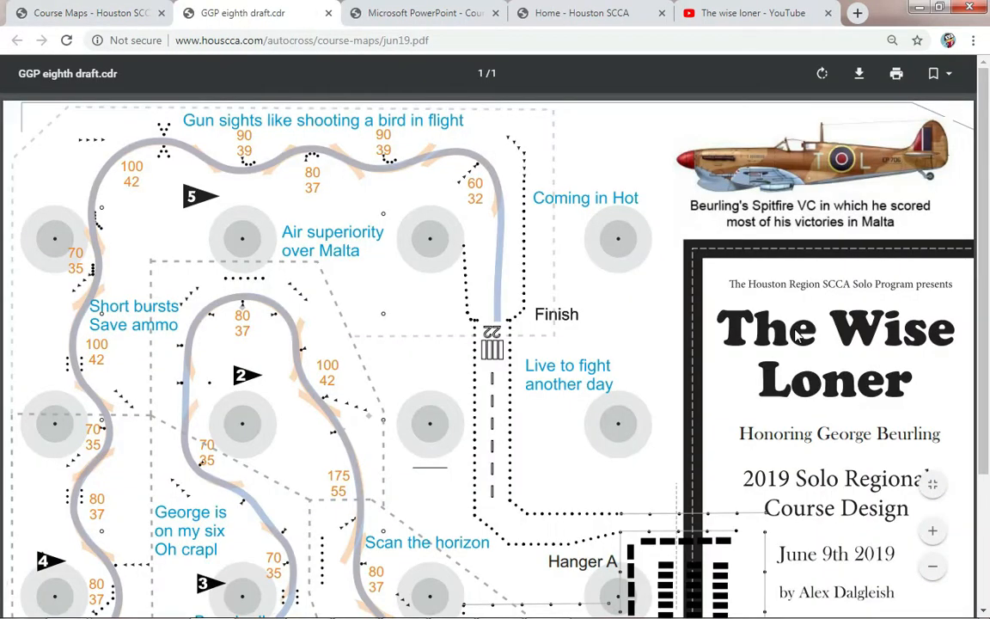
mouse_move(782, 330)
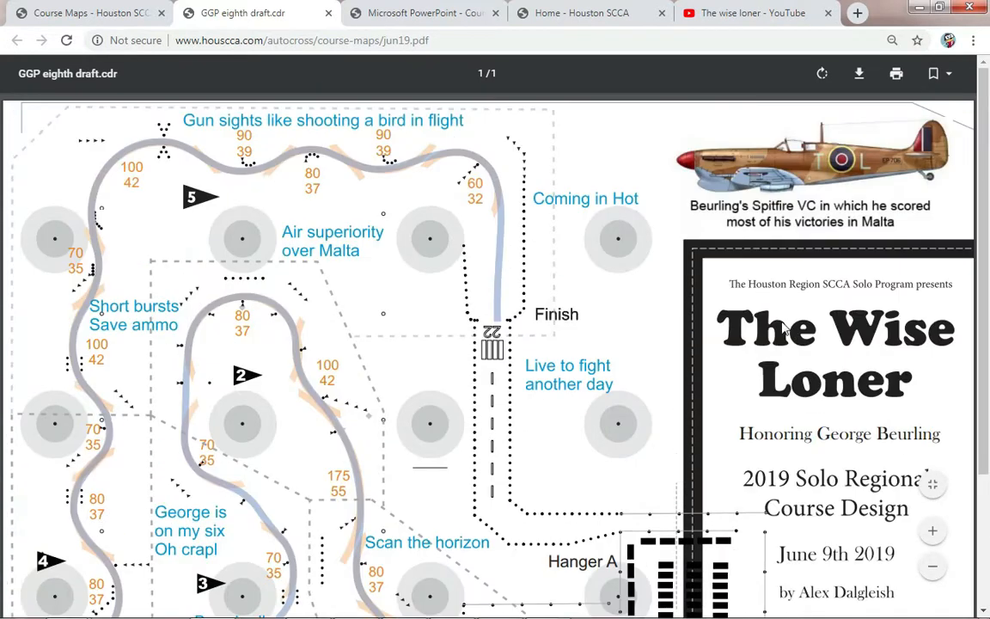
mouse_move(361, 31)
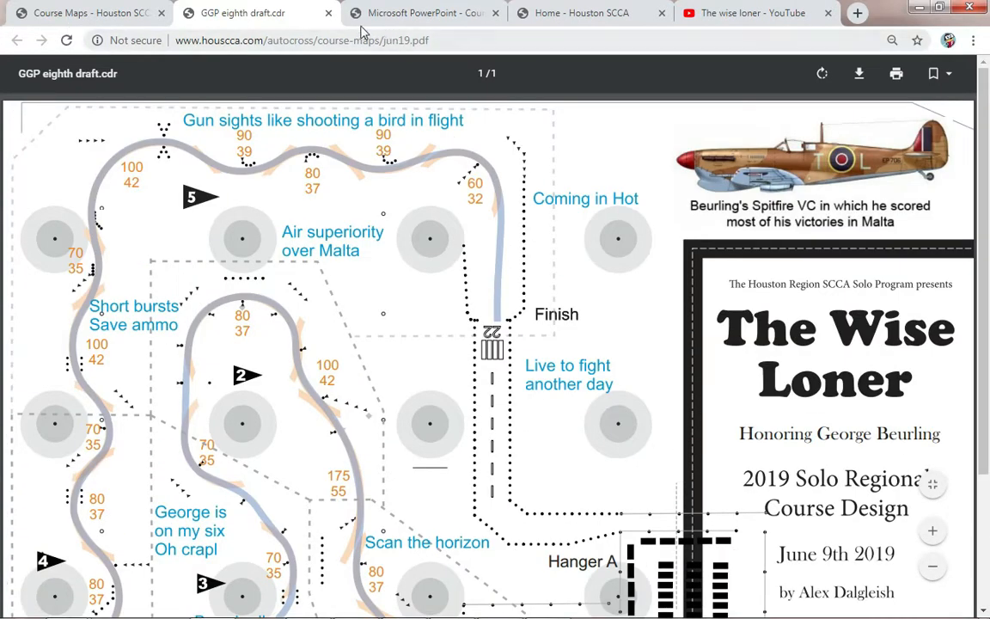
left_click(17, 41)
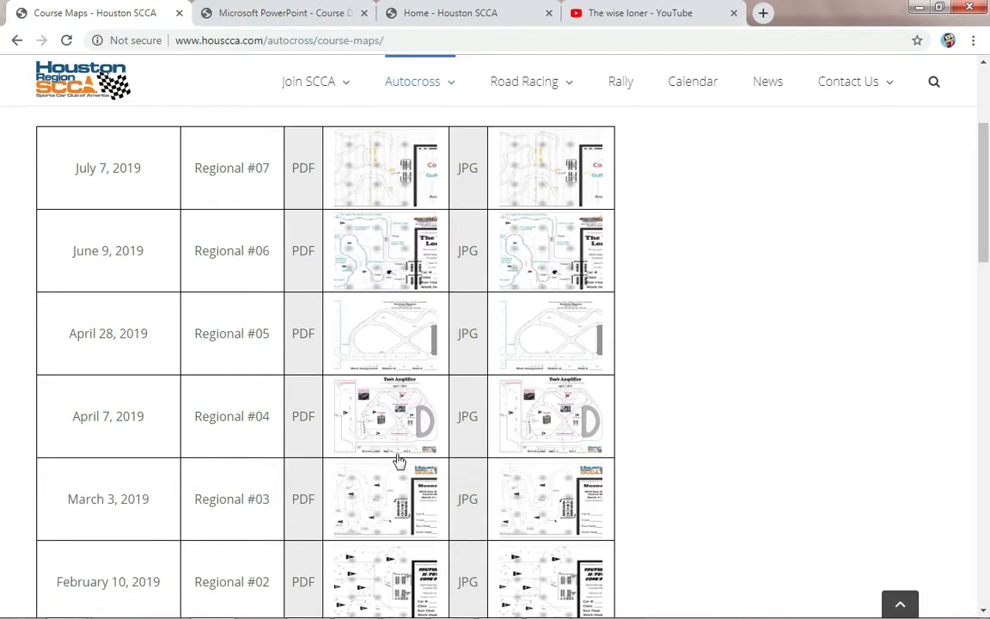
left_click(385, 416)
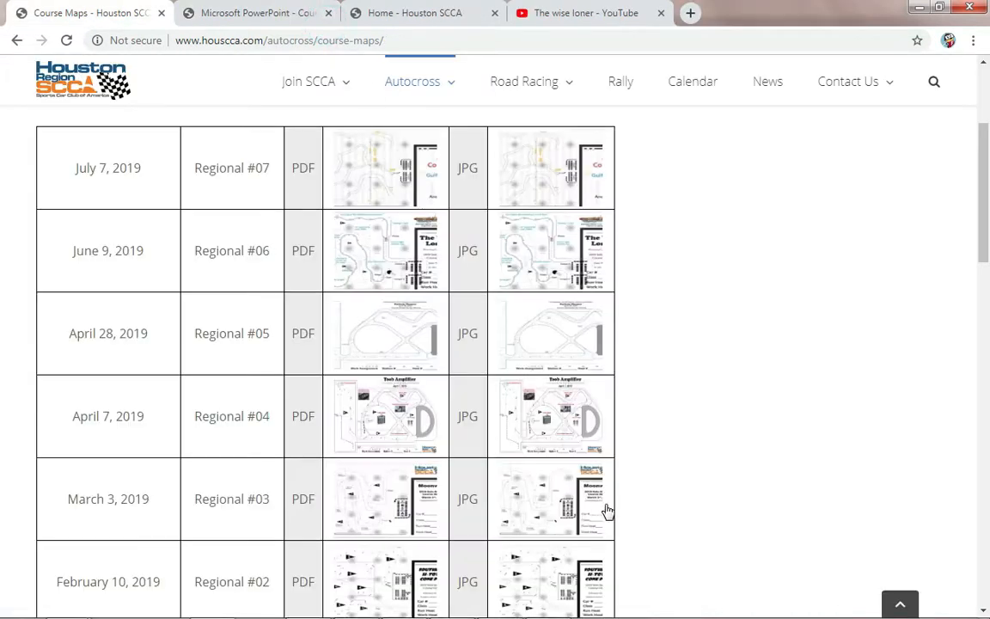
scroll("down", 3)
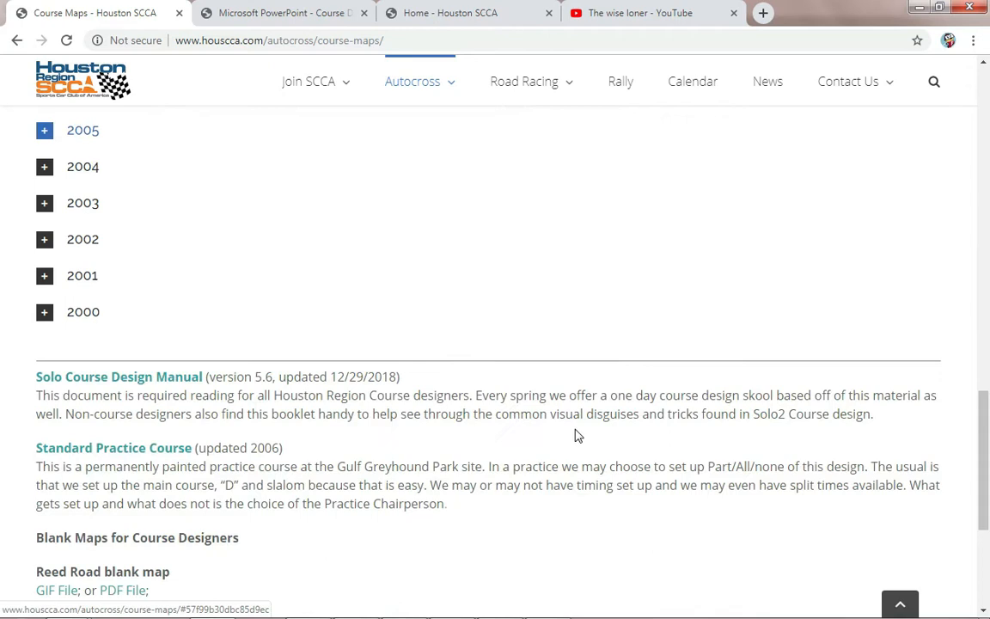
View the Houston Police Academy blank map PDF under Blank Maps for Course Designers.
scroll("down", 3)
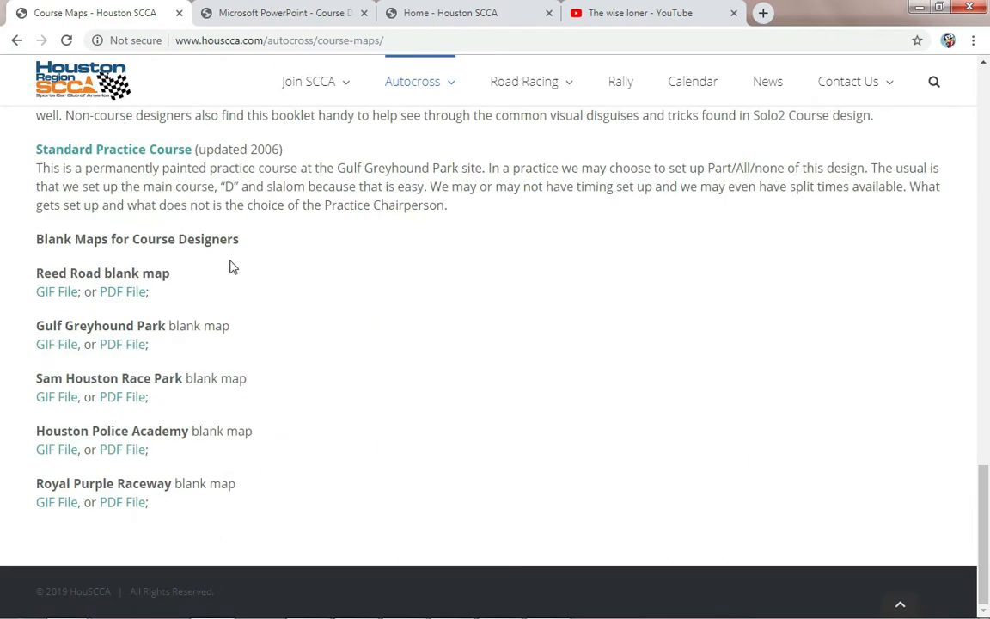
scroll("up", 3)
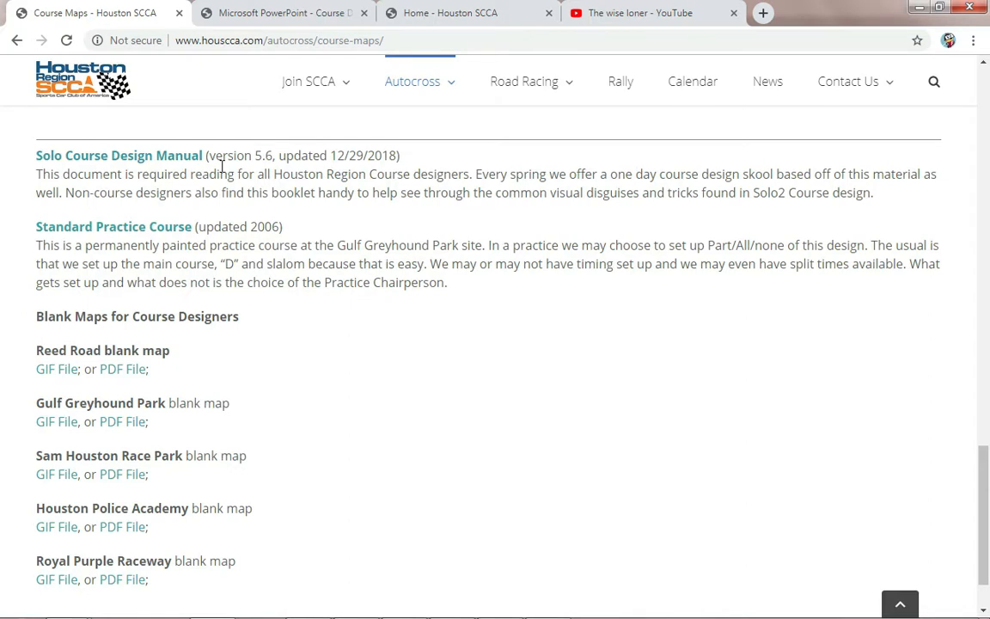
mouse_move(223, 170)
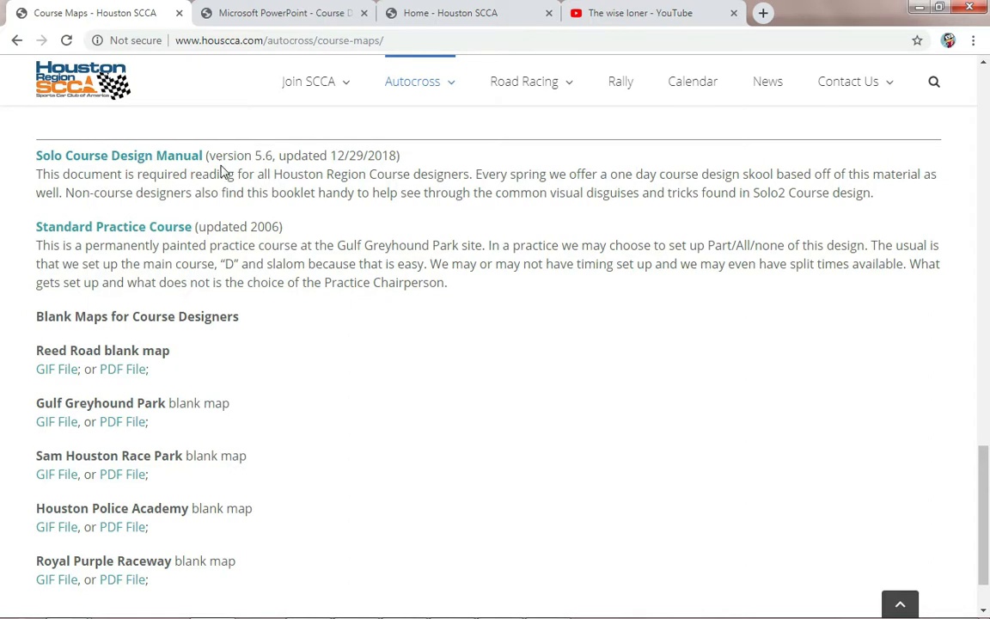
mouse_move(275, 308)
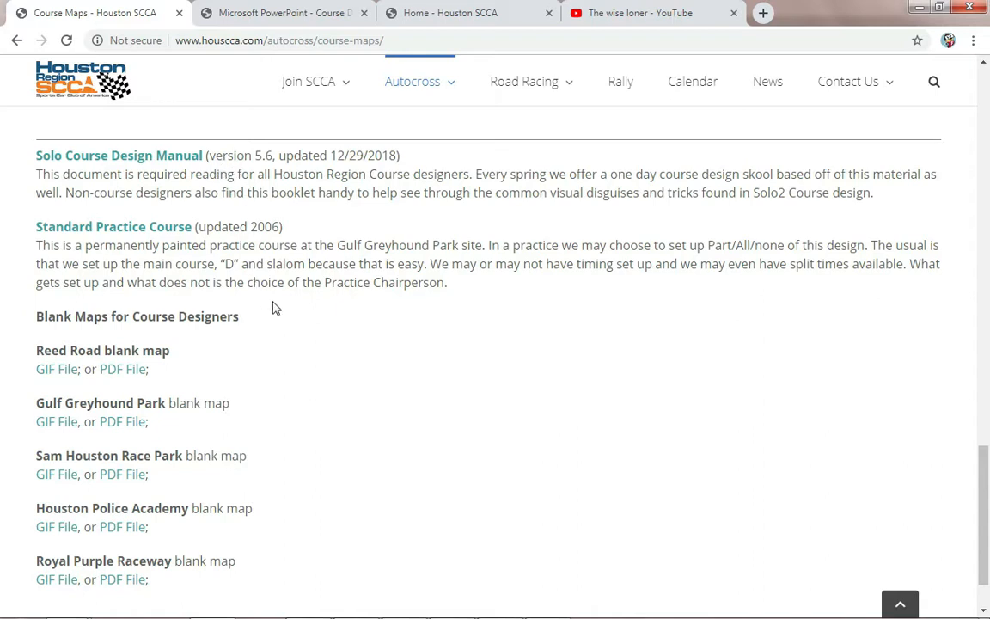
mouse_move(302, 303)
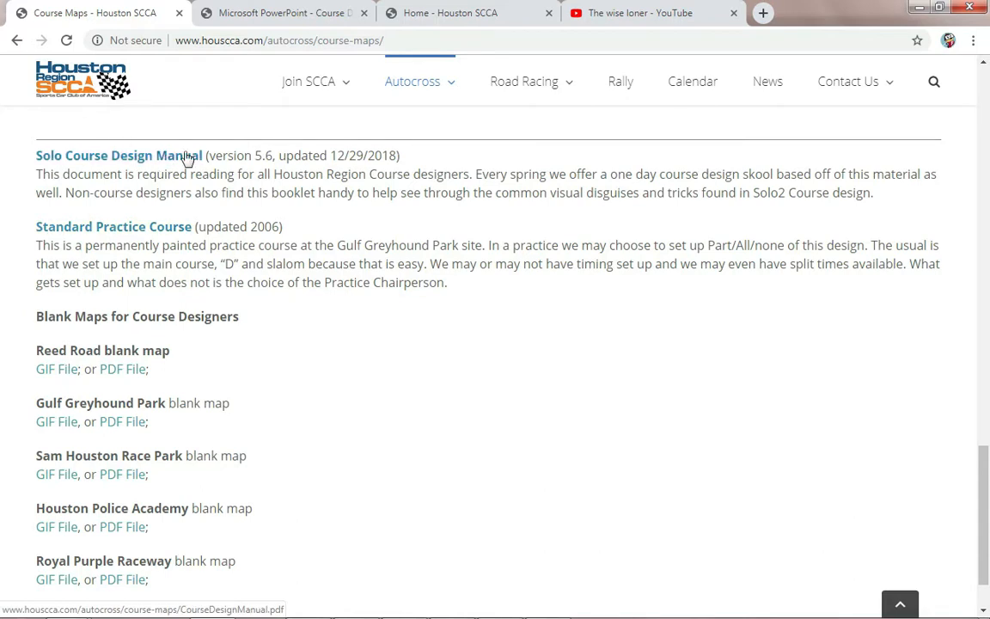
mouse_move(313, 314)
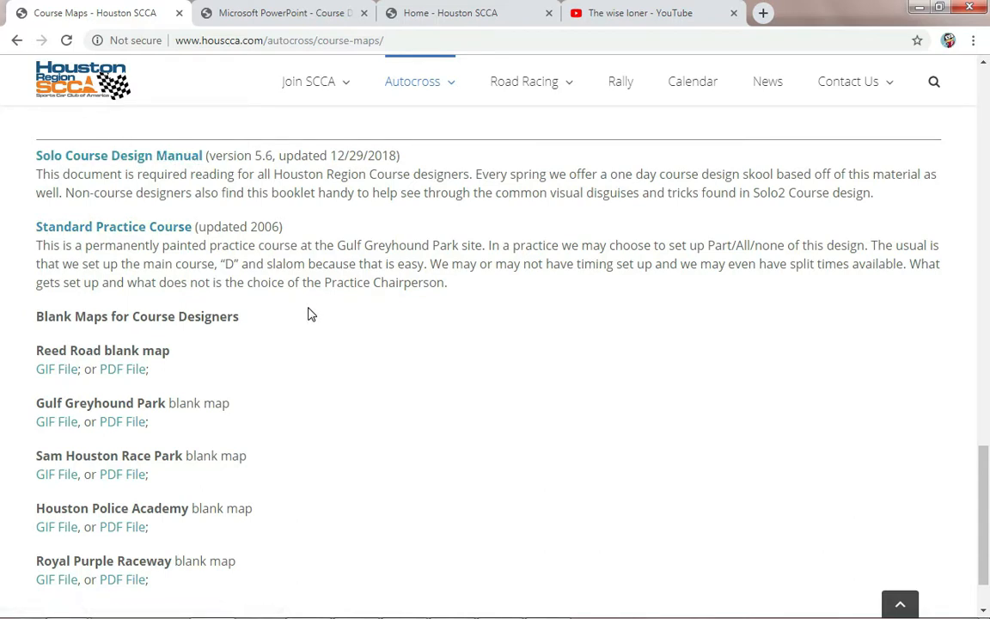
mouse_move(392, 201)
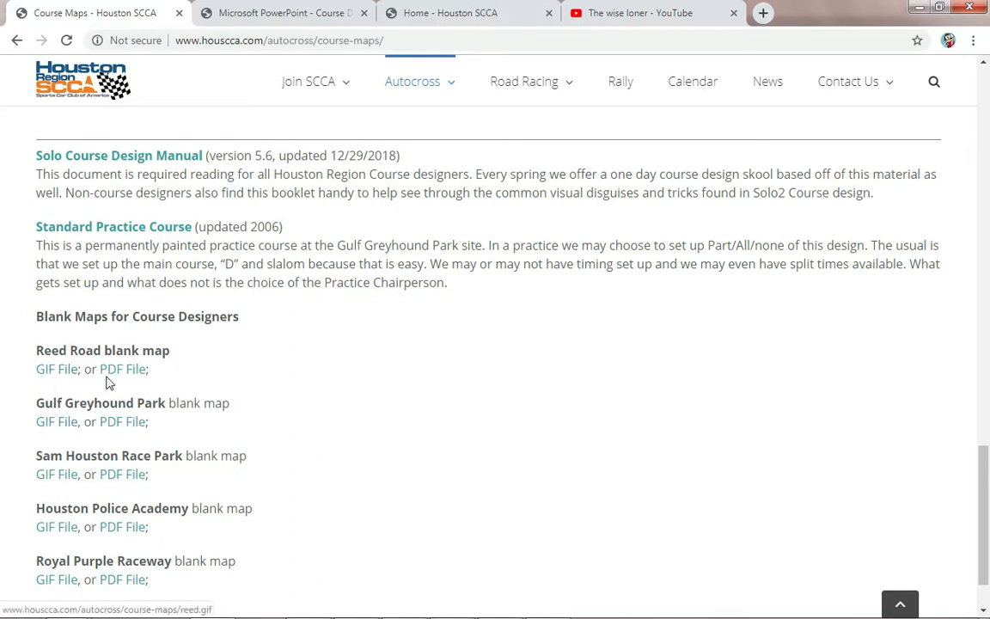
mouse_move(107, 577)
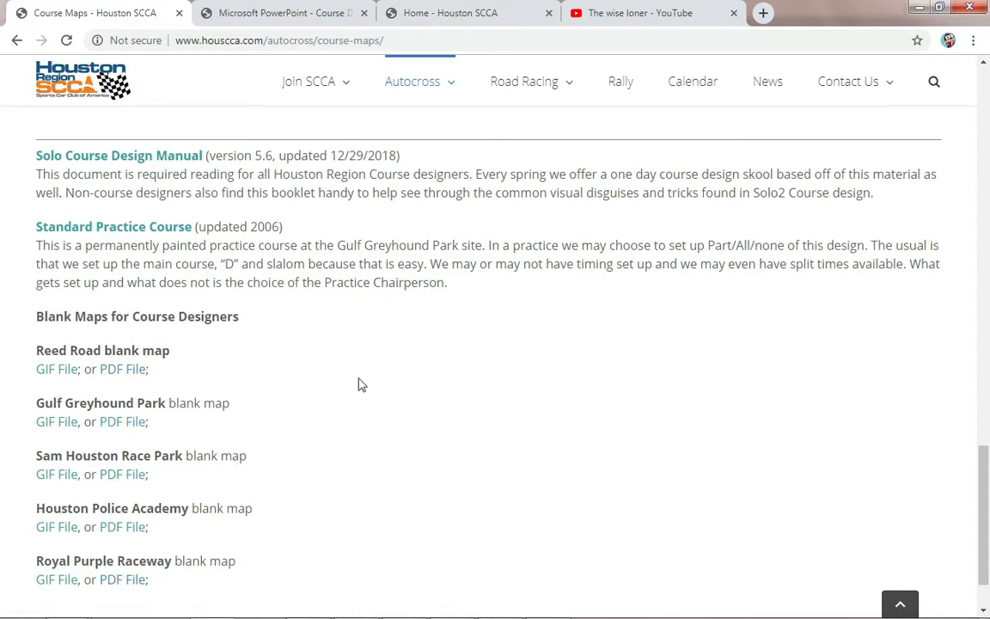
mouse_move(122, 526)
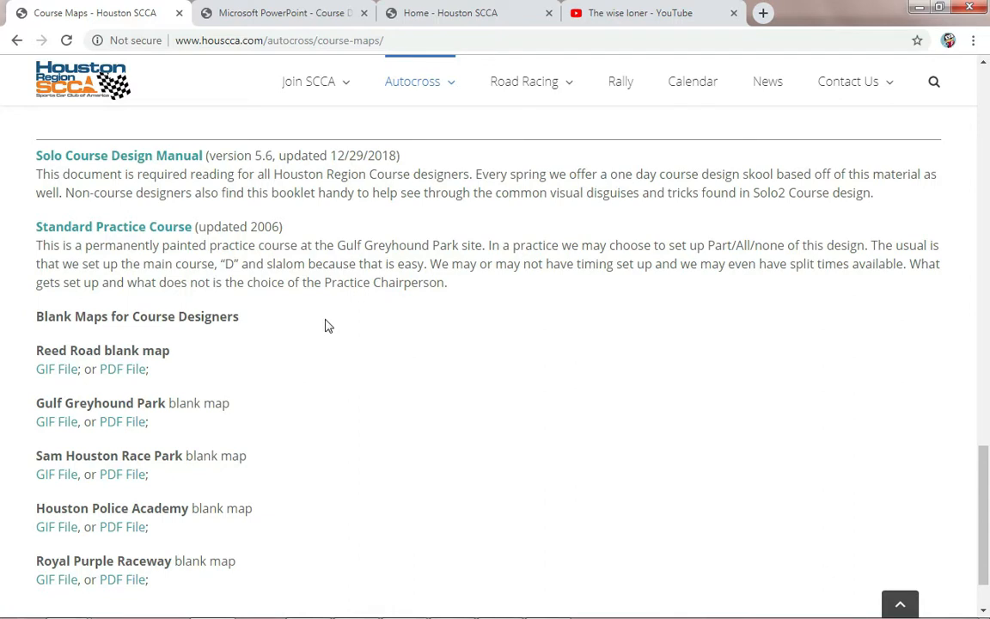
mouse_move(340, 302)
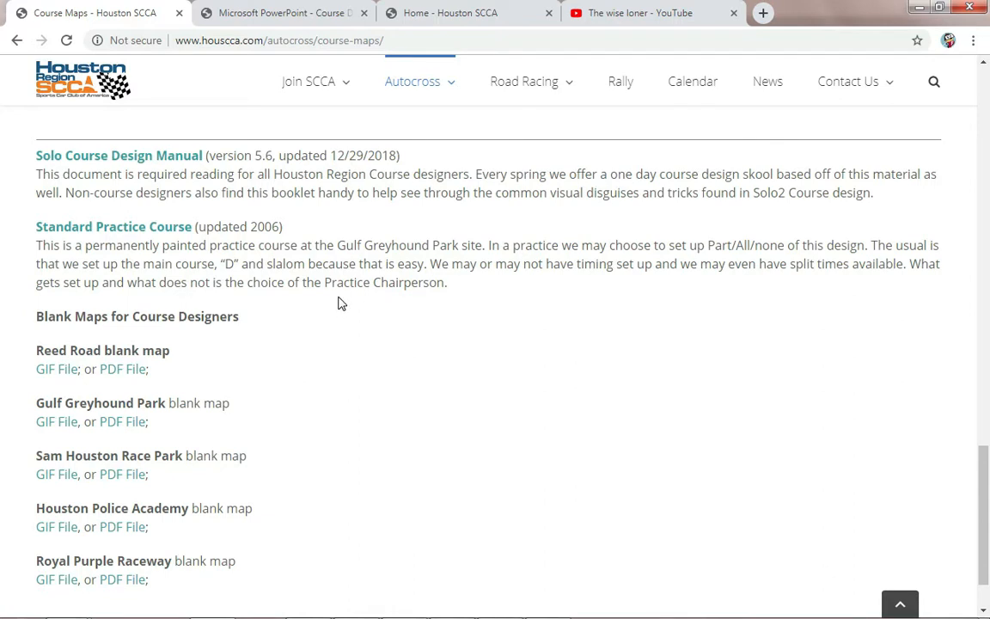
mouse_move(354, 325)
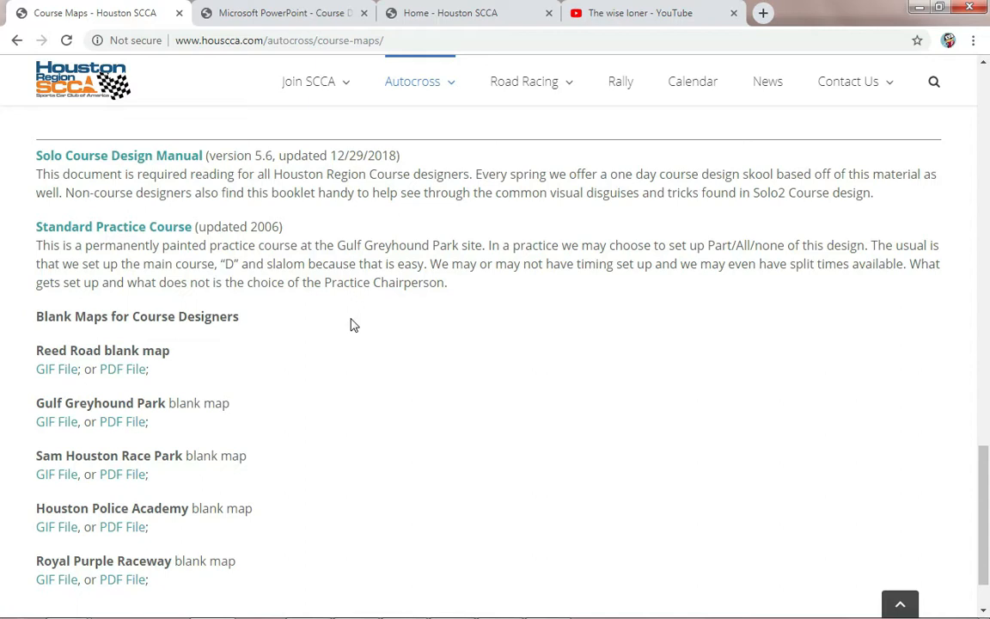
mouse_move(342, 350)
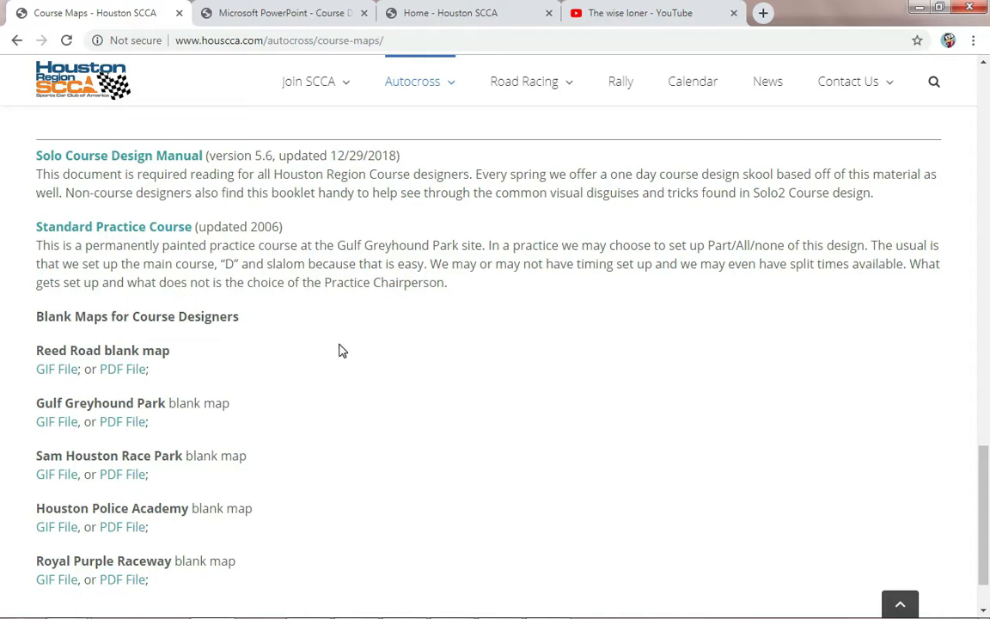
mouse_move(358, 385)
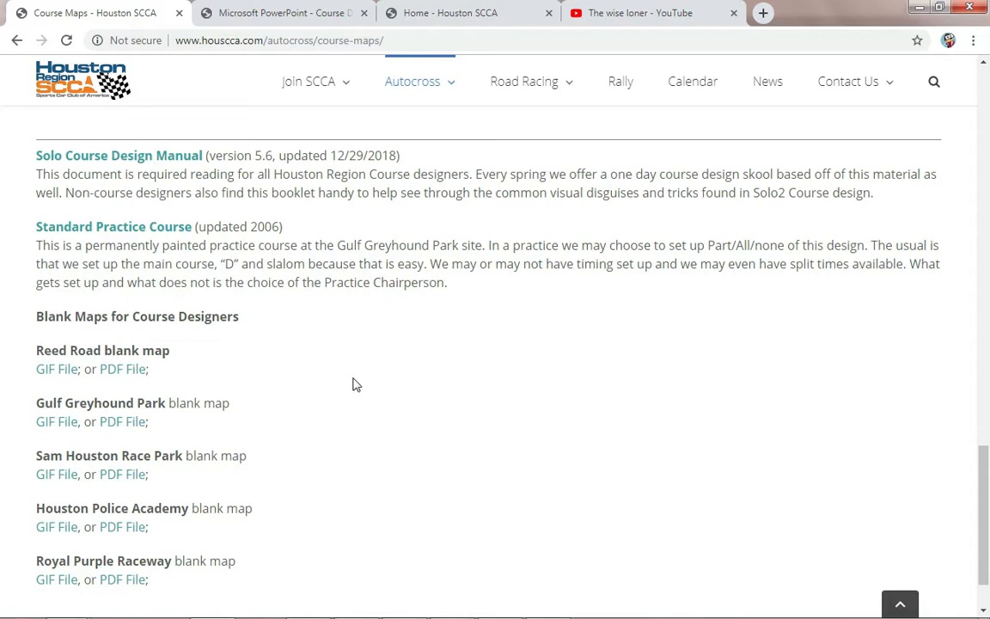
mouse_move(361, 392)
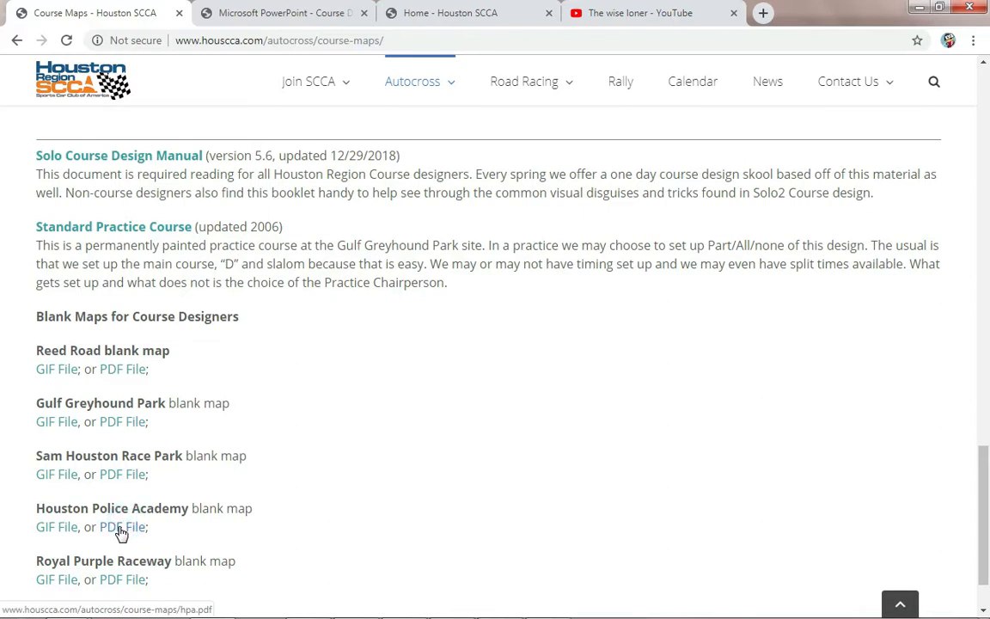
left_click(120, 526)
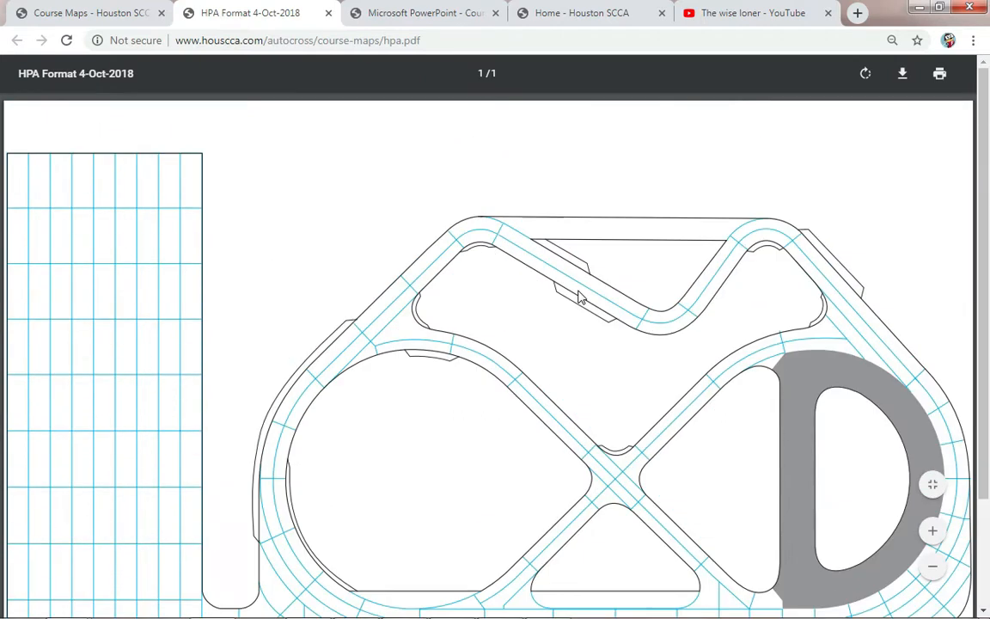
scroll("down", 3)
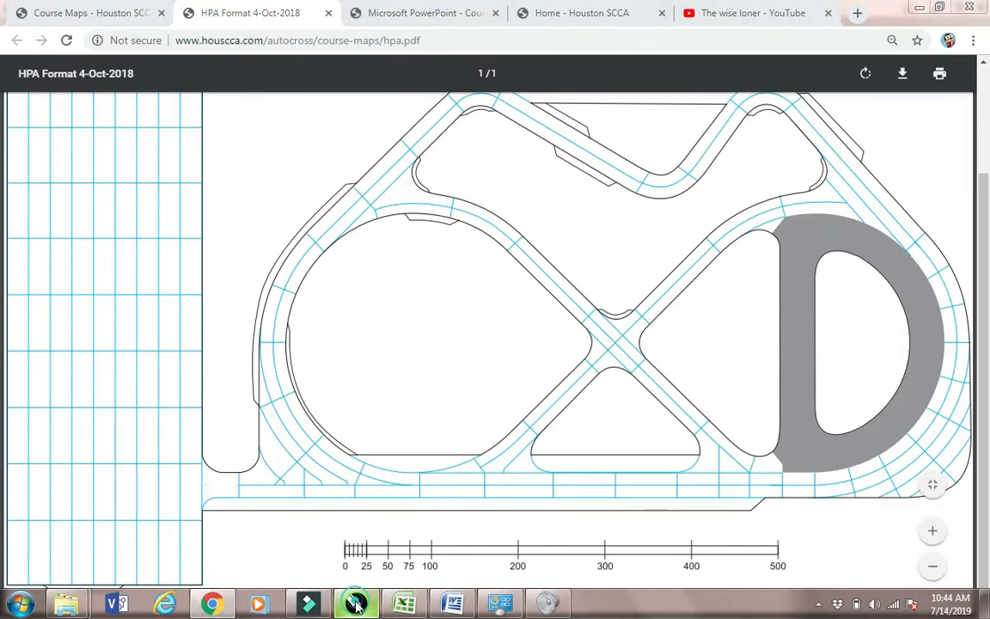
Switch to the CorelDRAW course drawing to compare it with the blank map.
left_click(356, 601)
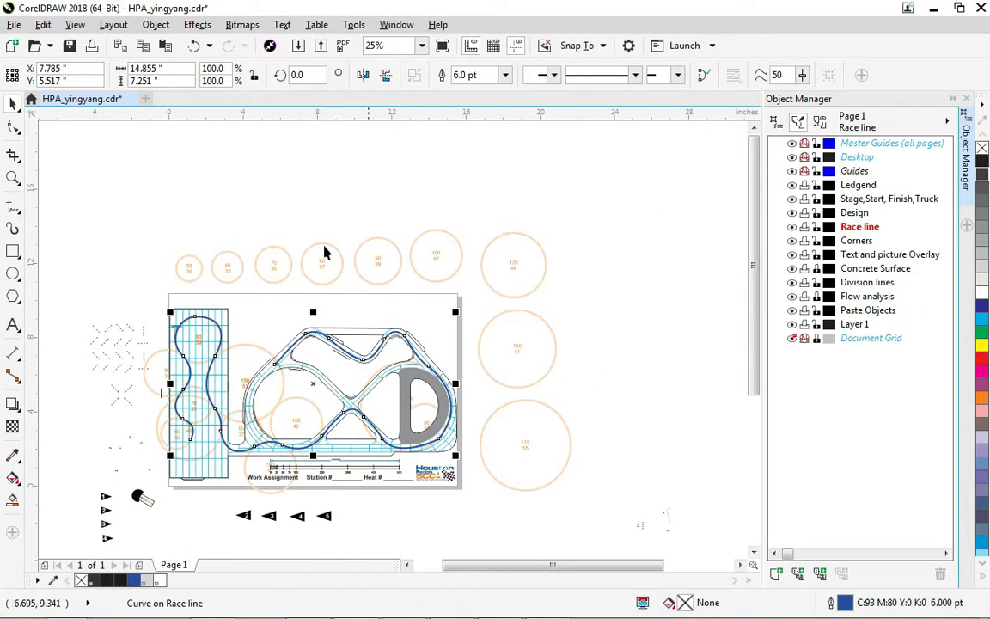
mouse_move(301, 238)
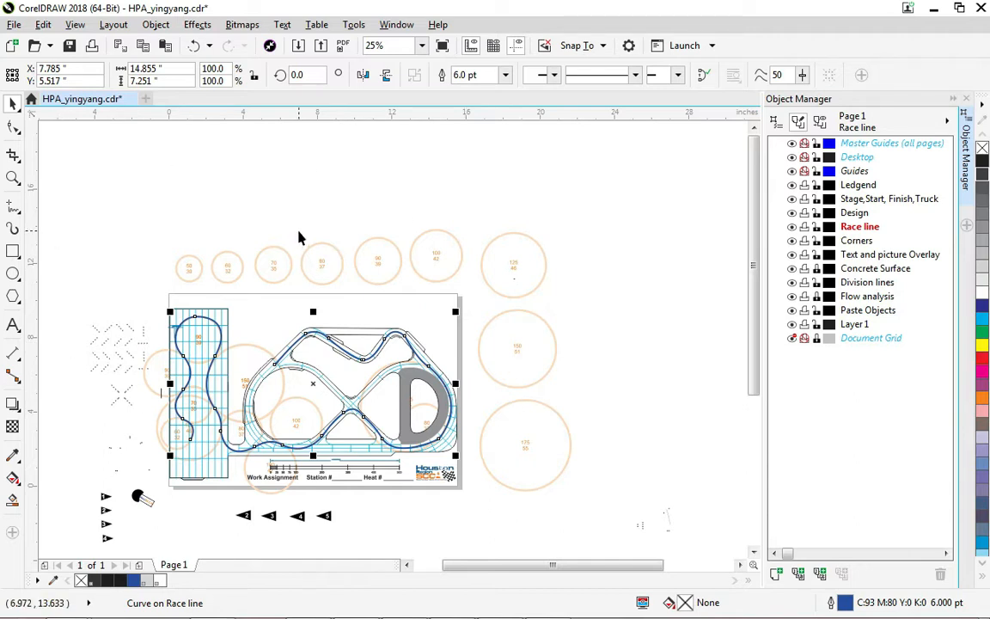
mouse_move(512, 188)
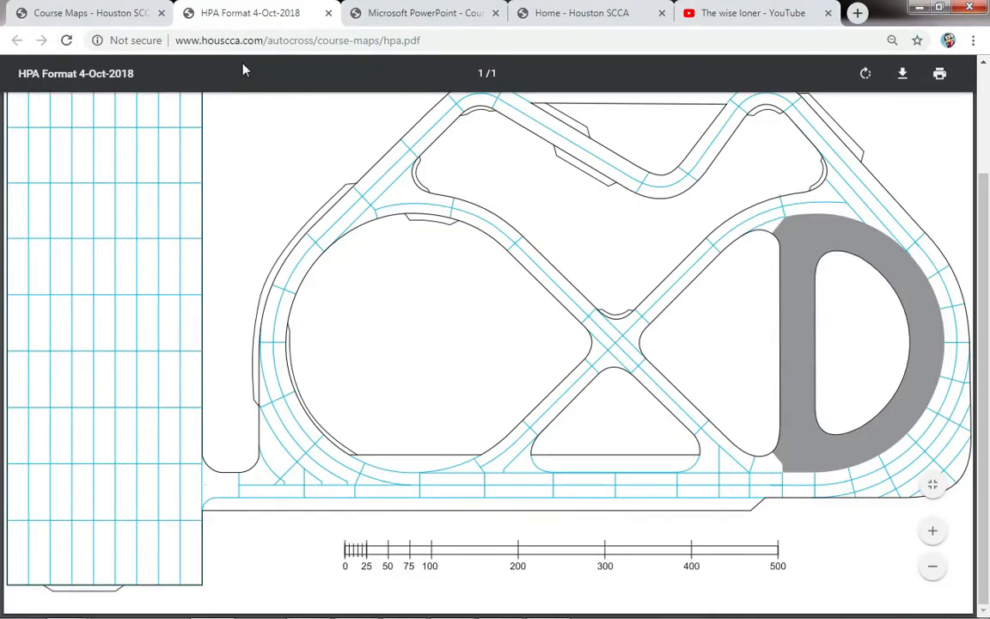
left_click(328, 14)
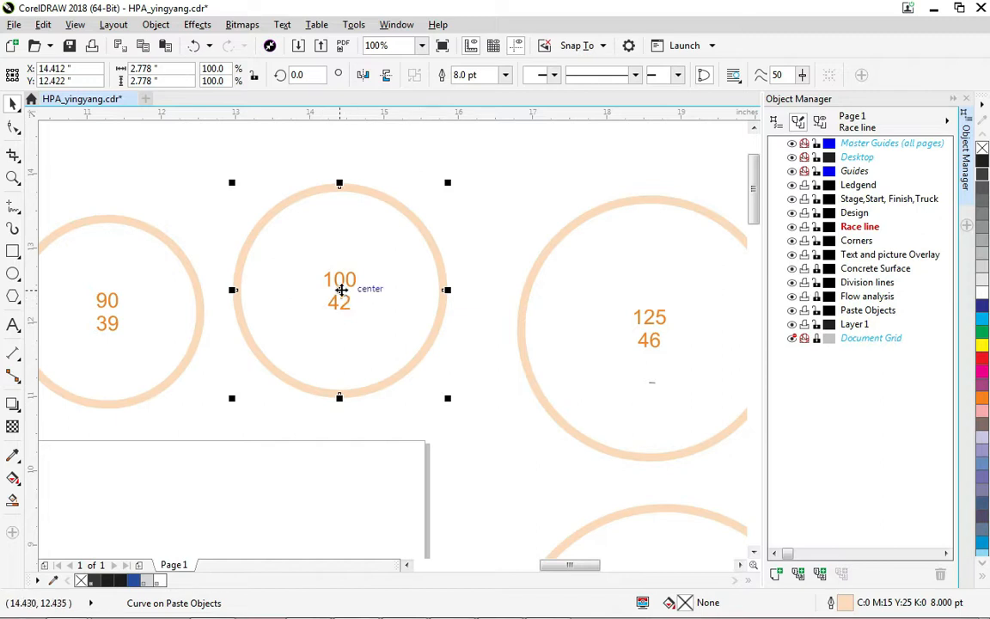
mouse_move(443, 289)
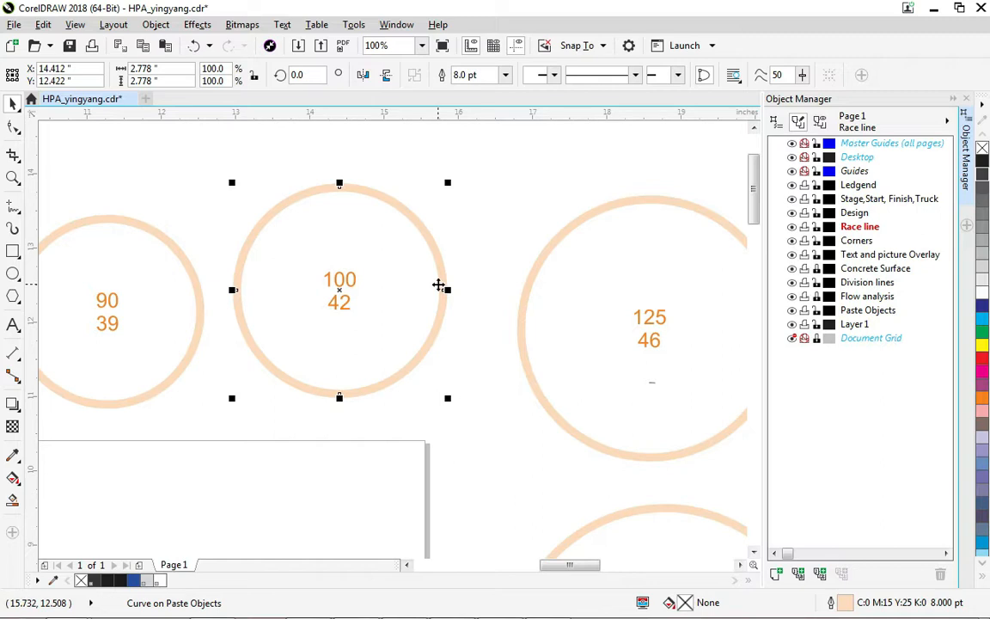
mouse_move(357, 282)
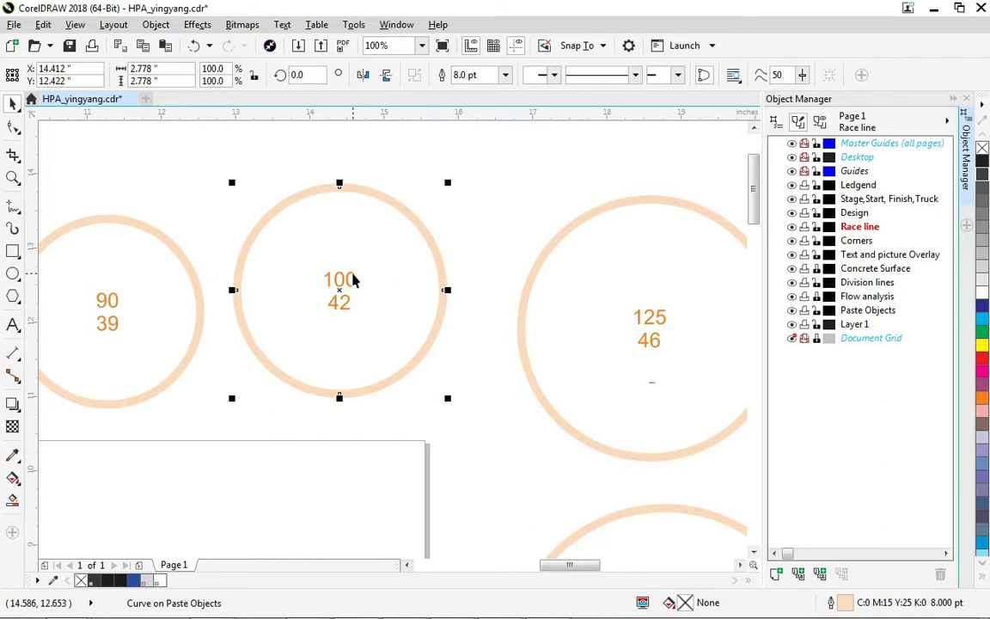
mouse_move(341, 318)
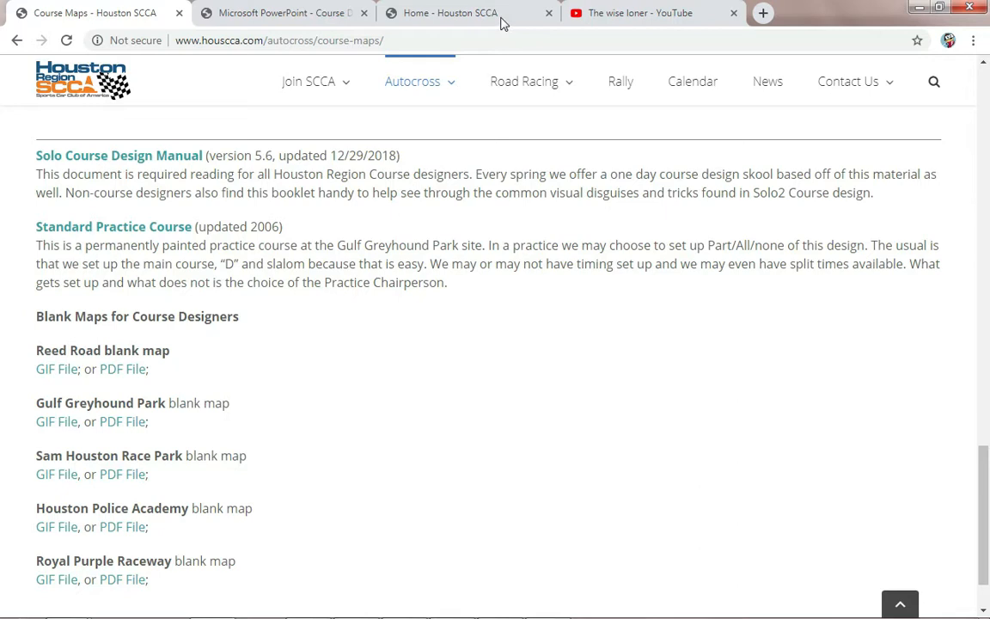
Switch to the Chrome tab showing the Course Design Manual's page 104 lateral-G radius table.
left_click(450, 12)
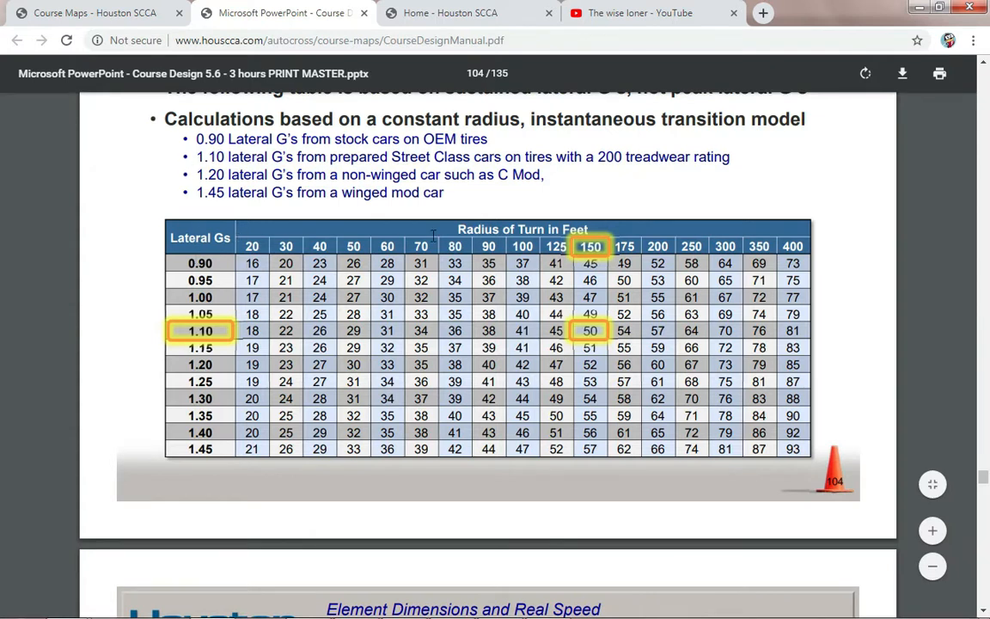
mouse_move(715, 237)
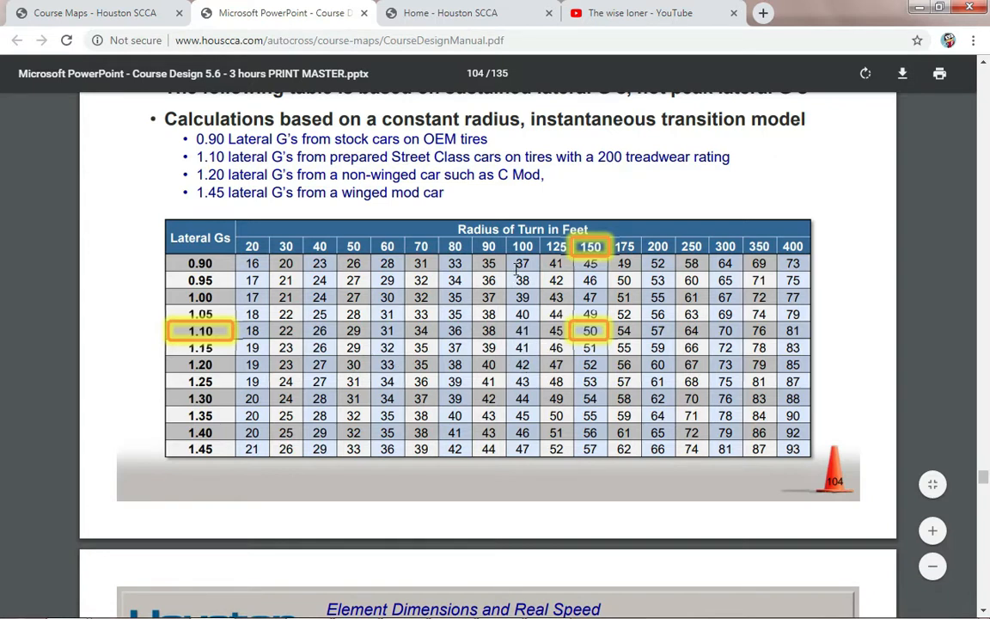
mouse_move(522, 361)
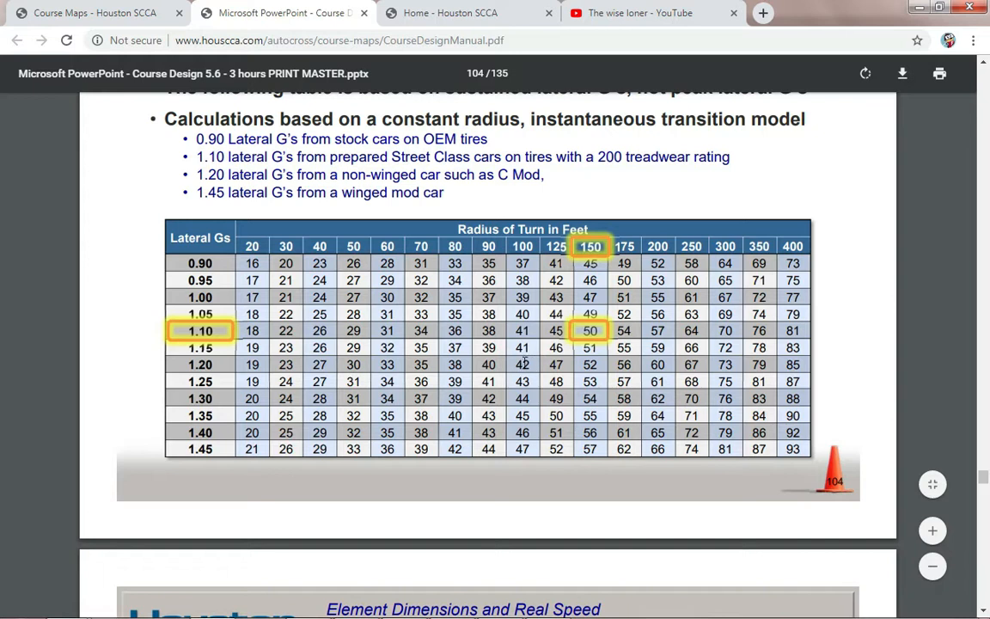
mouse_move(163, 382)
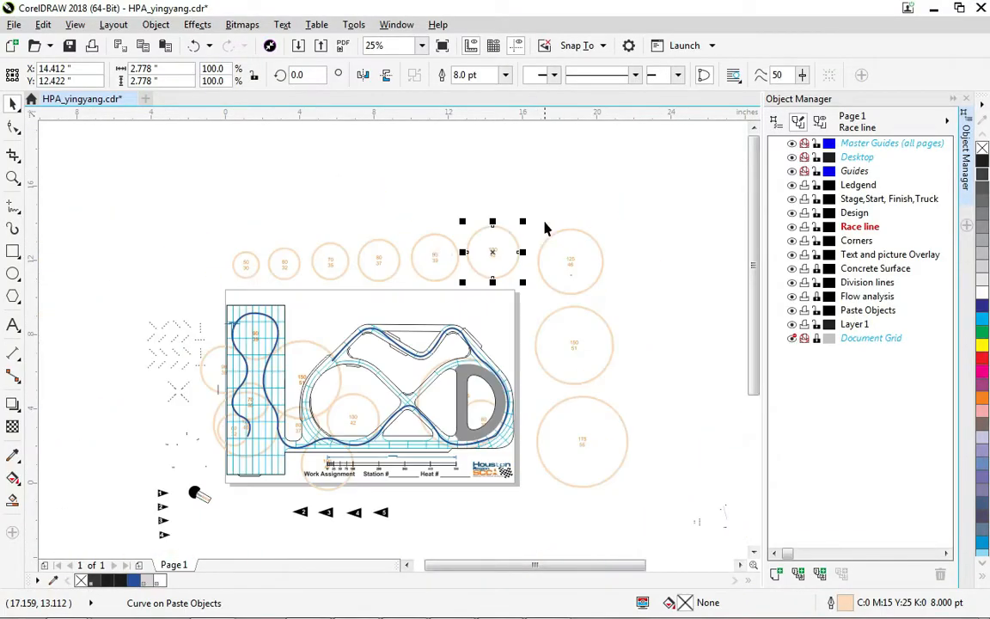
mouse_move(237, 488)
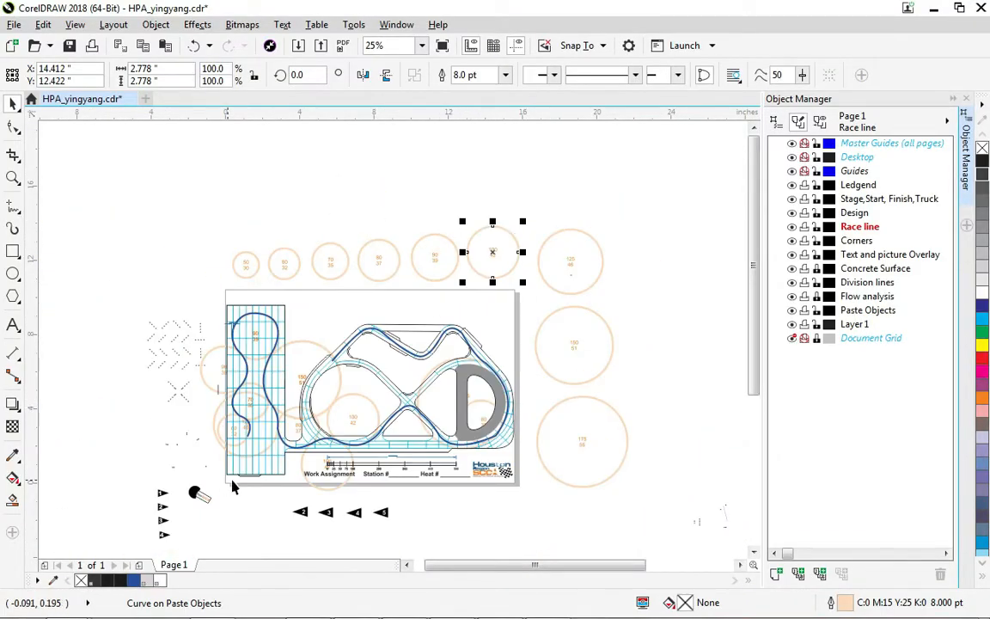
type("200")
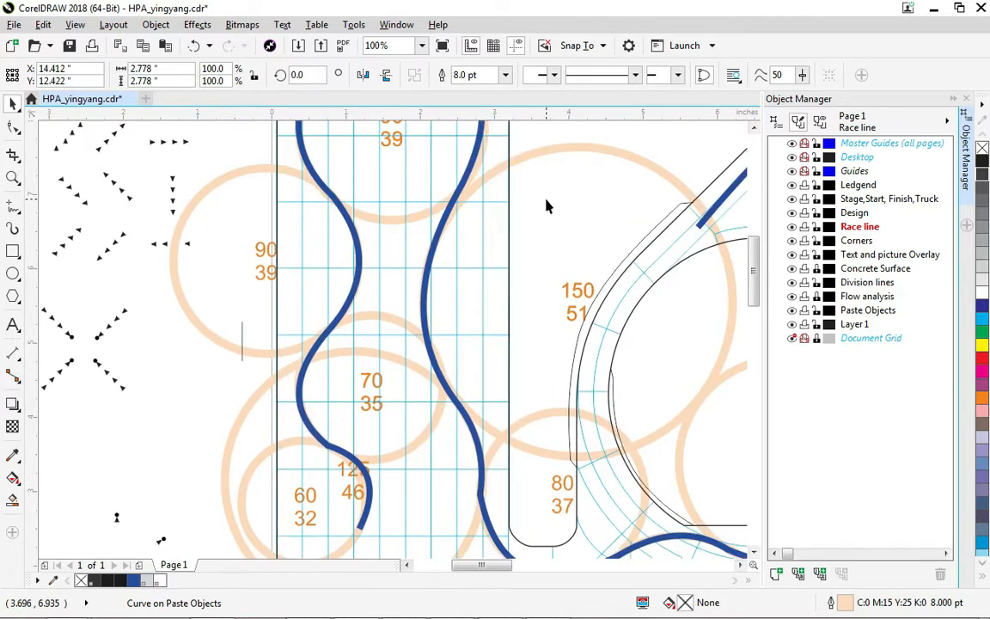
left_click(419, 45)
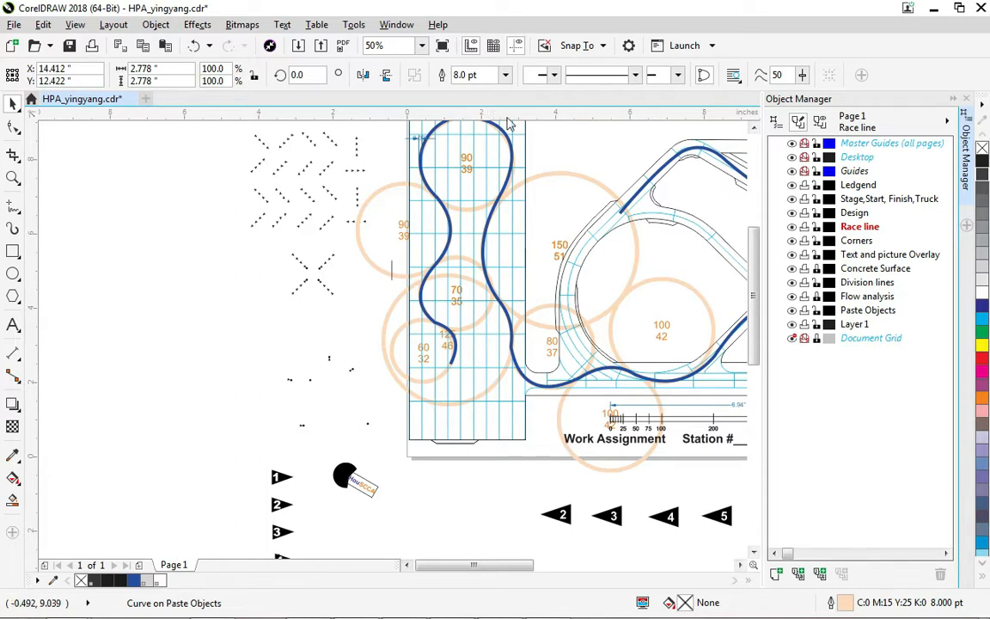
mouse_move(399, 192)
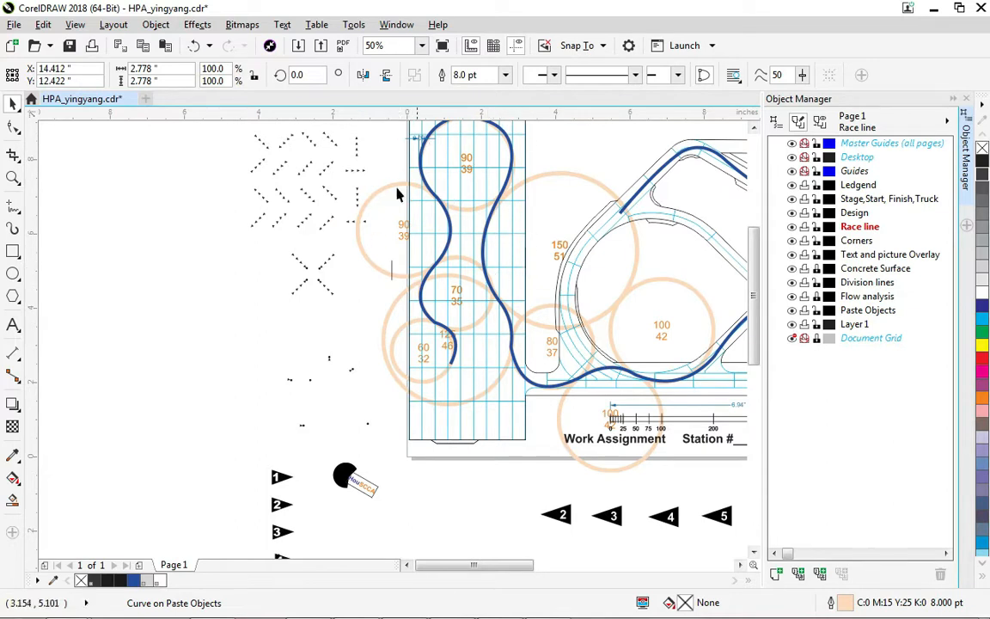
mouse_move(471, 369)
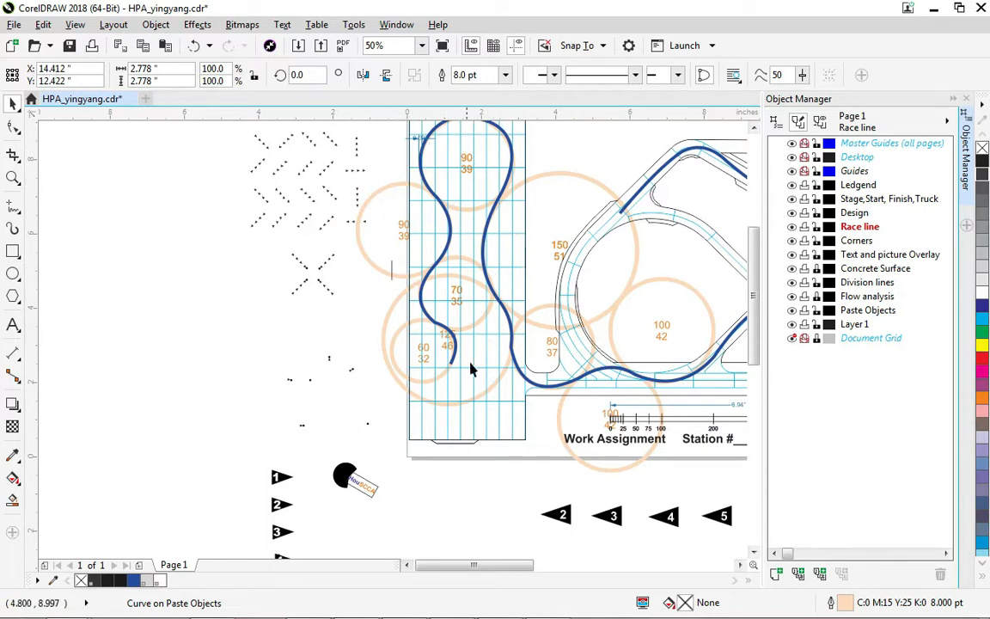
mouse_move(684, 312)
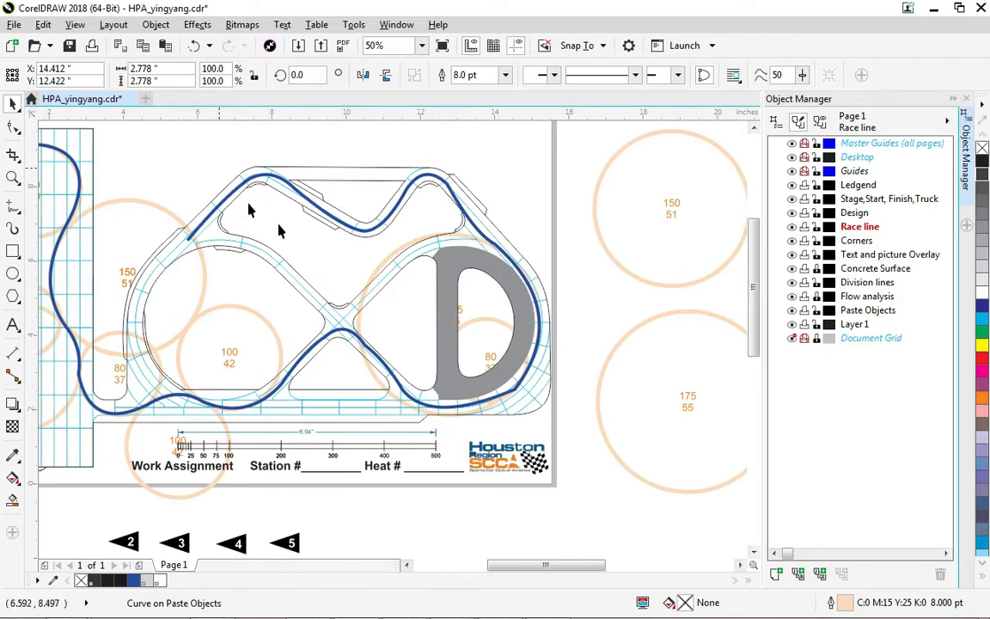
mouse_move(242, 196)
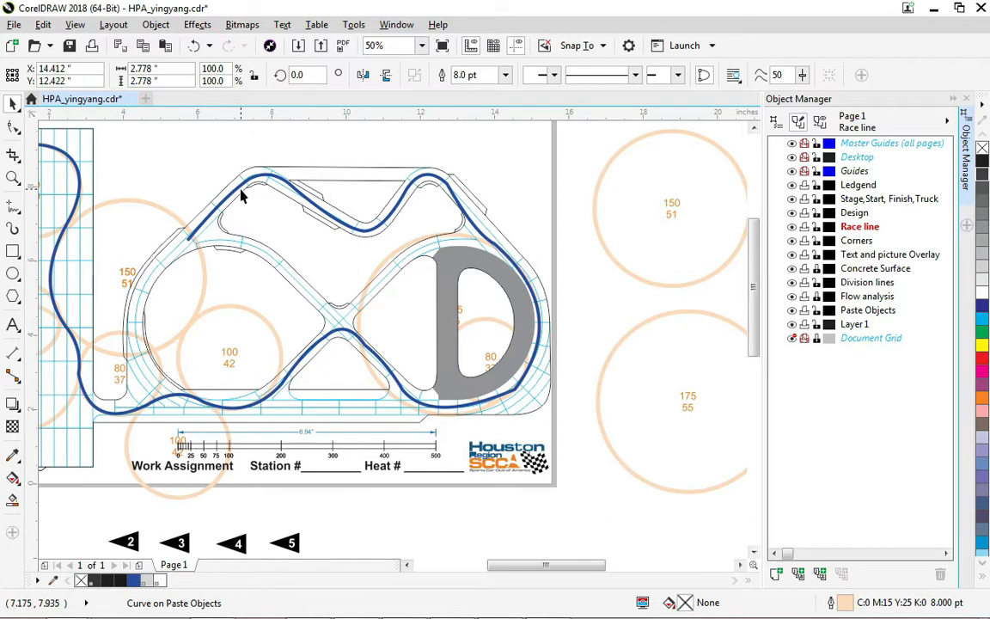
mouse_move(82, 361)
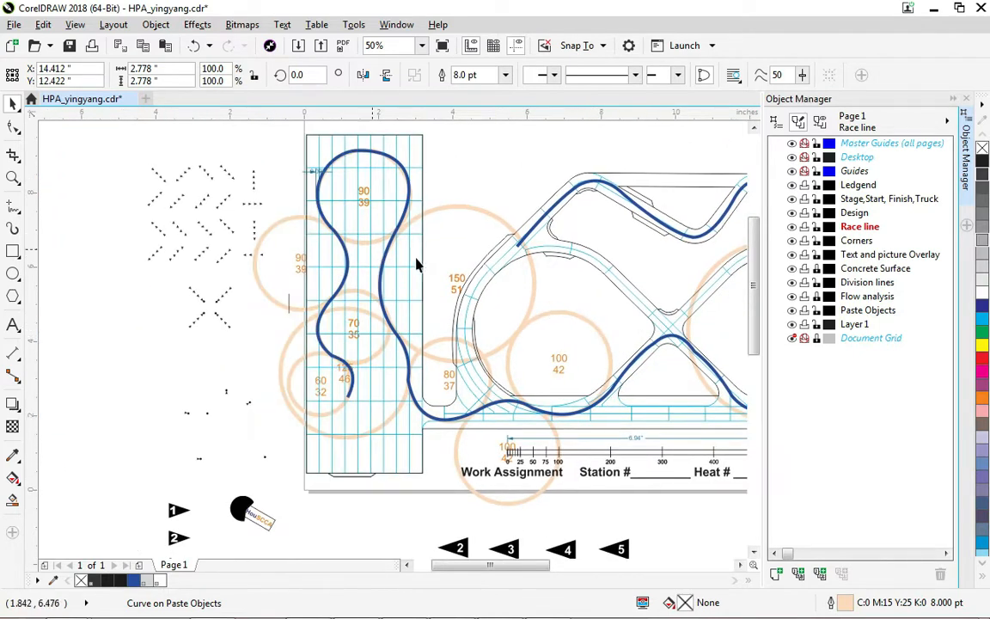
mouse_move(375, 279)
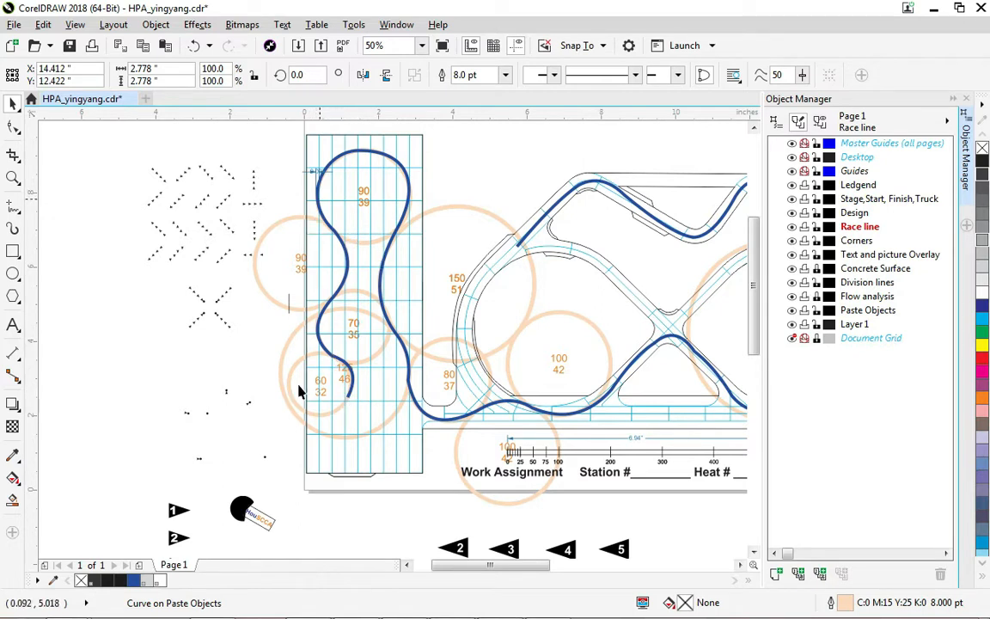
mouse_move(389, 309)
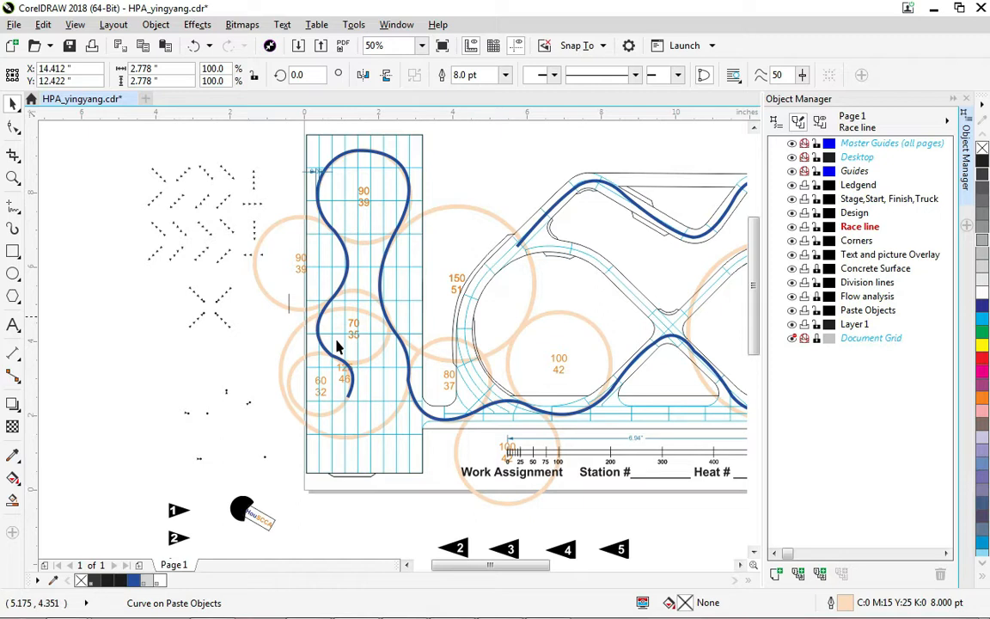
mouse_move(93, 309)
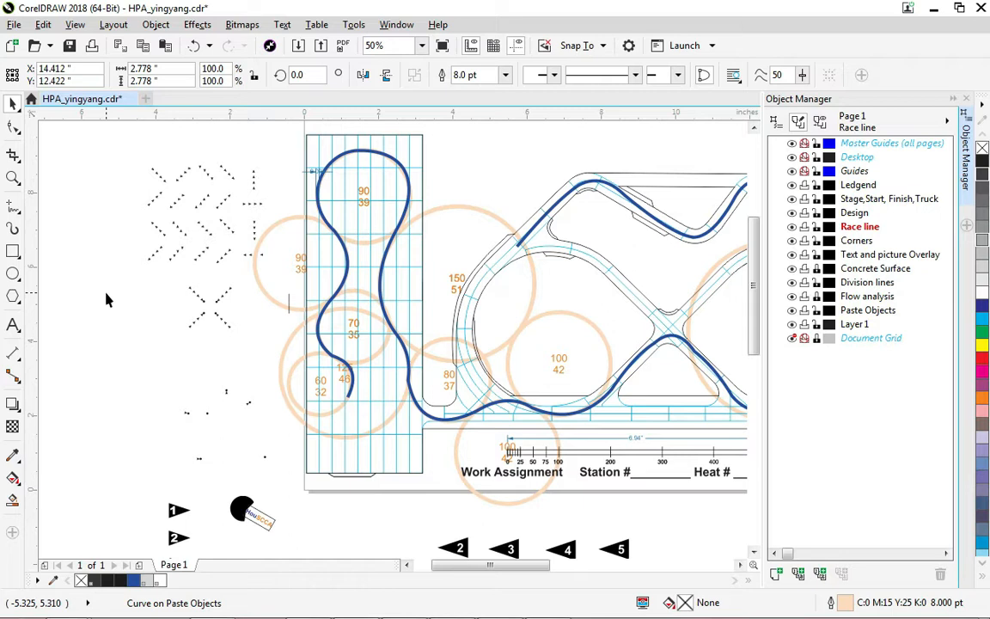
mouse_move(492, 333)
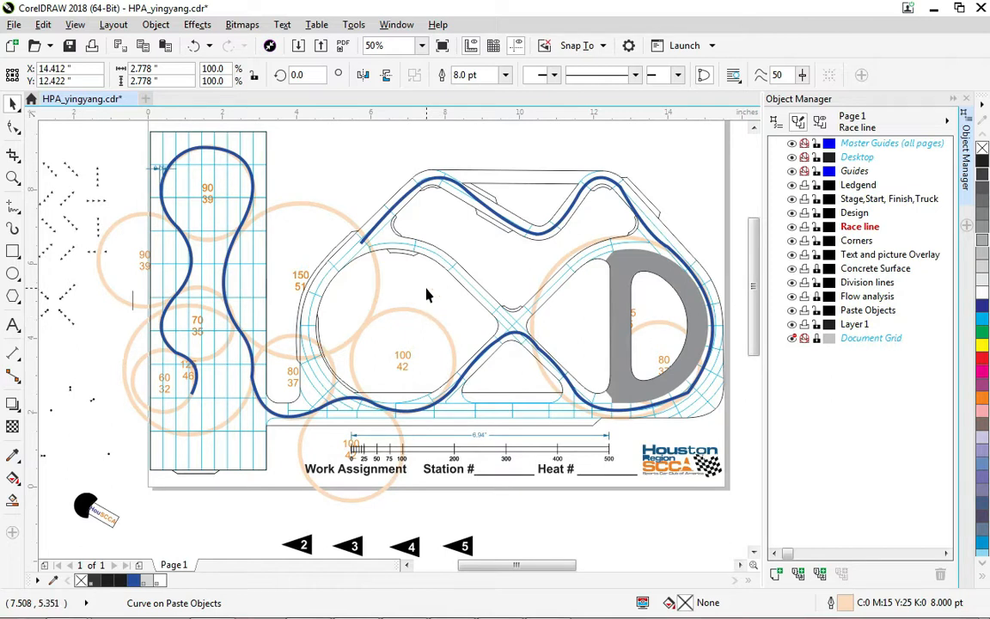
mouse_move(385, 151)
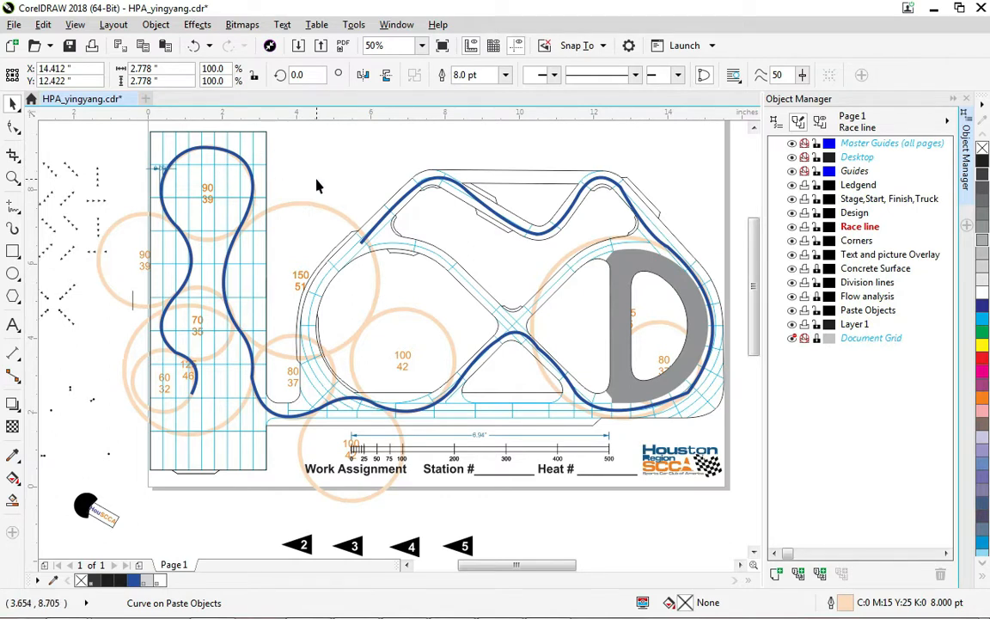
mouse_move(292, 206)
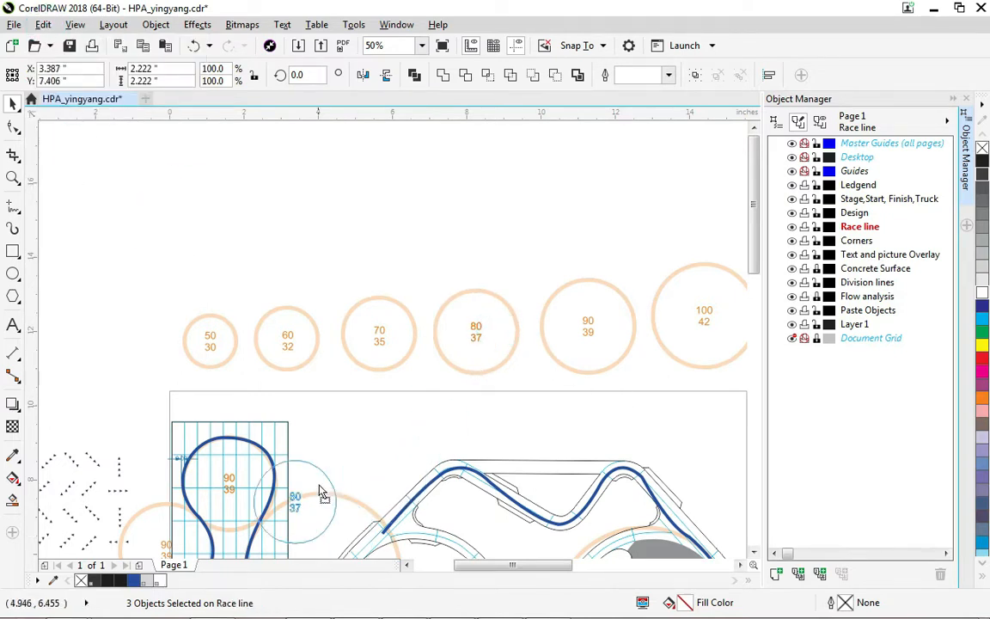
Drag the 80/37 circle with its labels onto the upper curve so it touches the race line, then deselect.
left_click_drag(296, 502, 462, 516)
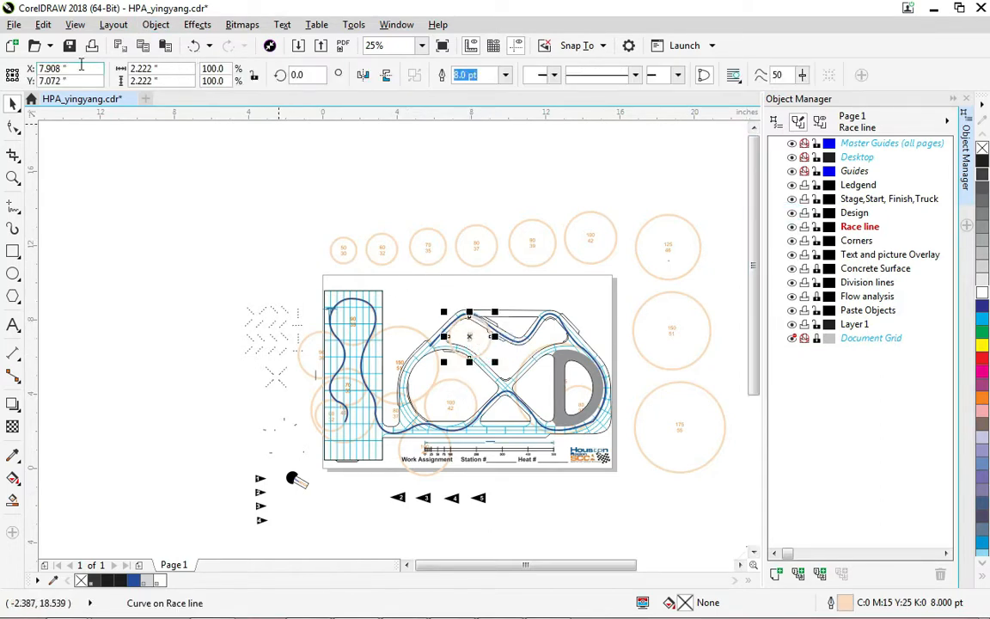
left_click(41, 24)
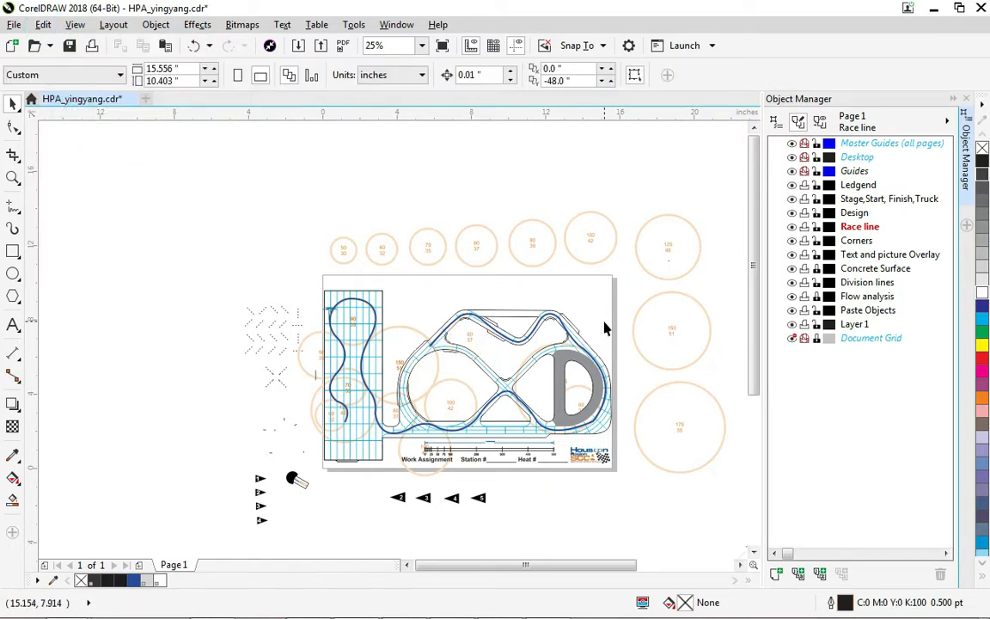
left_click(196, 45)
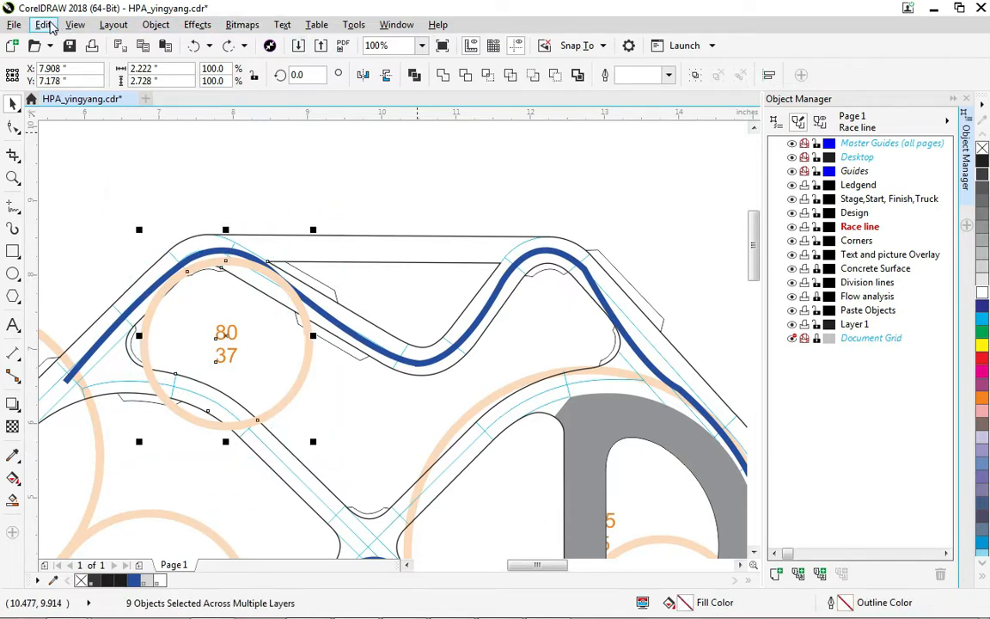
Cut the 80/37 circle group and make Flow analysis the active layer in Object Manager.
left_click(43, 24)
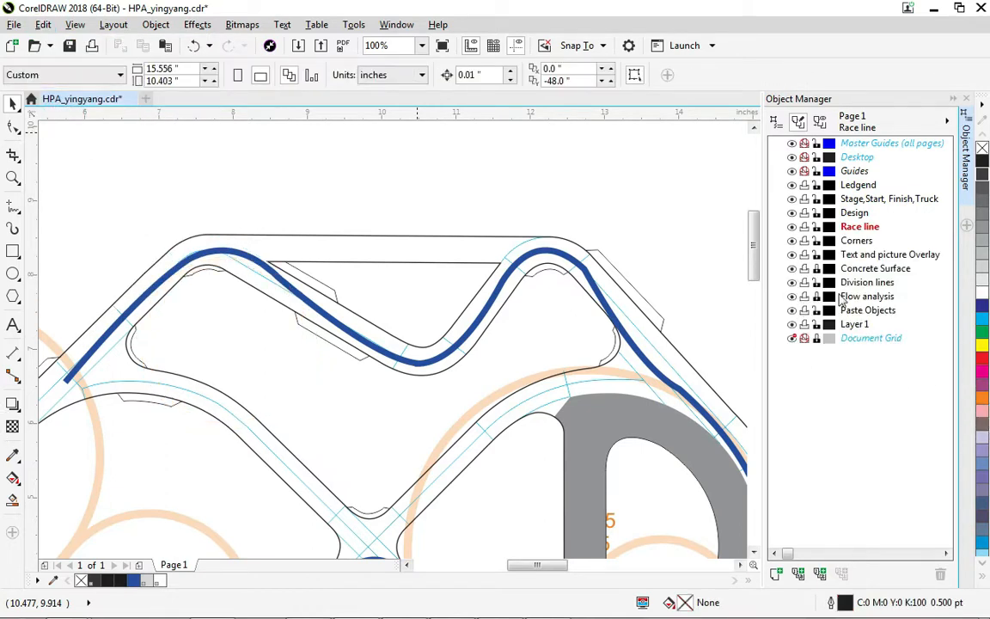
left_click(867, 295)
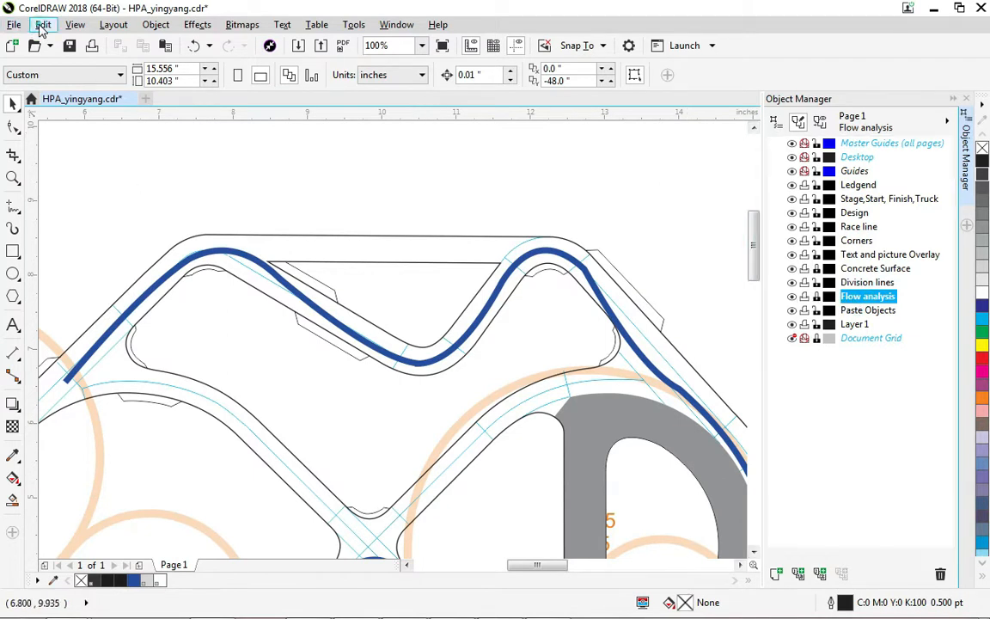
Dismiss the locked-layer warning, unlock Flow analysis and paste the circle onto that layer.
left_click(41, 24)
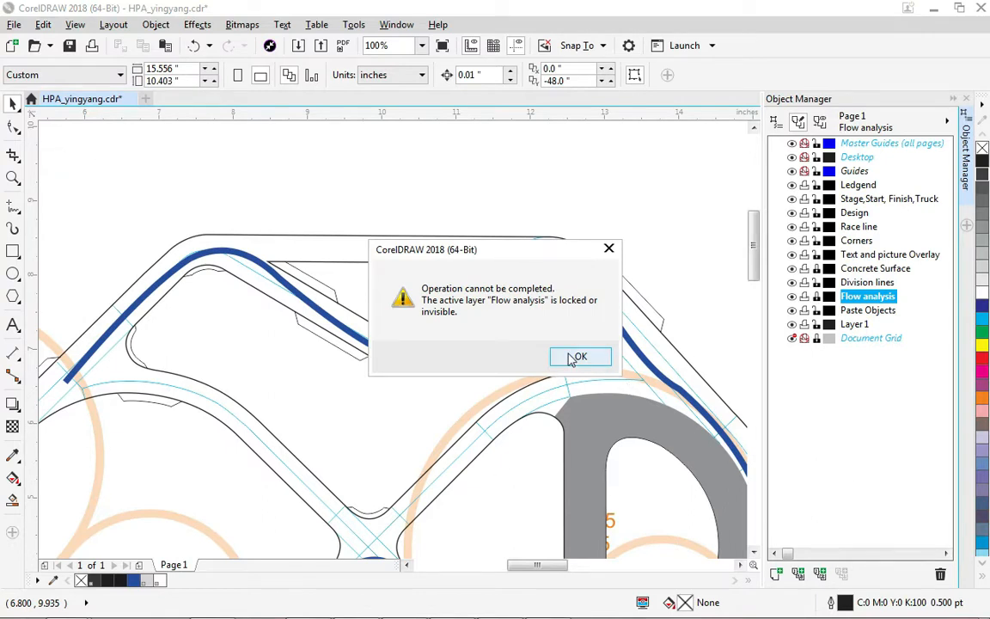
left_click(581, 356)
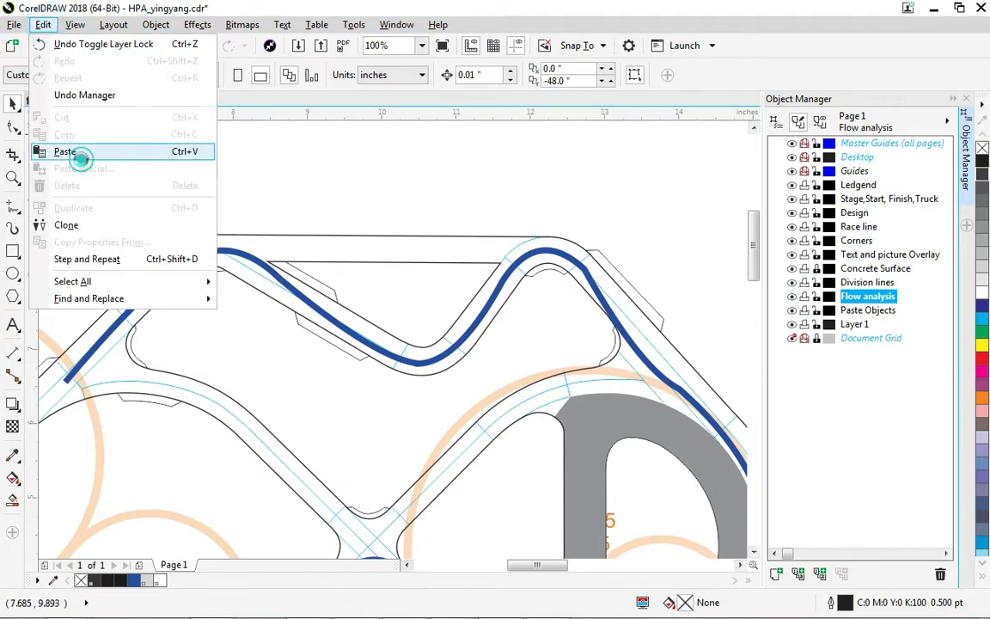
left_click(66, 151)
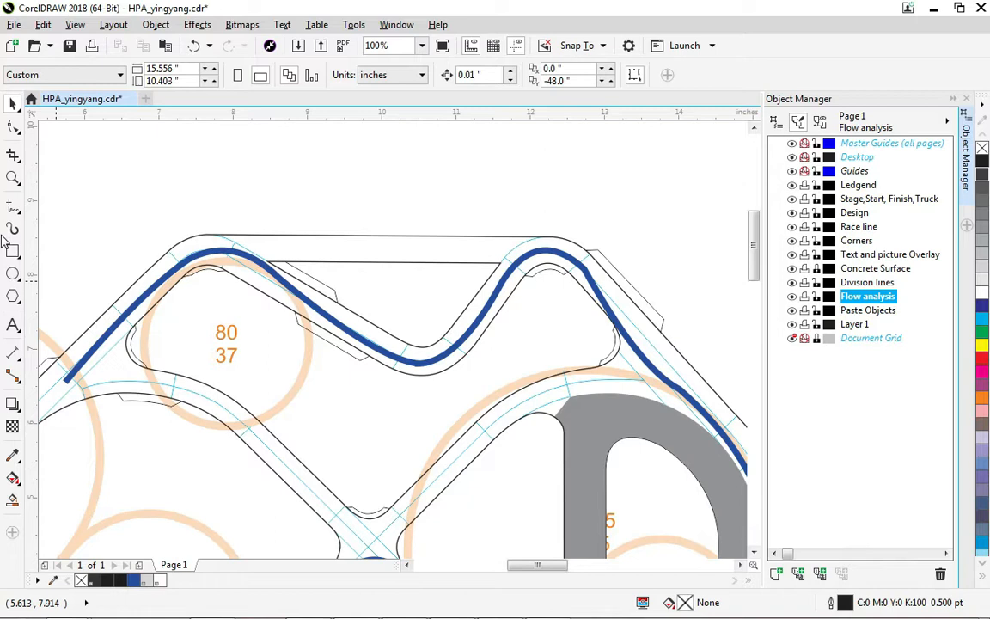
mouse_move(144, 185)
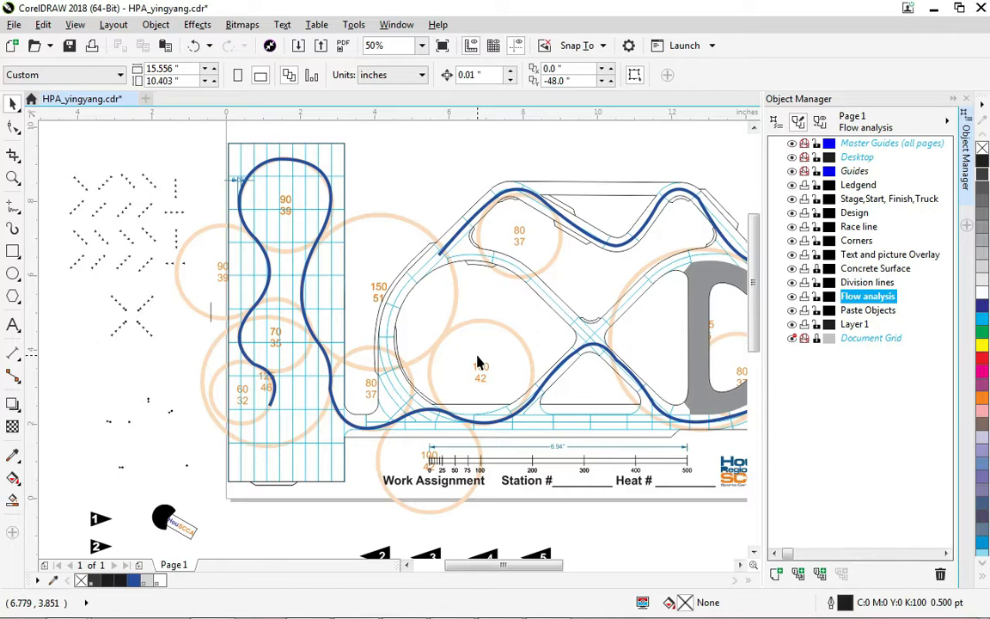
mouse_move(533, 395)
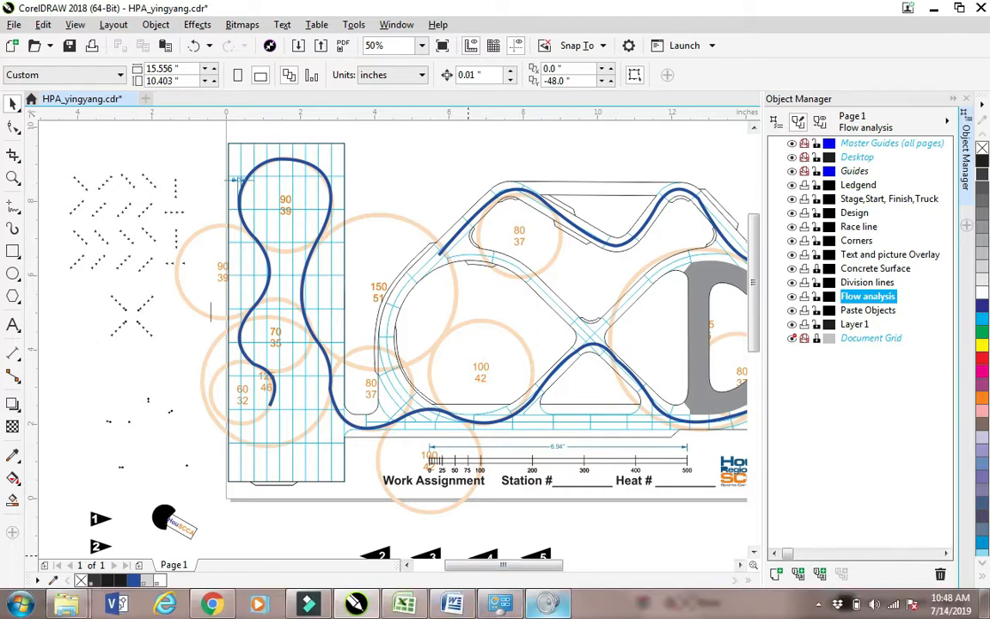
mouse_move(737, 518)
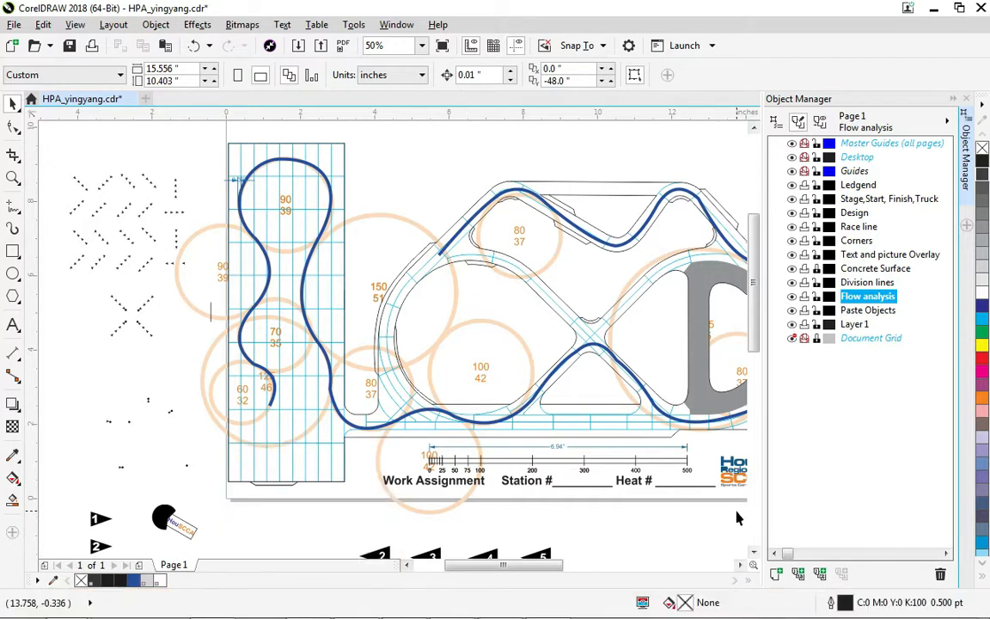